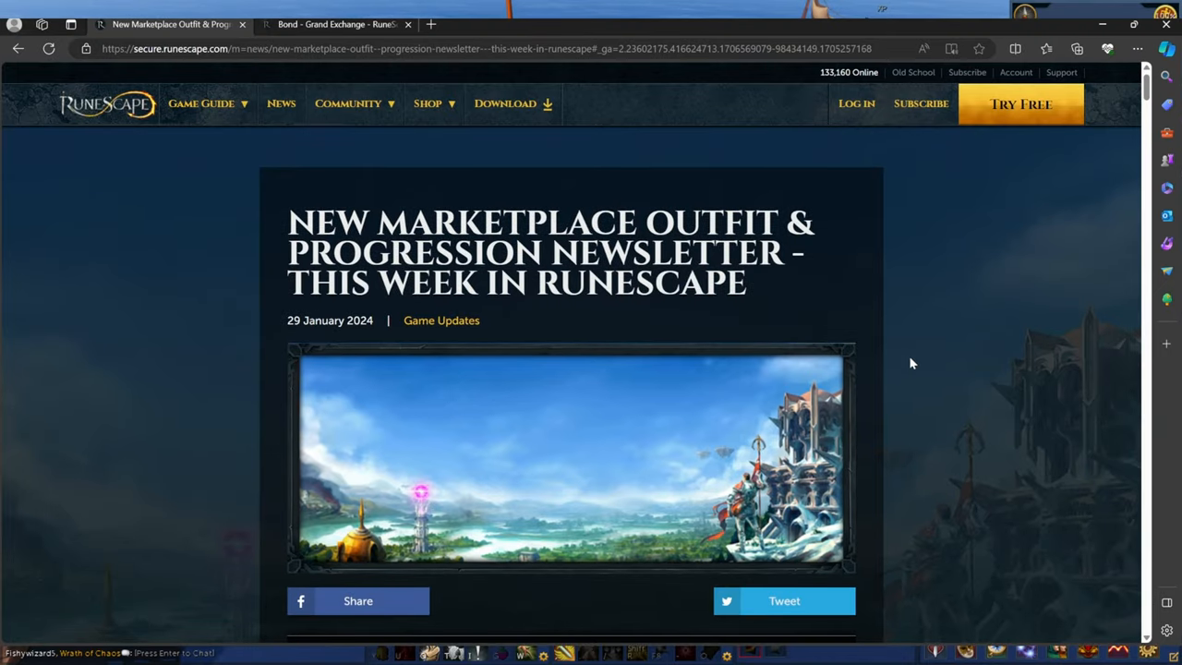
Scroll through the Ceremonial Djinn Marketplace Sale and its bundle item list to the Combat Beta heading
{"action": "scroll", "scroll_direction": "down", "scroll_amount": 3}
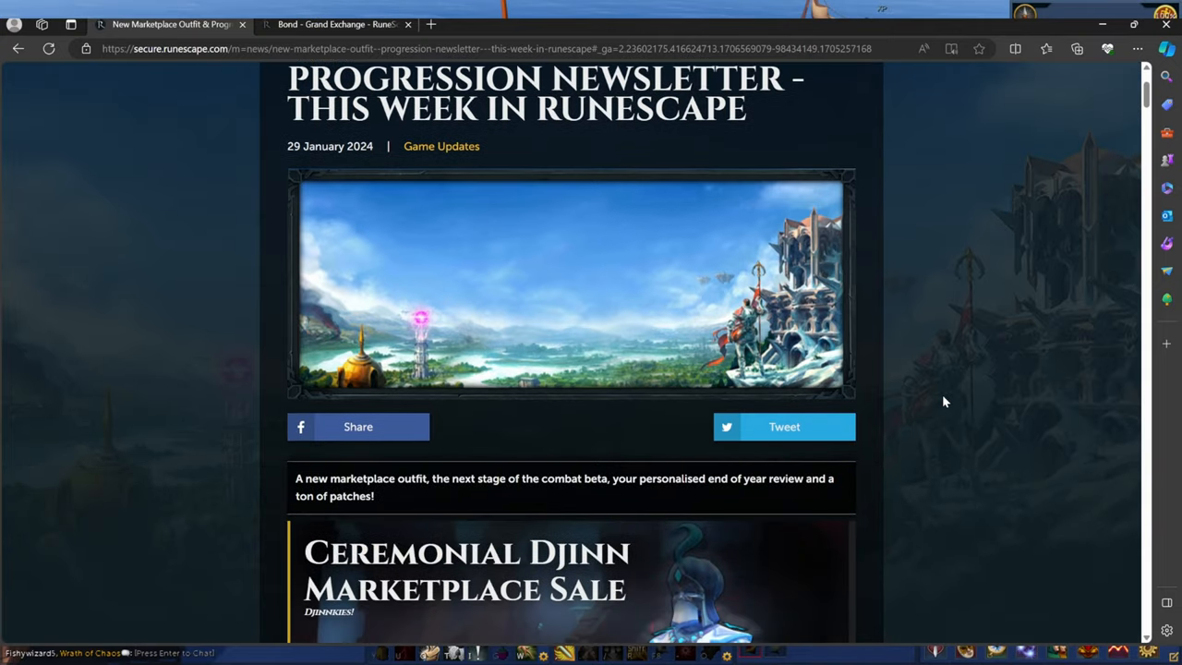
{"action": "scroll", "scroll_direction": "down", "scroll_amount": 3}
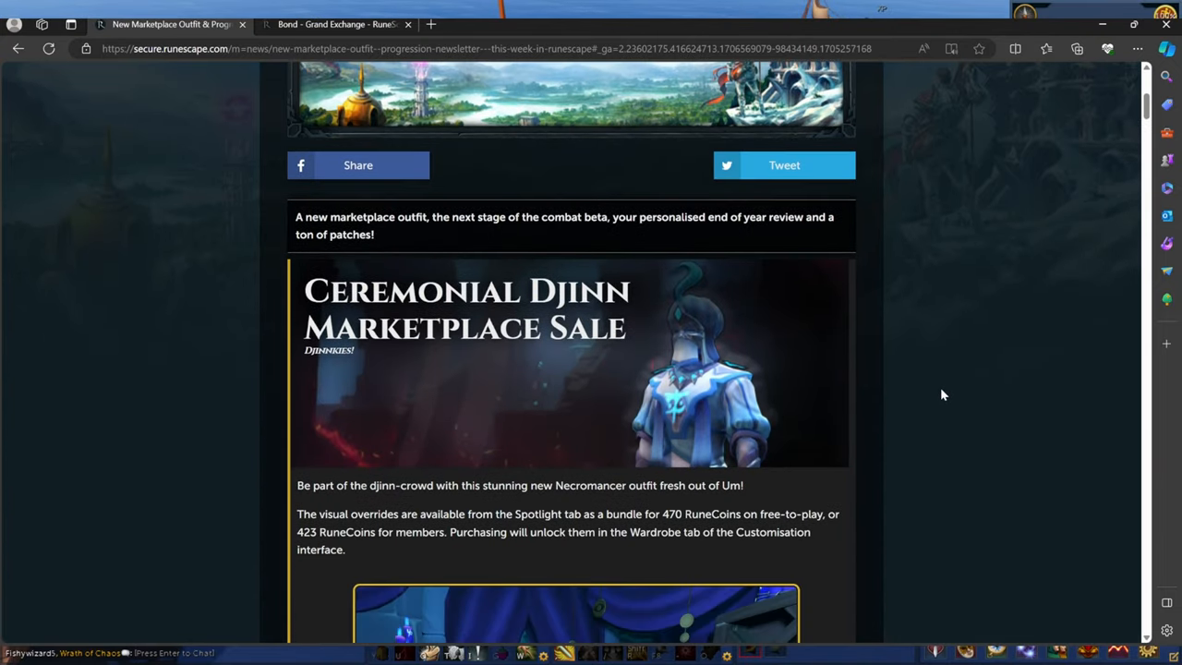
{"action": "scroll", "scroll_direction": "up", "scroll_amount": 3}
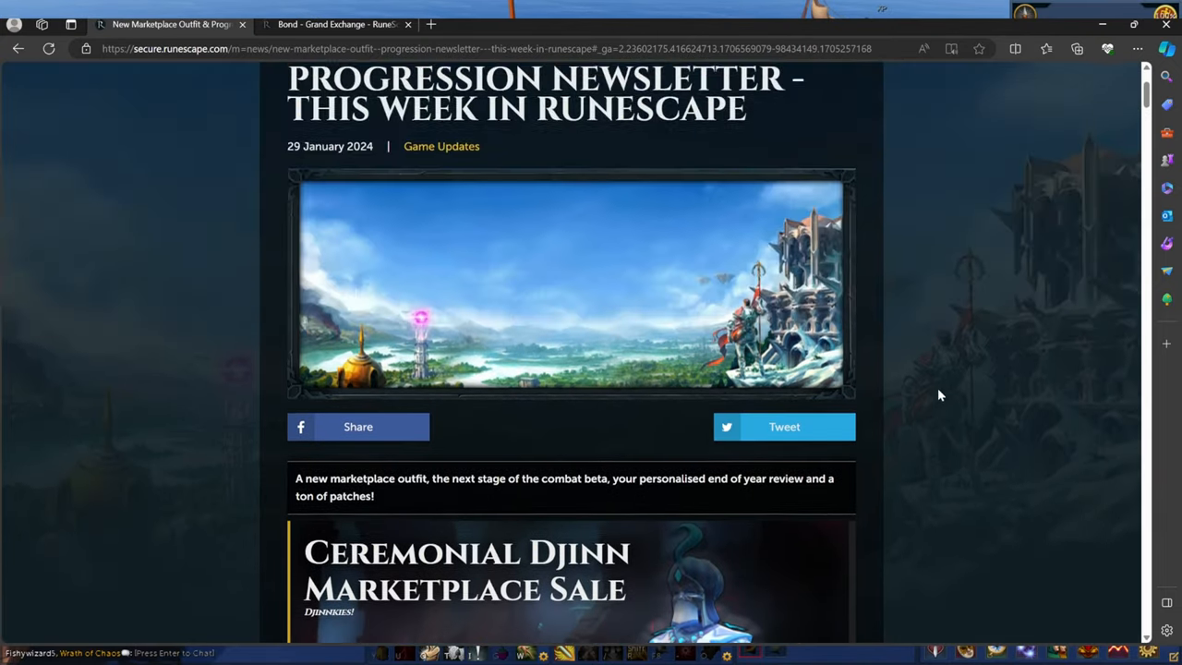
{"action": "scroll", "scroll_direction": "down", "scroll_amount": 3}
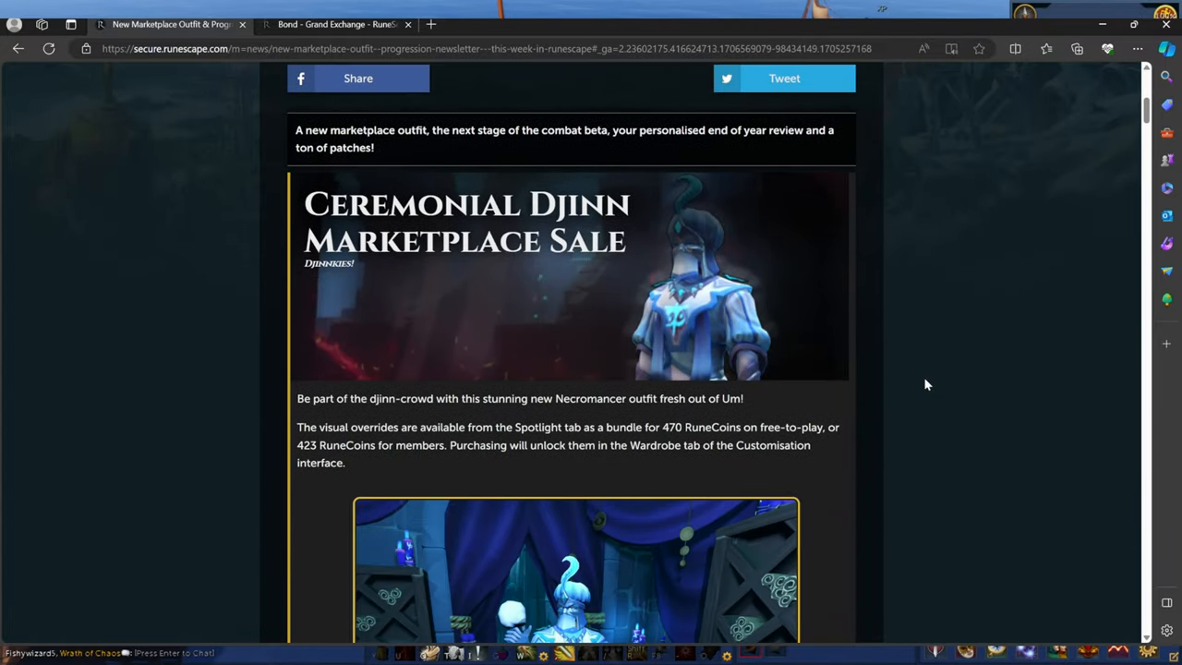
{"action": "scroll", "scroll_direction": "down", "scroll_amount": 3}
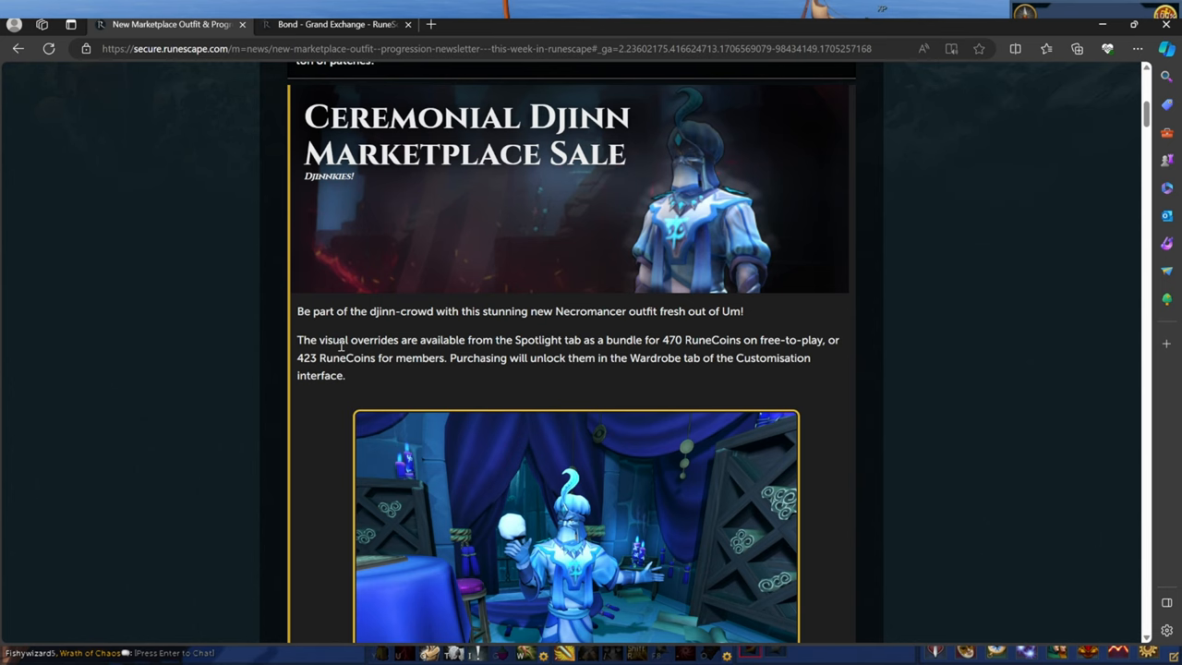
{"action": "mouse_move", "coordinate": [700, 354]}
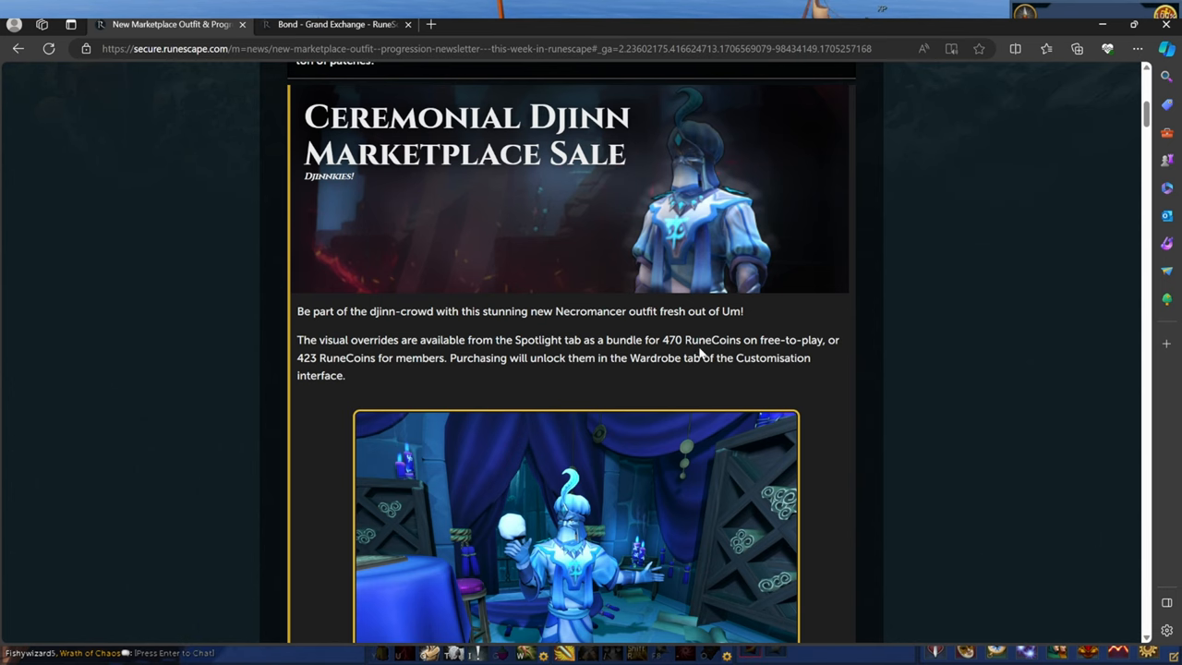
{"action": "scroll", "scroll_direction": "down", "scroll_amount": 3}
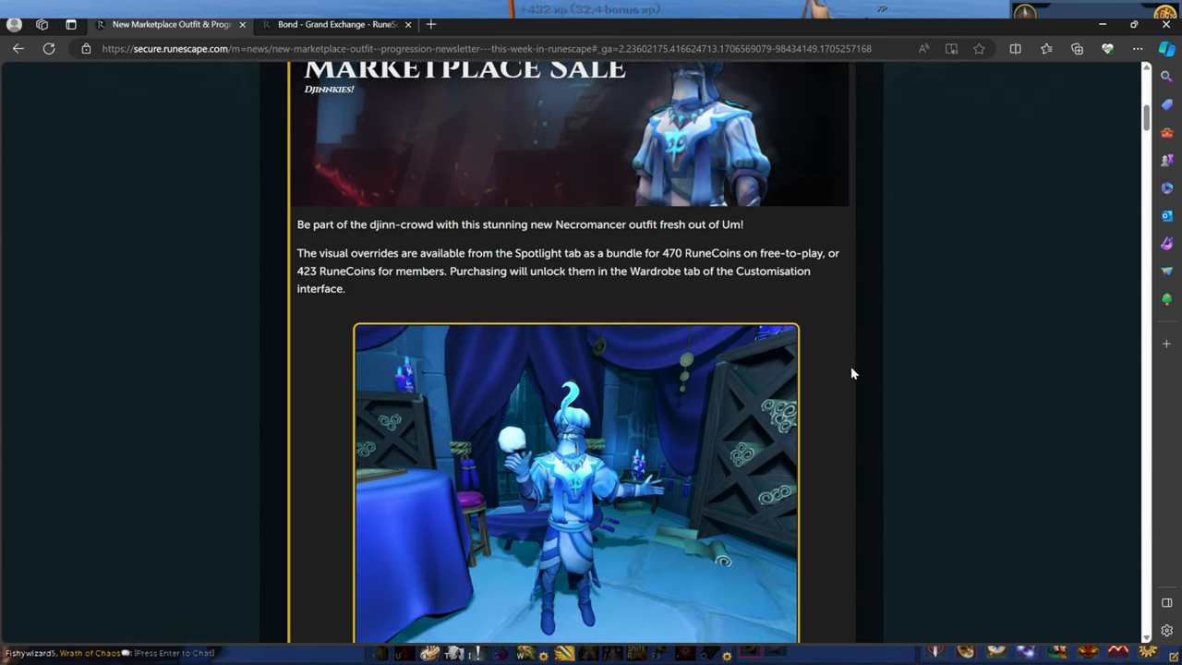
{"action": "scroll", "scroll_direction": "down", "scroll_amount": 3}
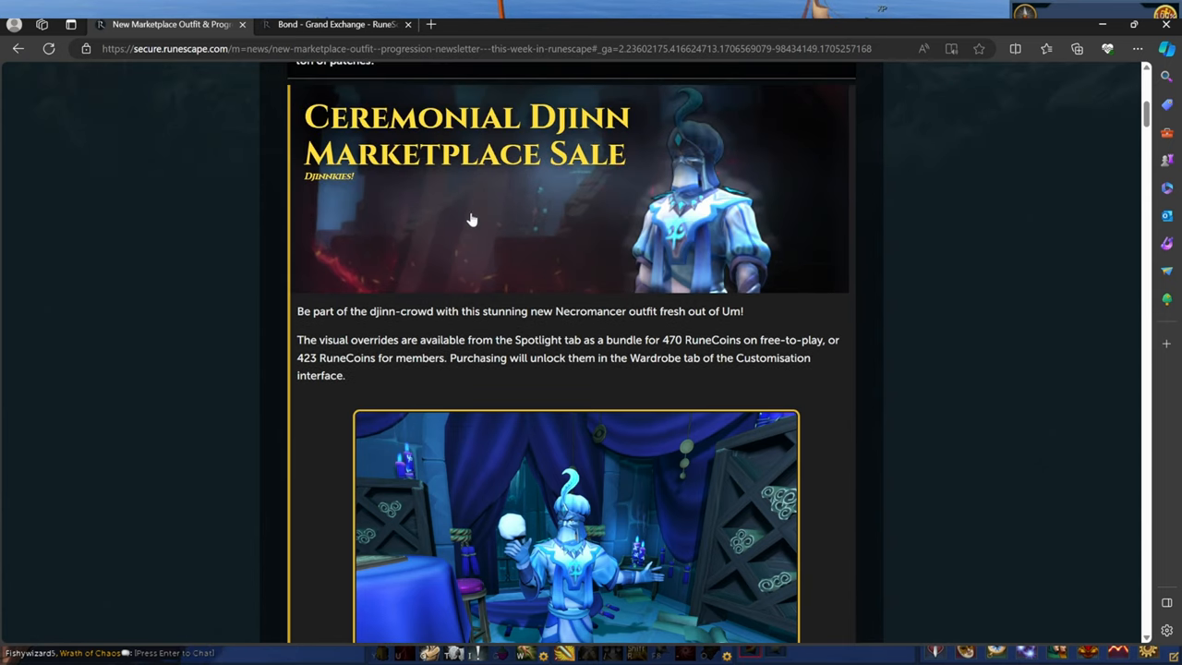
{"action": "scroll", "scroll_direction": "down", "scroll_amount": 3}
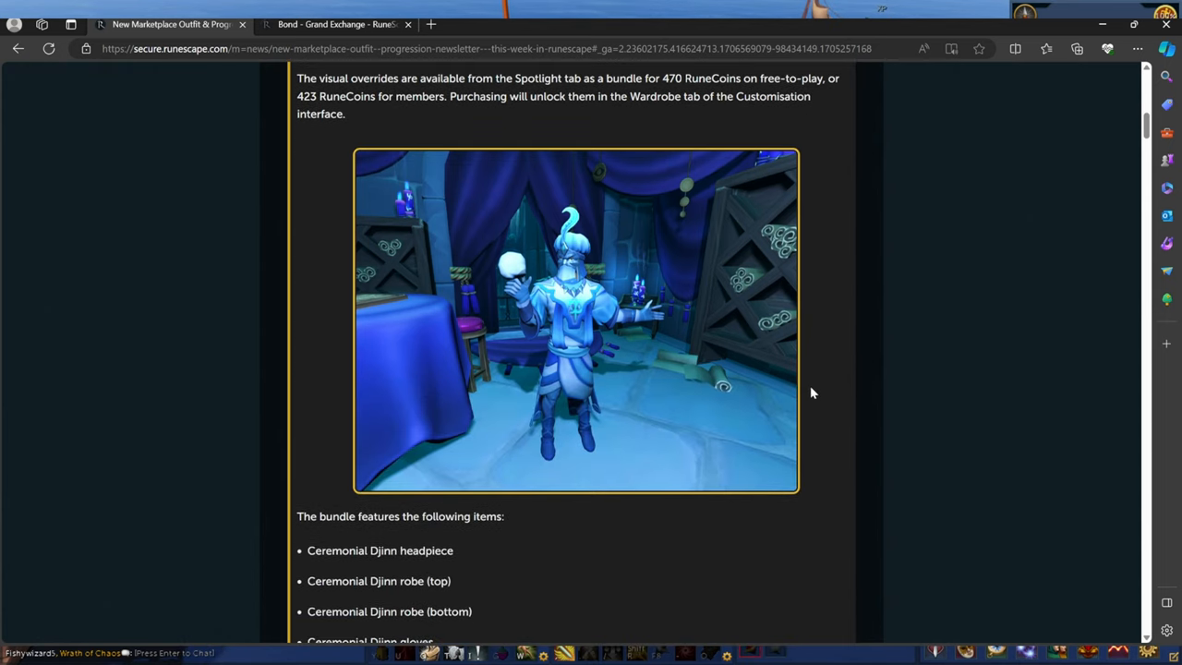
{"action": "mouse_move", "coordinate": [804, 460]}
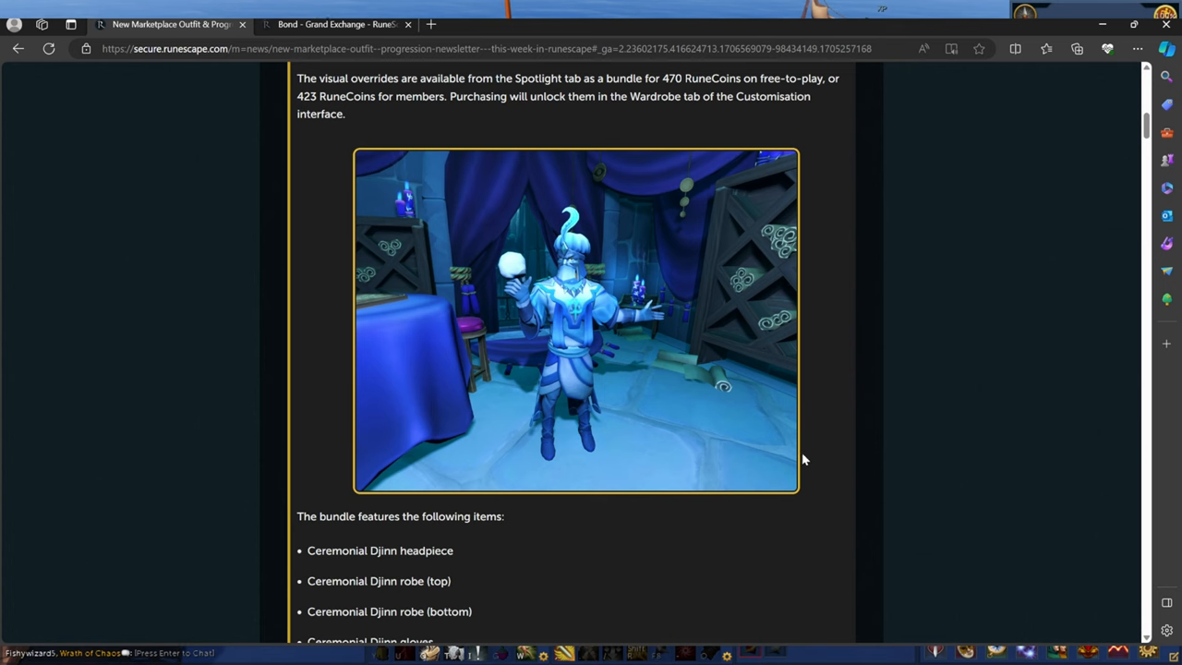
{"action": "mouse_move", "coordinate": [803, 455]}
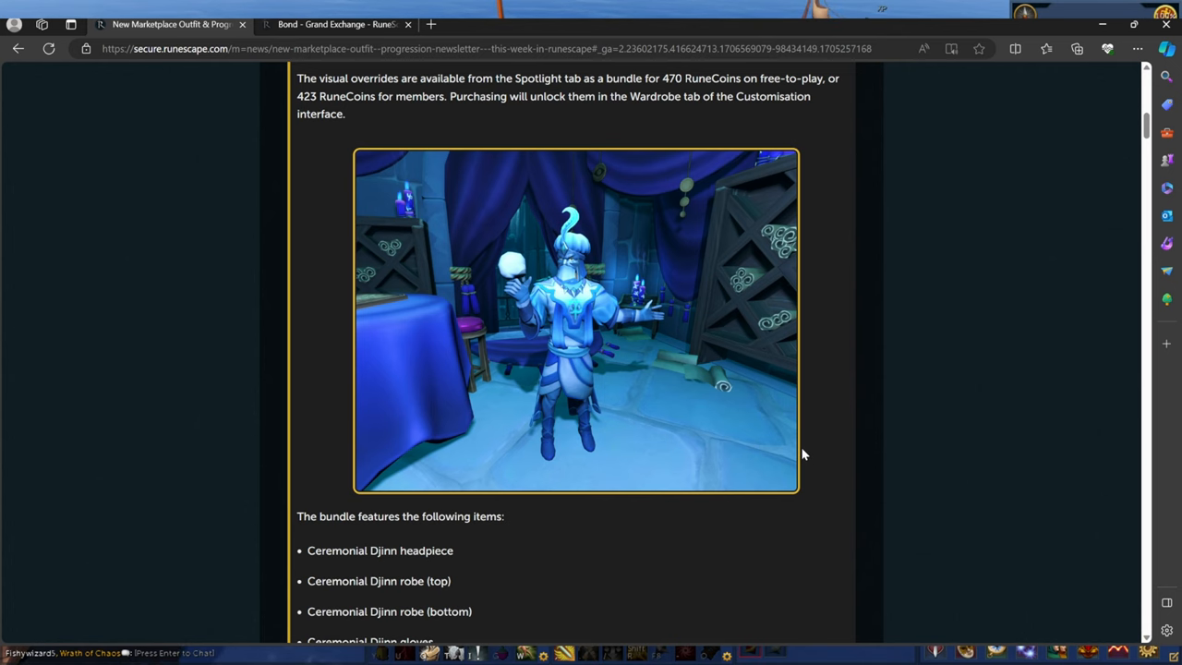
{"action": "scroll", "scroll_direction": "up", "scroll_amount": 3}
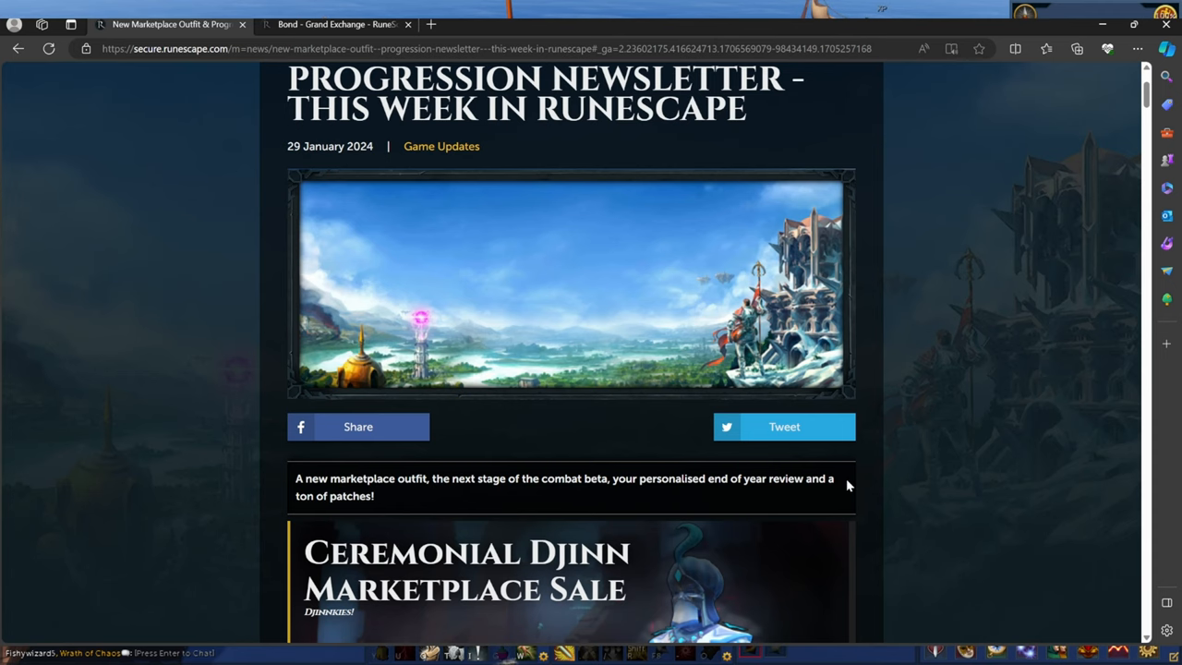
{"action": "scroll", "scroll_direction": "down", "scroll_amount": 3}
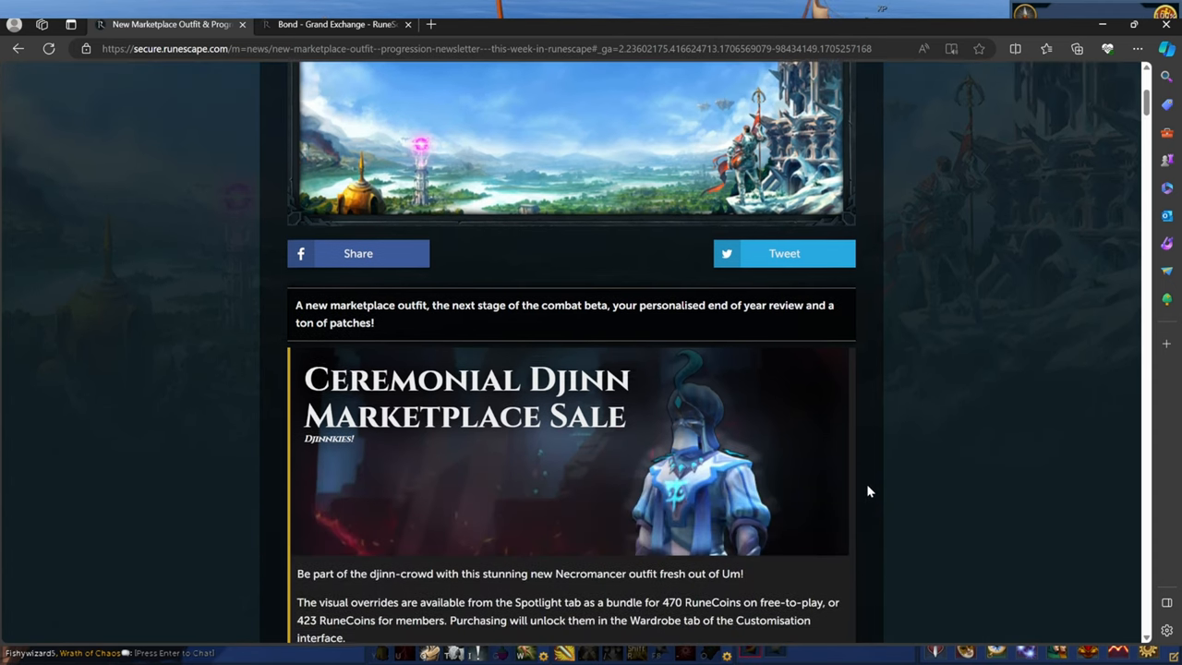
{"action": "scroll", "scroll_direction": "down", "scroll_amount": 3}
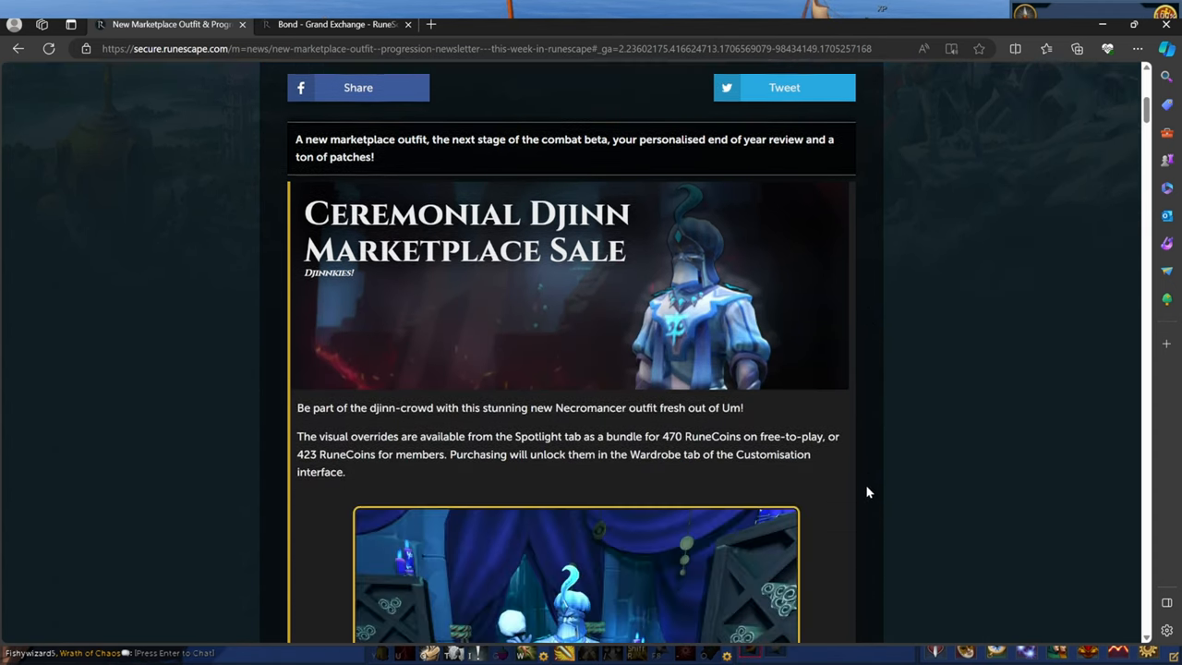
{"action": "scroll", "scroll_direction": "down", "scroll_amount": 3}
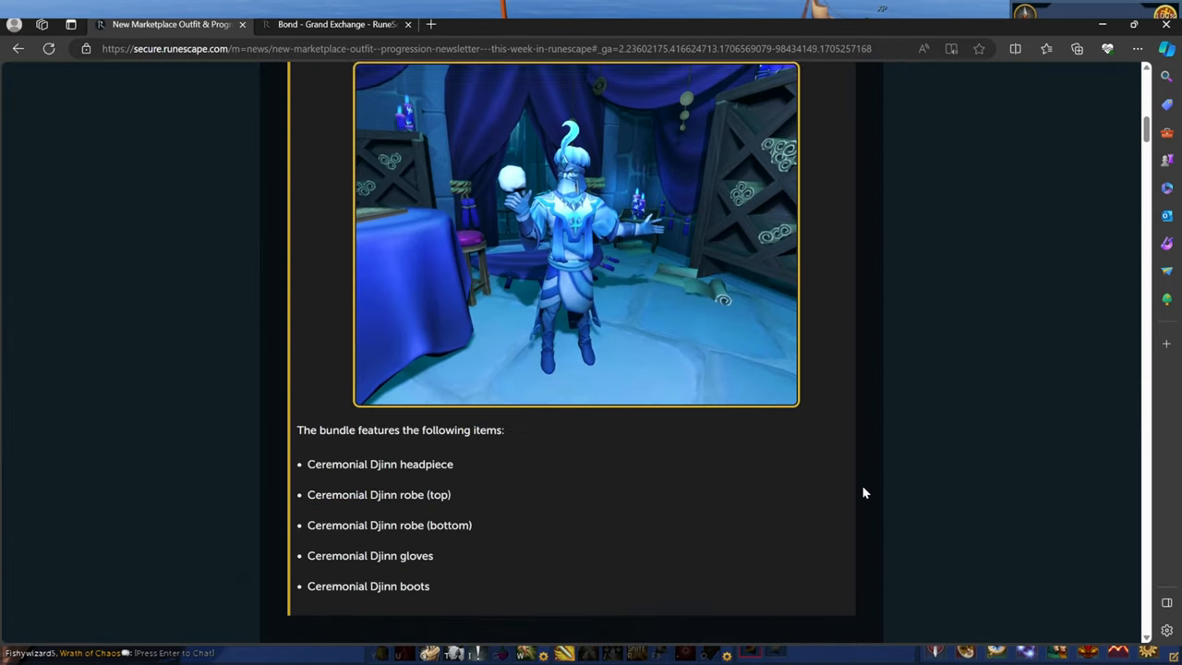
{"action": "scroll", "scroll_direction": "down", "scroll_amount": 3}
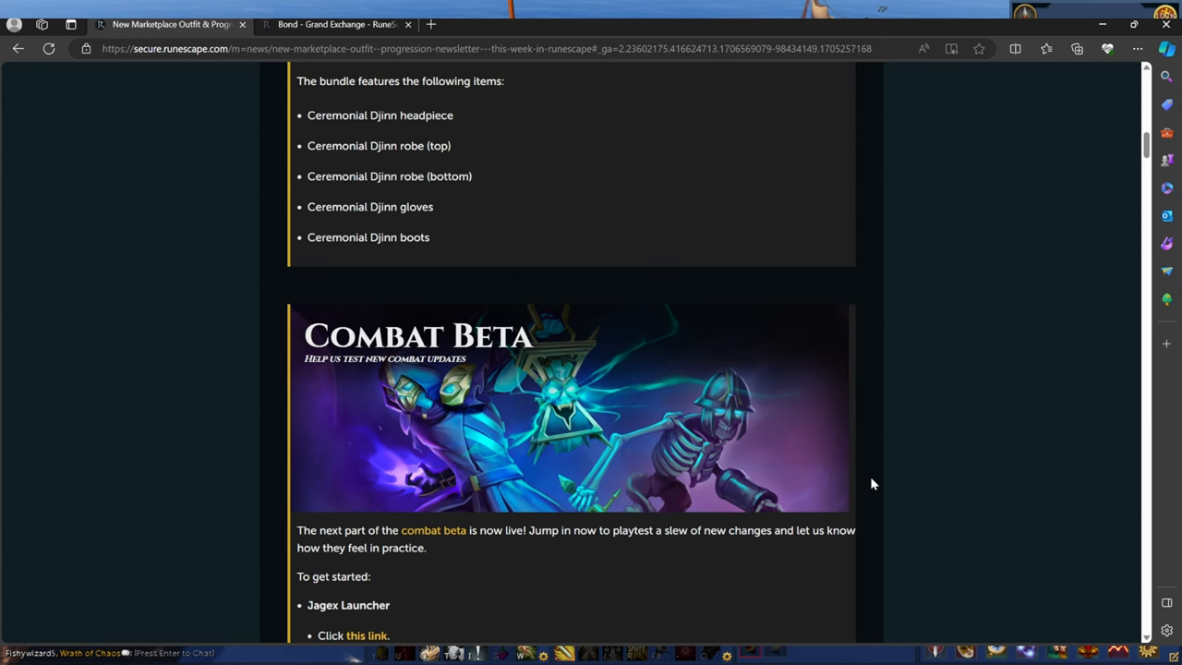
Scroll to the Combat Beta banner to read its launcher join steps and feedback channels
{"action": "scroll", "scroll_direction": "down", "scroll_amount": 3}
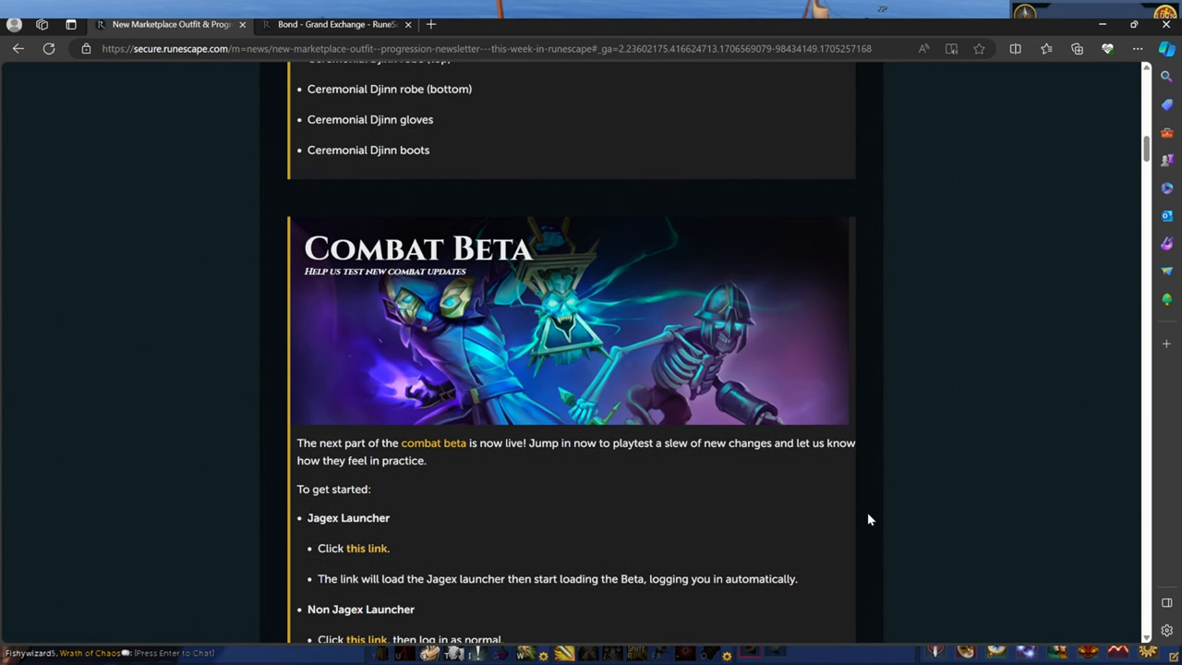
{"action": "scroll", "scroll_direction": "down", "scroll_amount": 3}
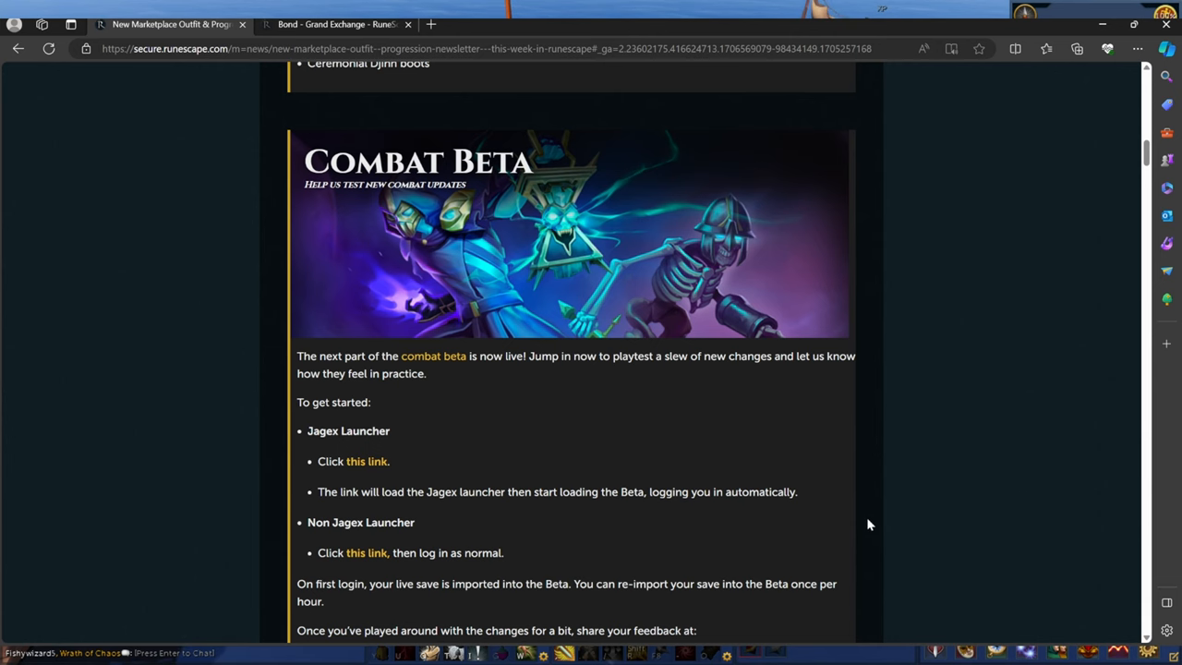
{"action": "scroll", "scroll_direction": "down", "scroll_amount": 3}
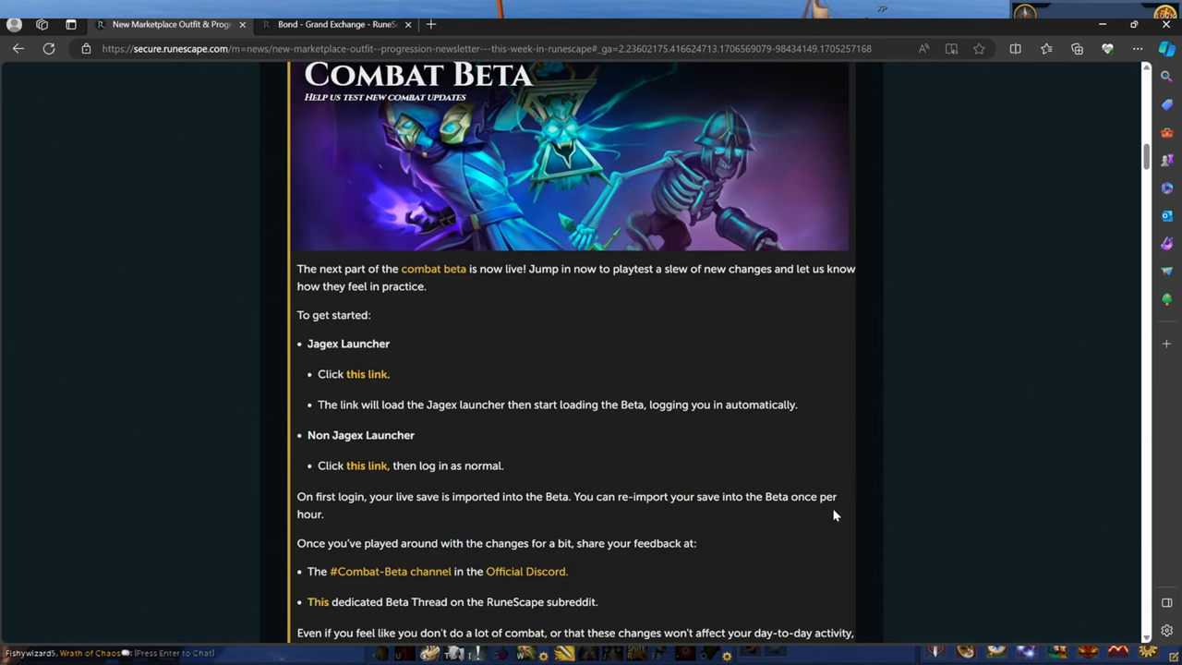
{"action": "scroll", "scroll_direction": "down", "scroll_amount": 3}
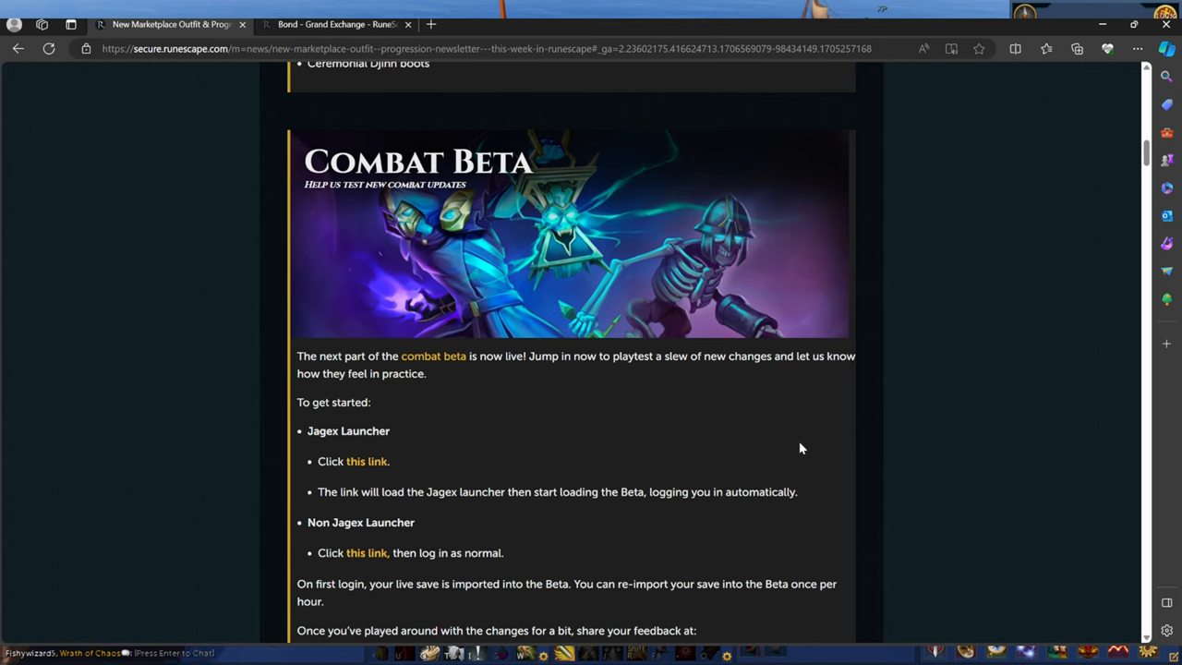
{"action": "mouse_move", "coordinate": [868, 525]}
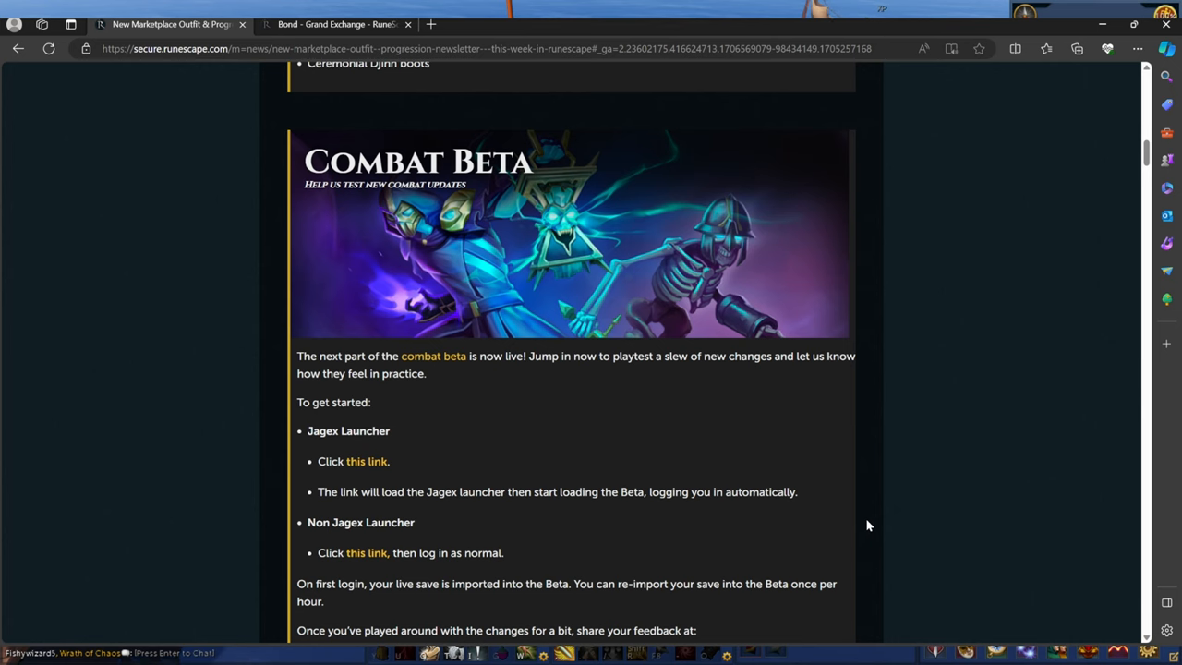
{"action": "mouse_move", "coordinate": [749, 460]}
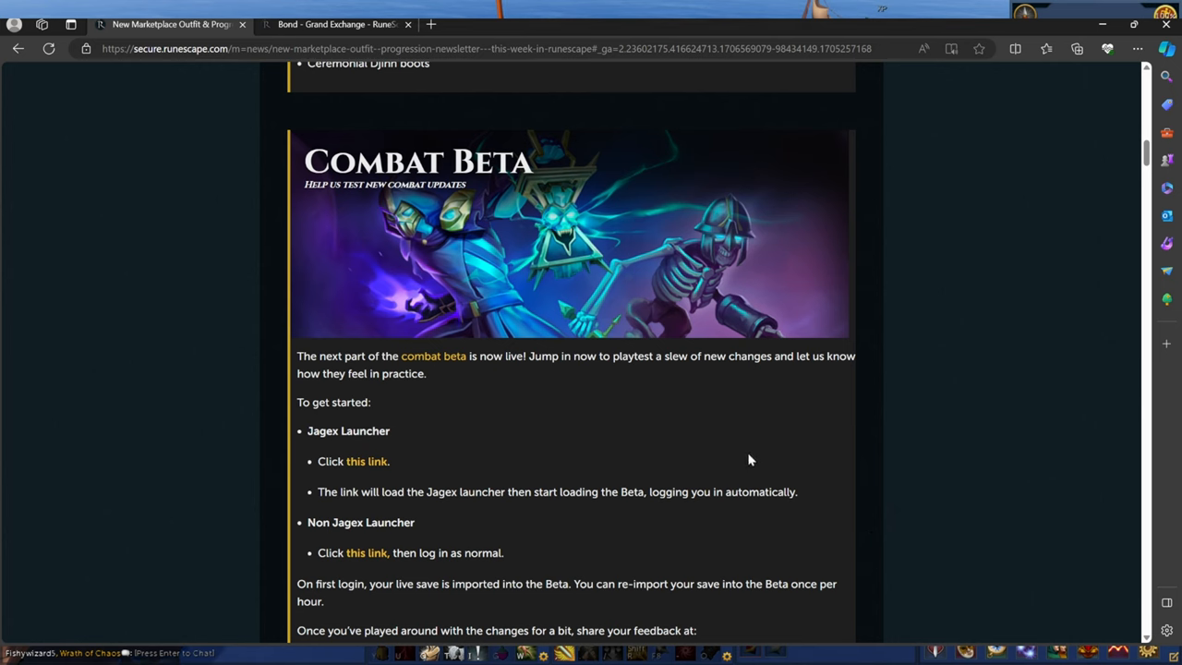
Scroll past the 2023 review, Prime Gaming Drop and January 30th maintenance to the Treasure Hunter Calendar
{"action": "scroll", "scroll_direction": "down", "scroll_amount": 3}
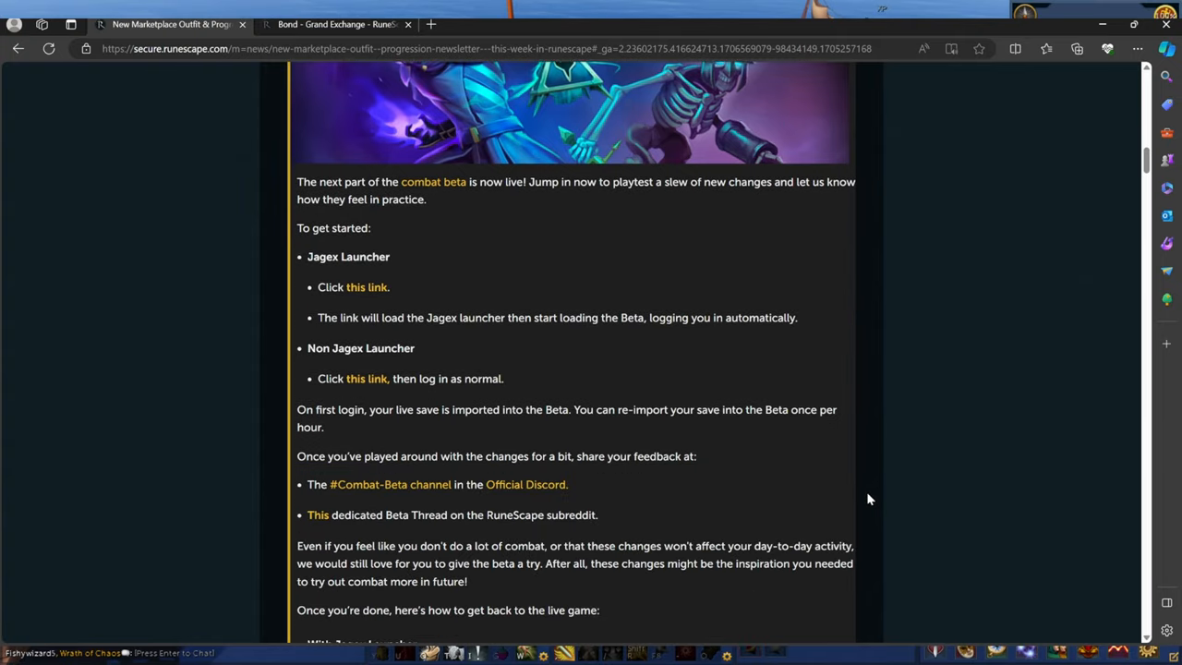
{"action": "scroll", "scroll_direction": "down", "scroll_amount": 3}
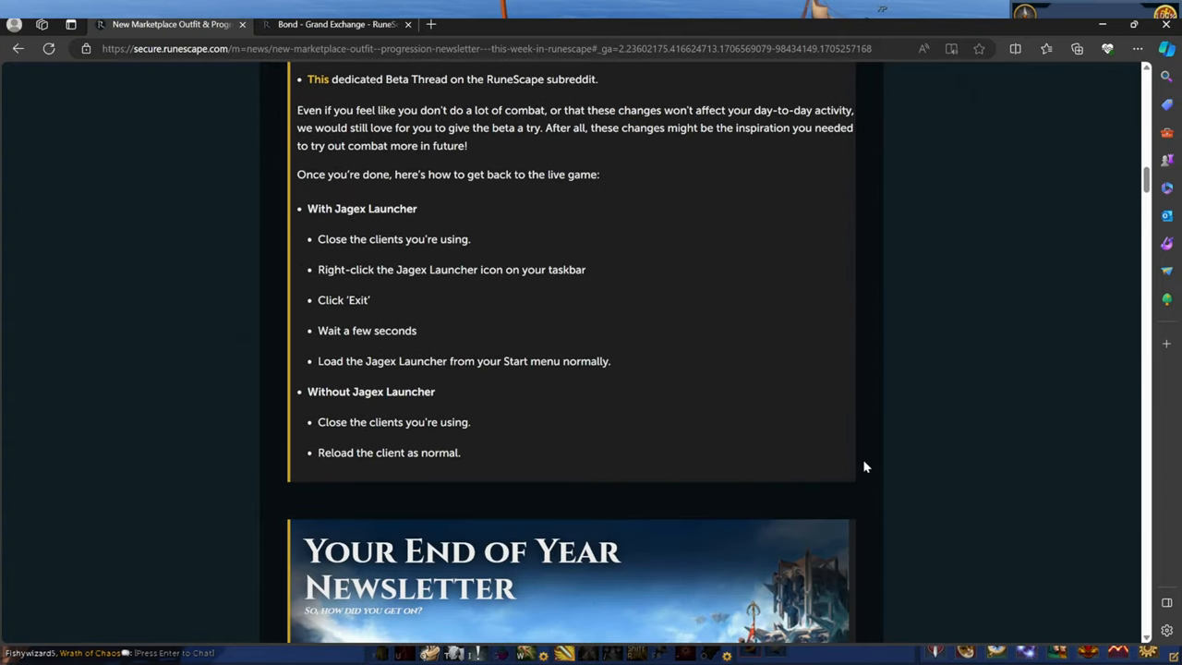
{"action": "scroll", "scroll_direction": "down", "scroll_amount": 3}
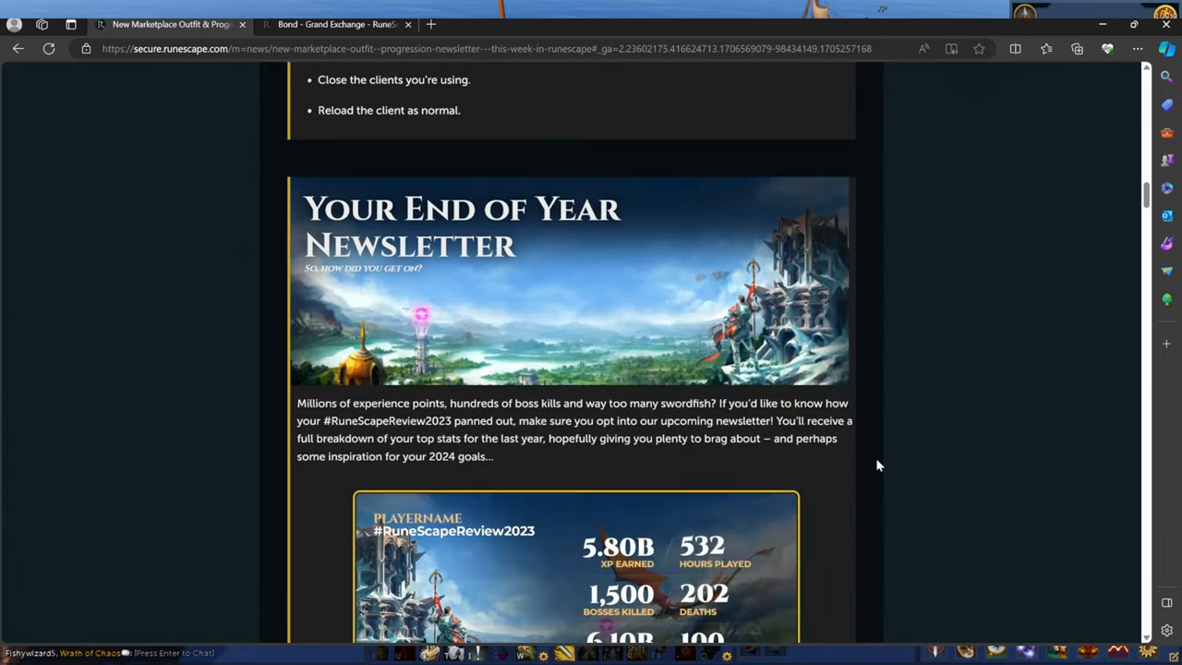
{"action": "scroll", "scroll_direction": "down", "scroll_amount": 3}
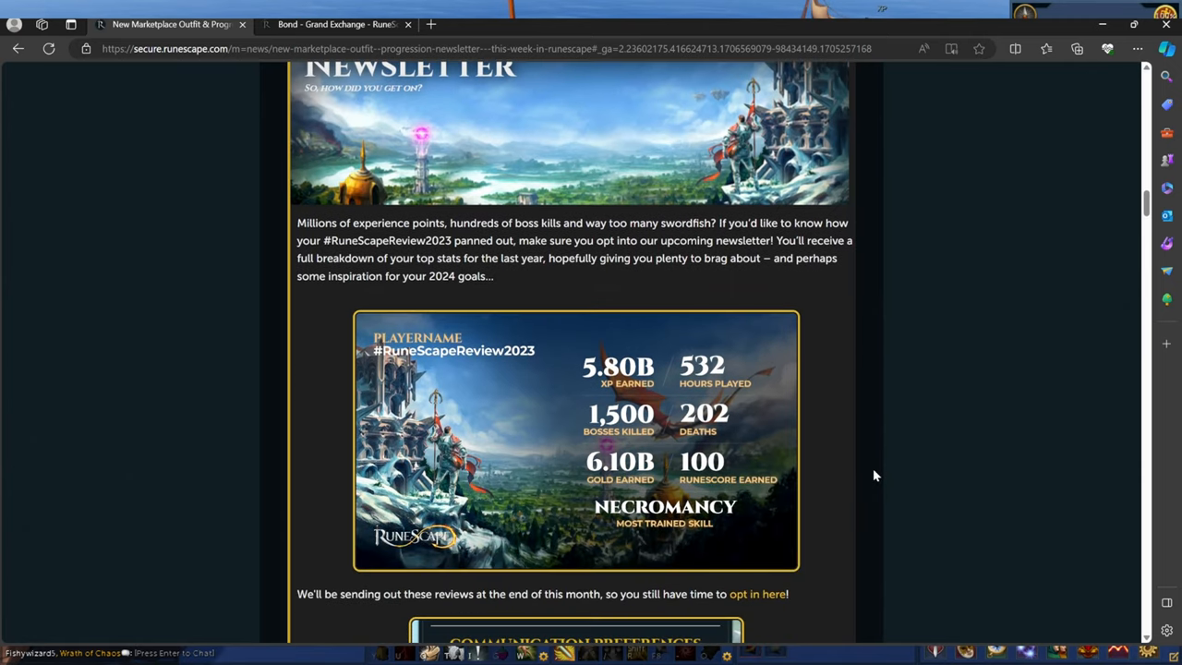
{"action": "mouse_move", "coordinate": [874, 477]}
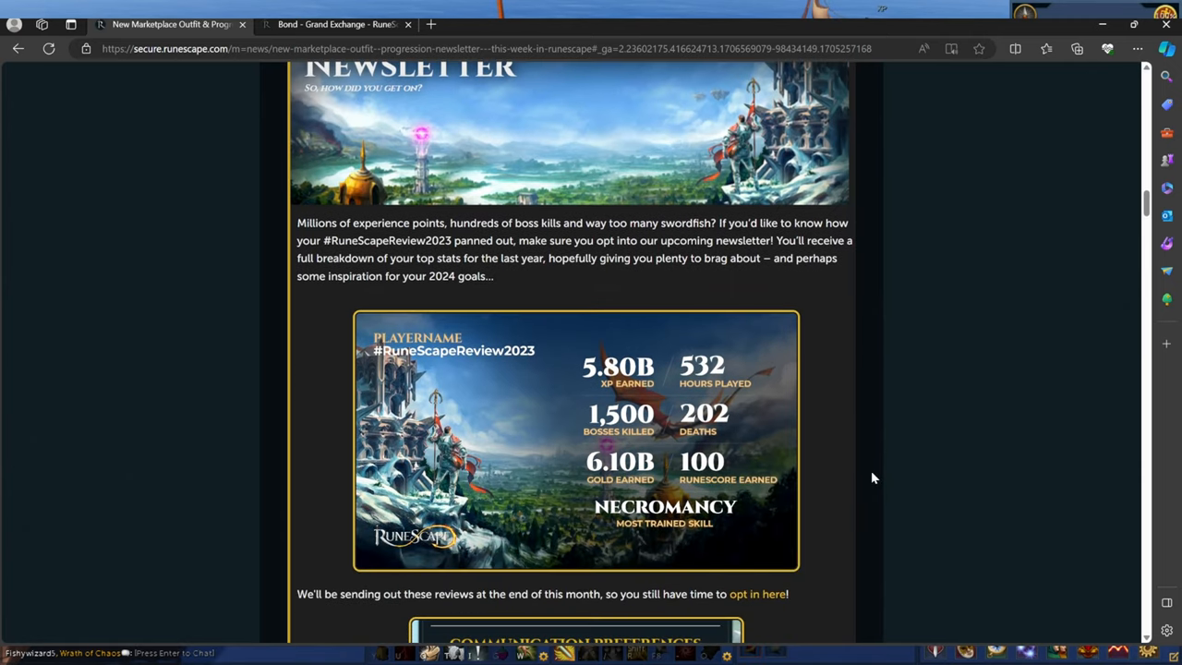
{"action": "mouse_move", "coordinate": [860, 460]}
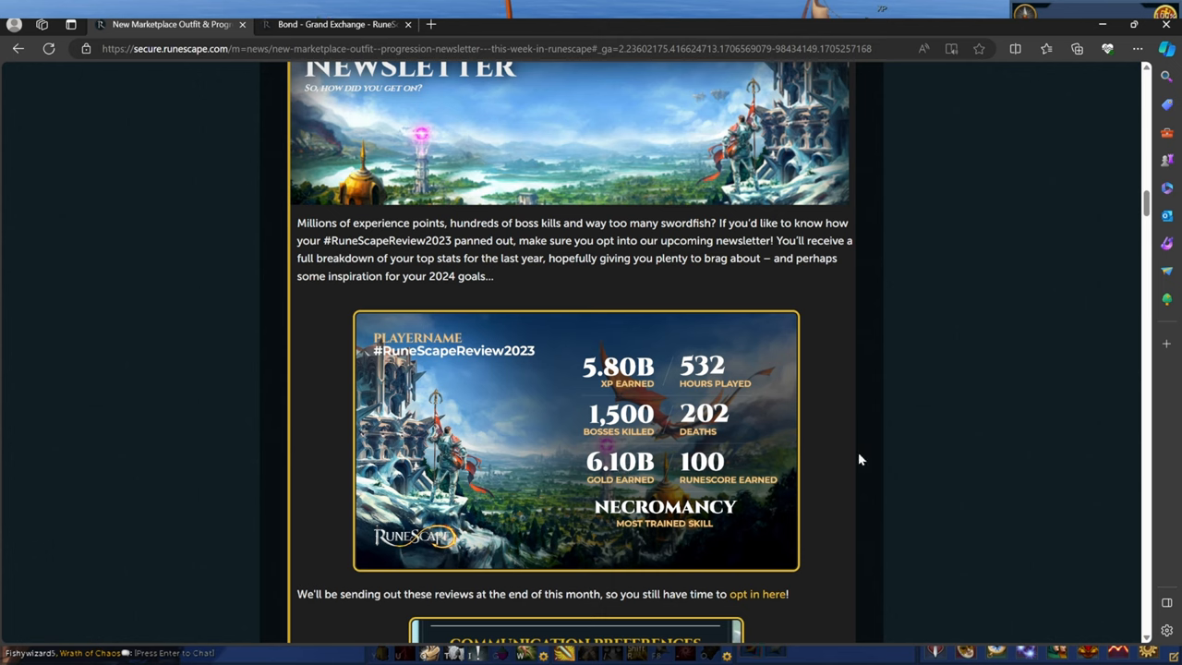
{"action": "mouse_move", "coordinate": [723, 471]}
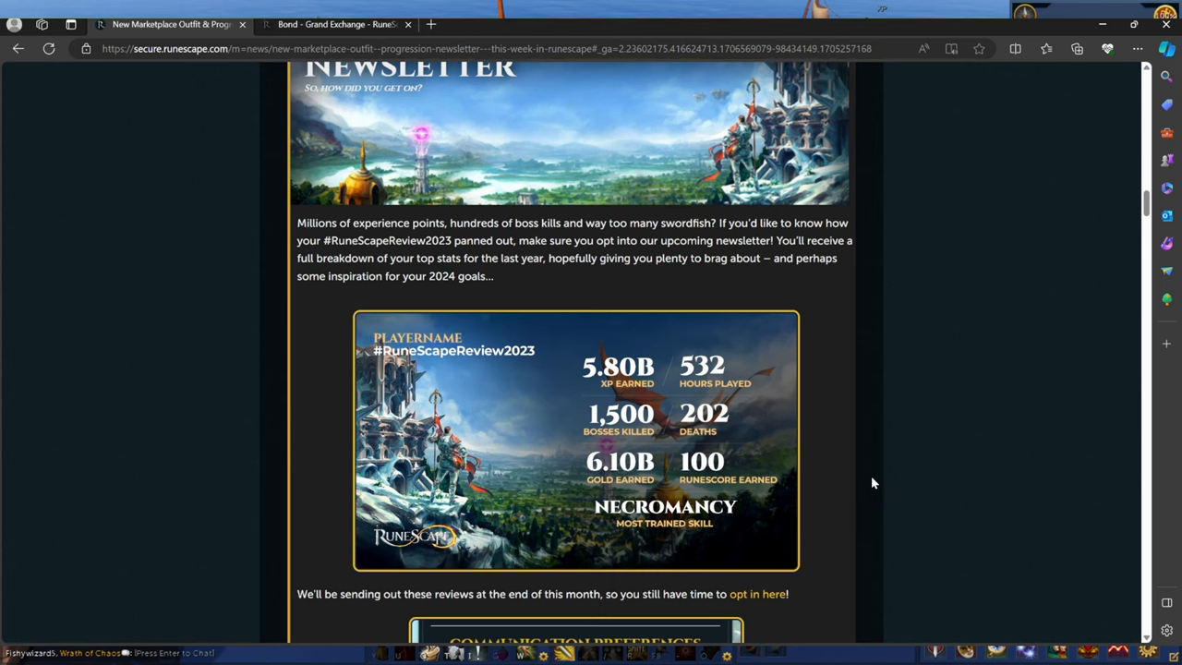
{"action": "scroll", "scroll_direction": "down", "scroll_amount": 3}
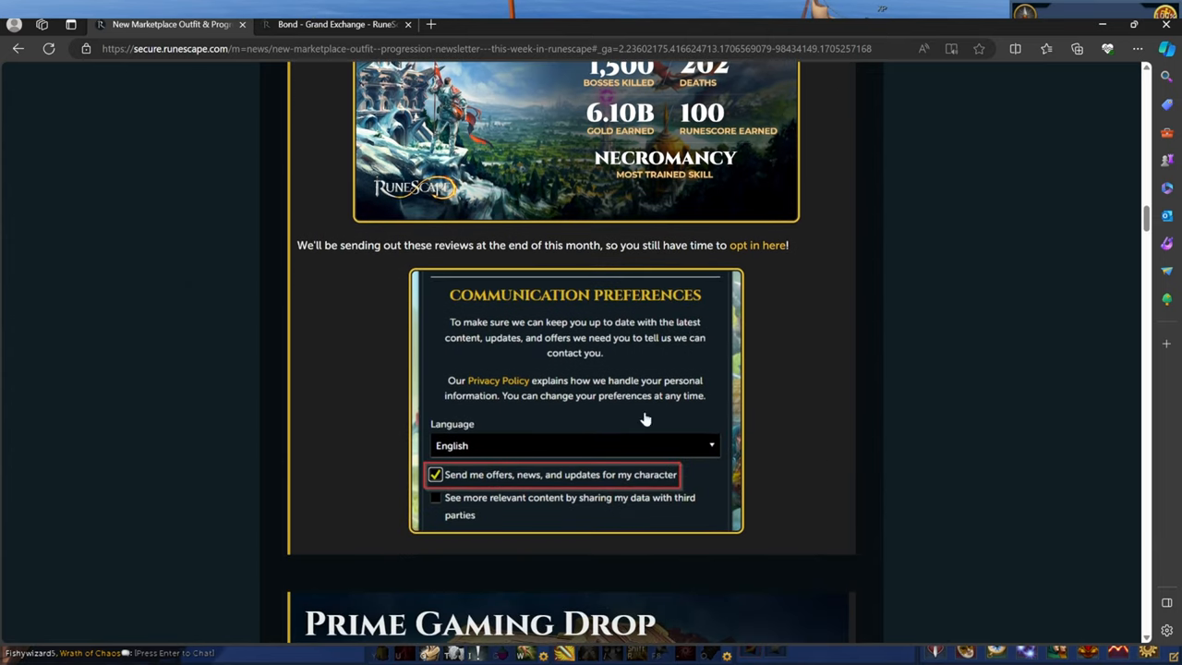
{"action": "scroll", "scroll_direction": "down", "scroll_amount": 3}
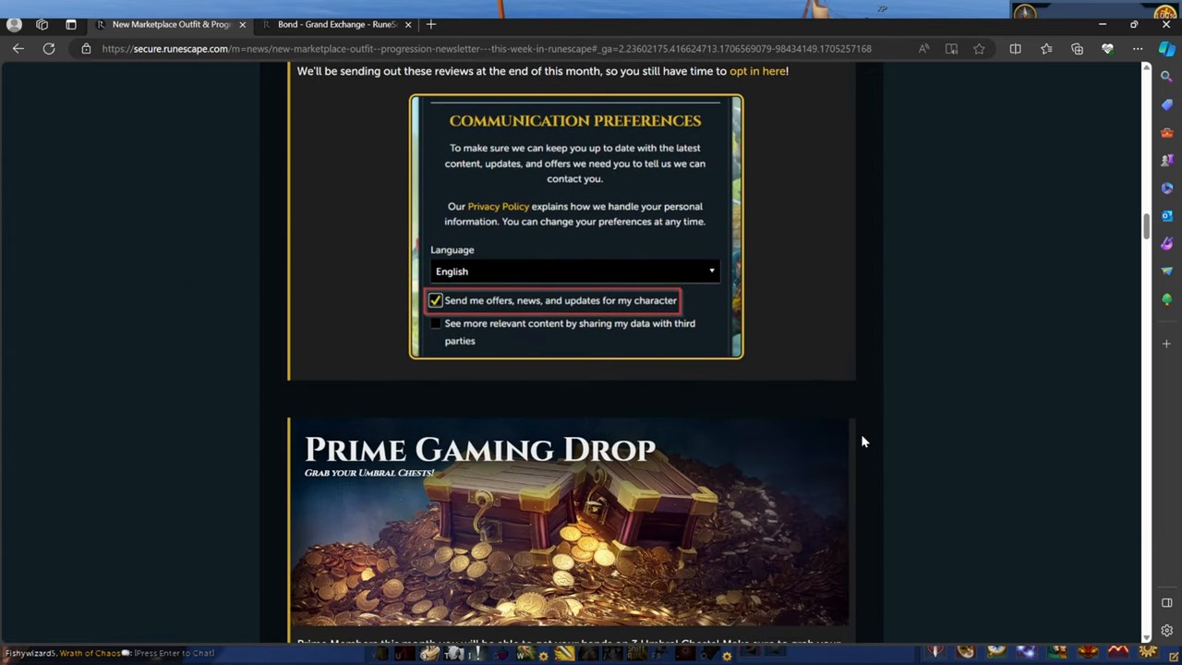
{"action": "scroll", "scroll_direction": "down", "scroll_amount": 3}
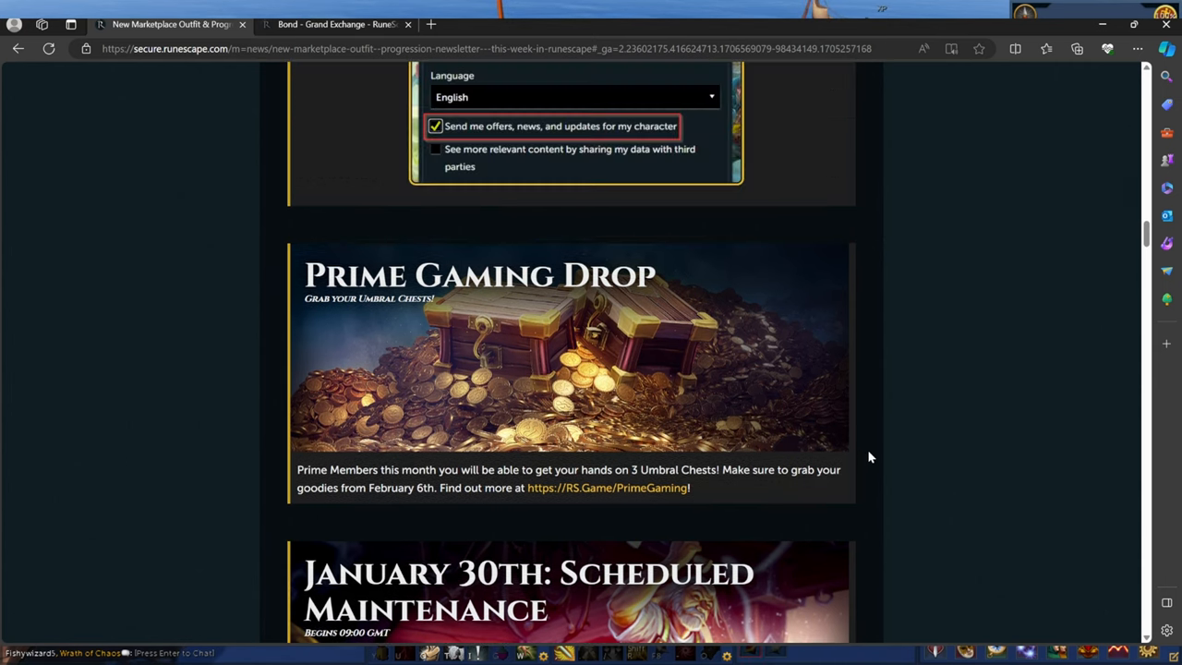
{"action": "mouse_move", "coordinate": [880, 471]}
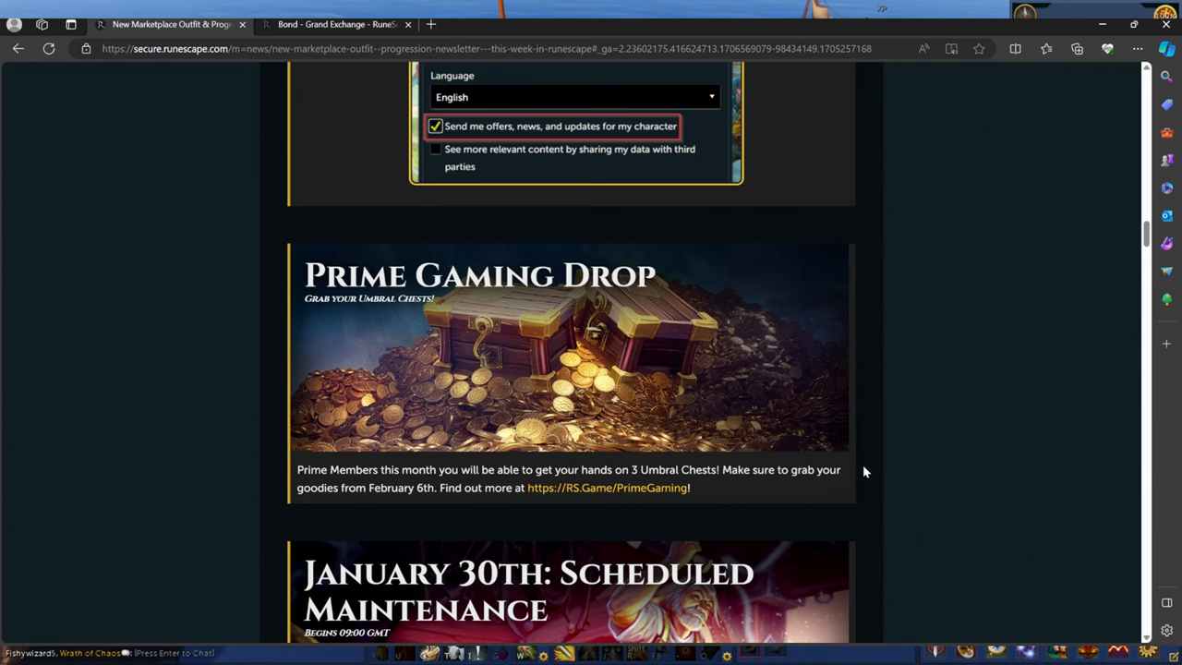
{"action": "scroll", "scroll_direction": "down", "scroll_amount": 3}
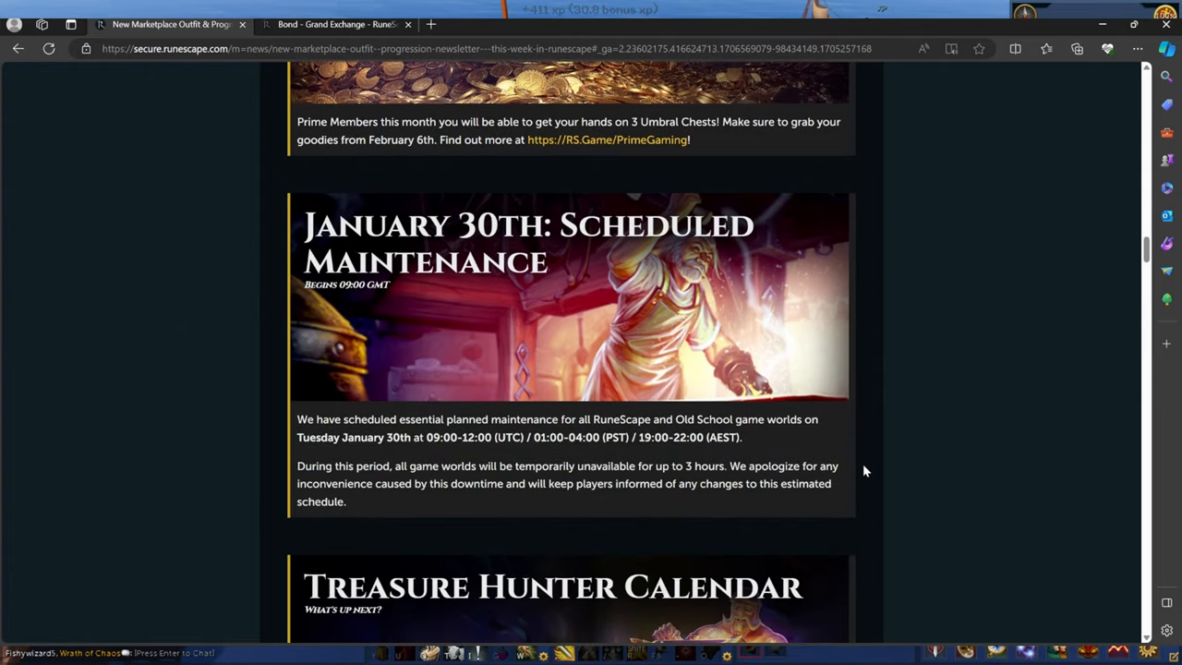
{"action": "scroll", "scroll_direction": "down", "scroll_amount": 3}
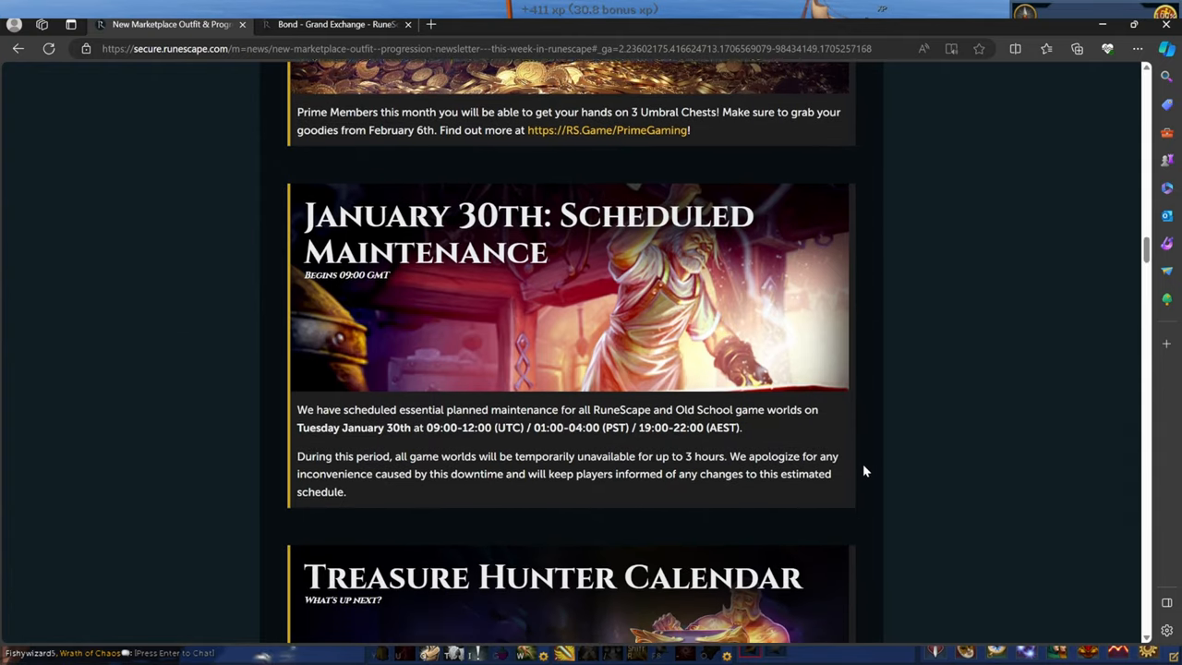
{"action": "scroll", "scroll_direction": "down", "scroll_amount": 3}
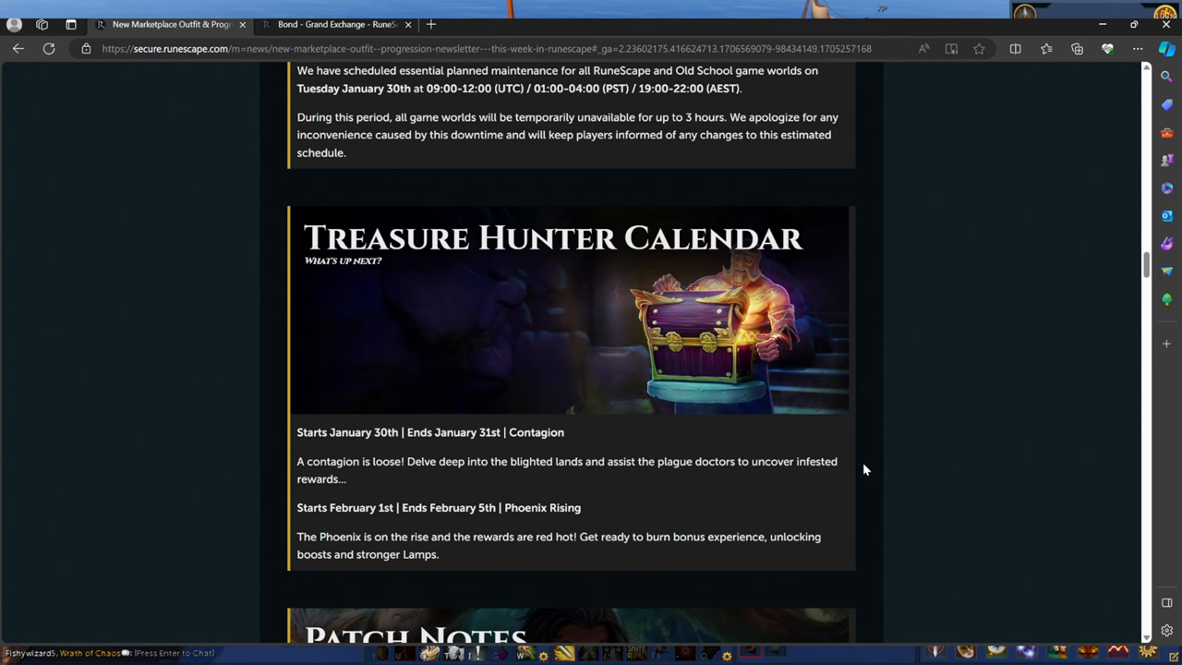
Read the patch notes from Community Hitlist to Graphical/Animation, briefly selecting the Zamorak runes note
{"action": "scroll", "scroll_direction": "down", "scroll_amount": 3}
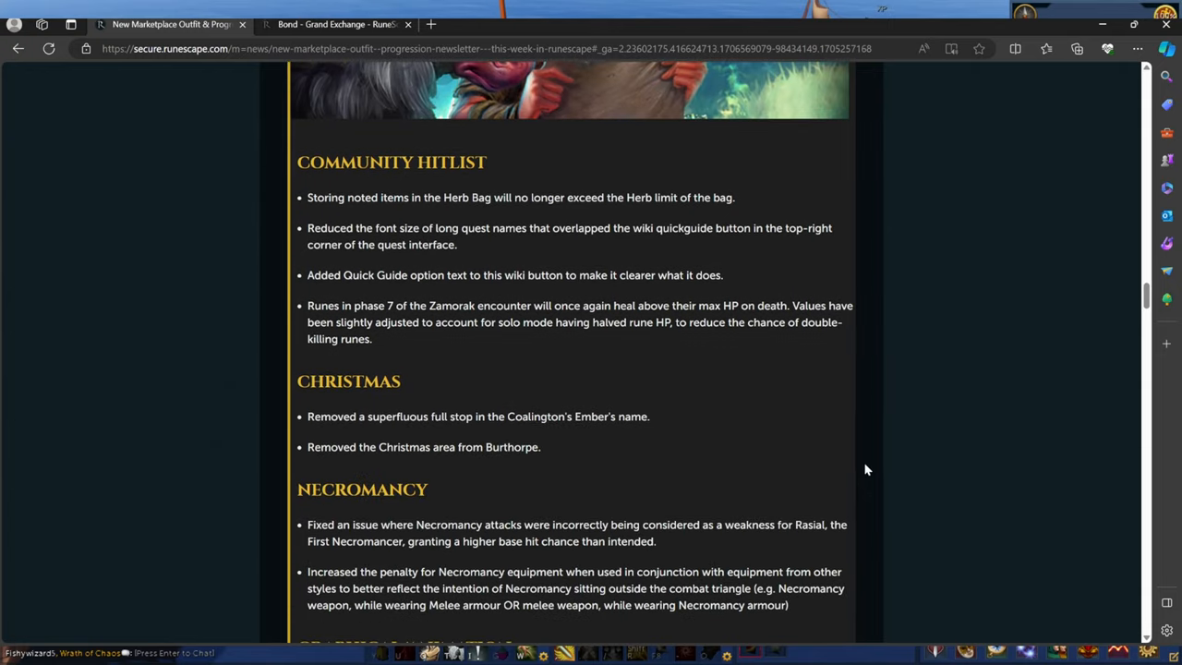
{"action": "mouse_move", "coordinate": [631, 220]}
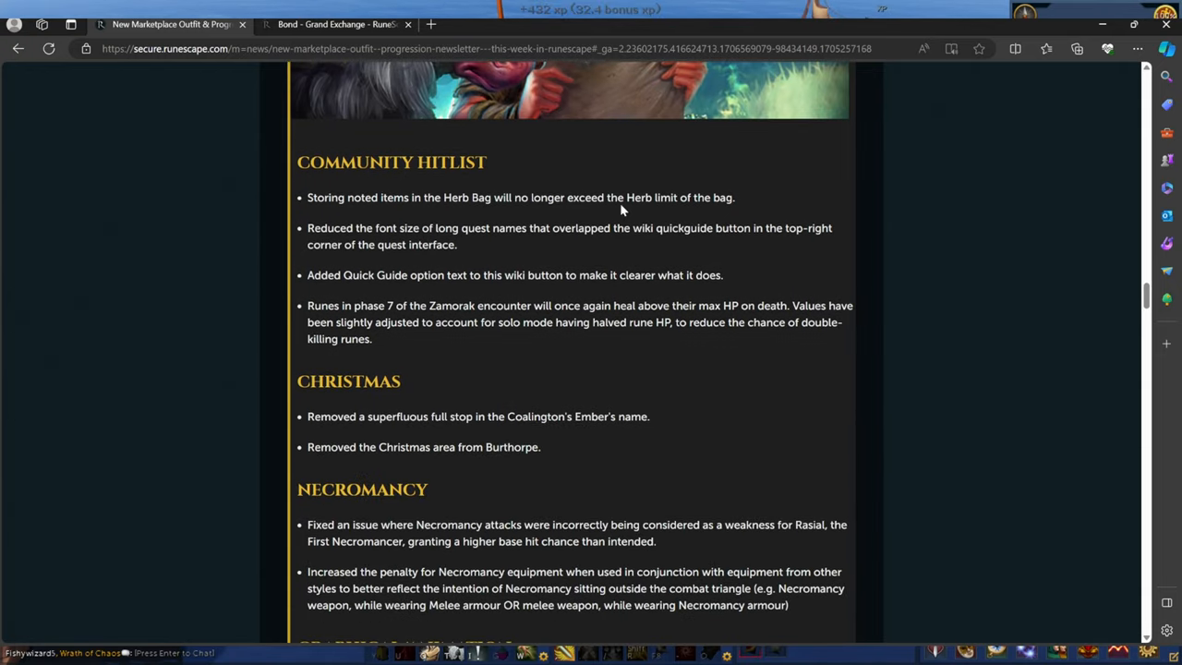
{"action": "mouse_move", "coordinate": [727, 215]}
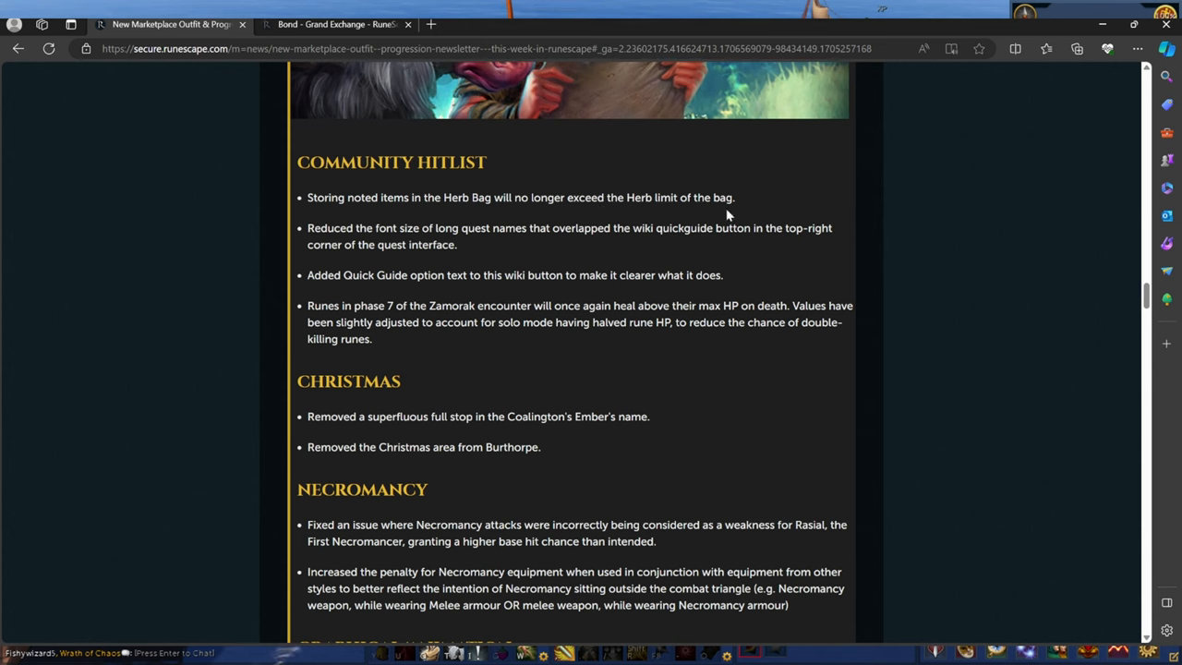
{"action": "left_click_drag", "start_coordinate": [348, 197], "coordinate": [734, 197]}
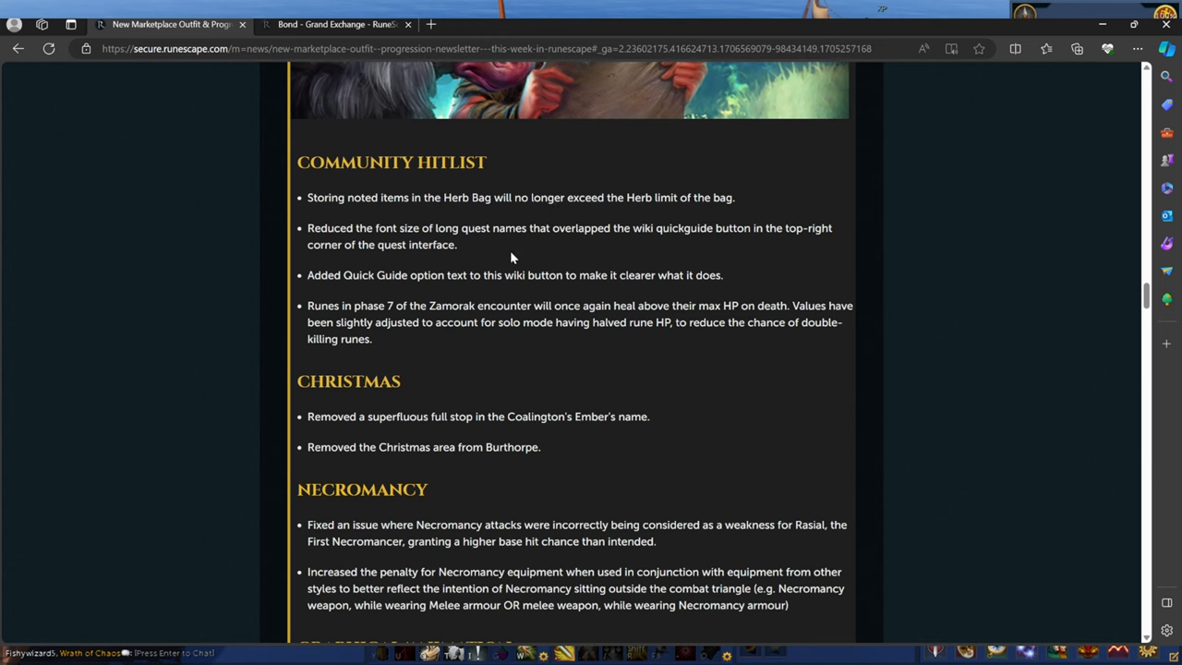
{"action": "mouse_move", "coordinate": [533, 257]}
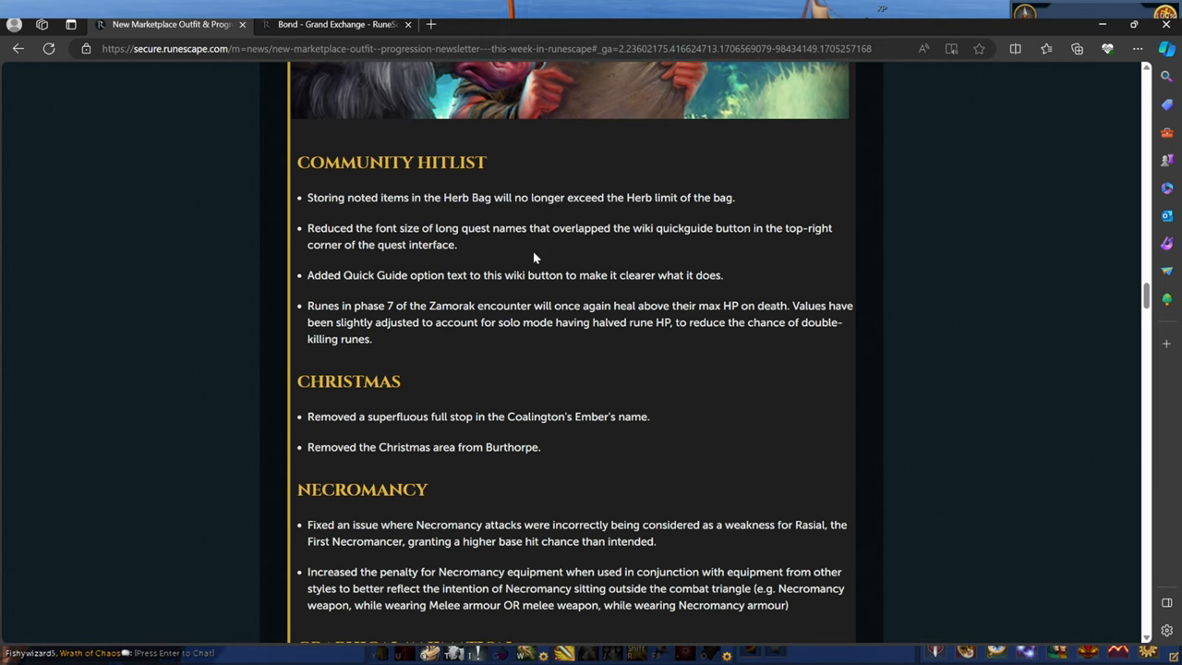
{"action": "mouse_move", "coordinate": [470, 258]}
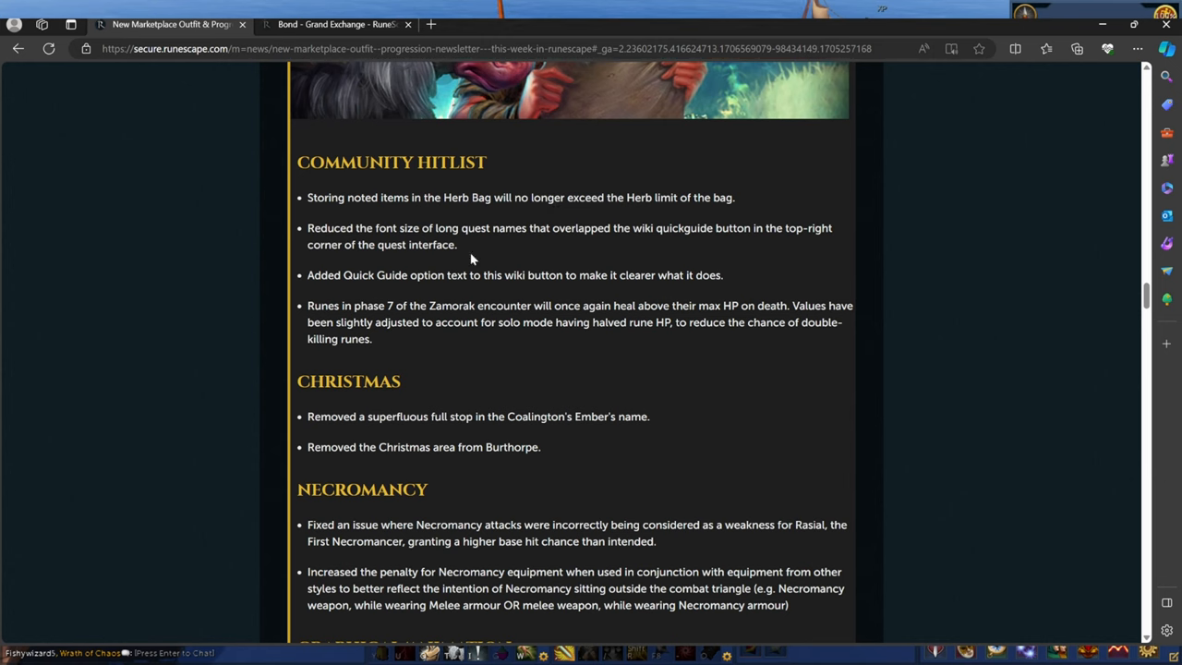
{"action": "mouse_move", "coordinate": [554, 348]}
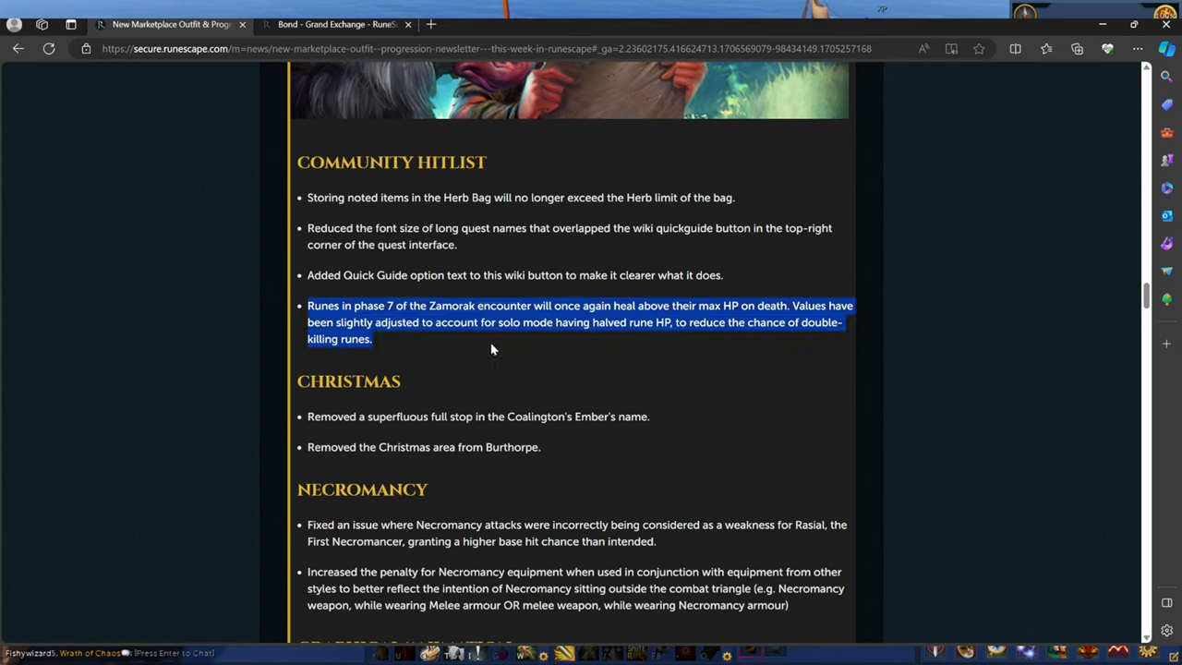
{"action": "left_click", "coordinate": [492, 349]}
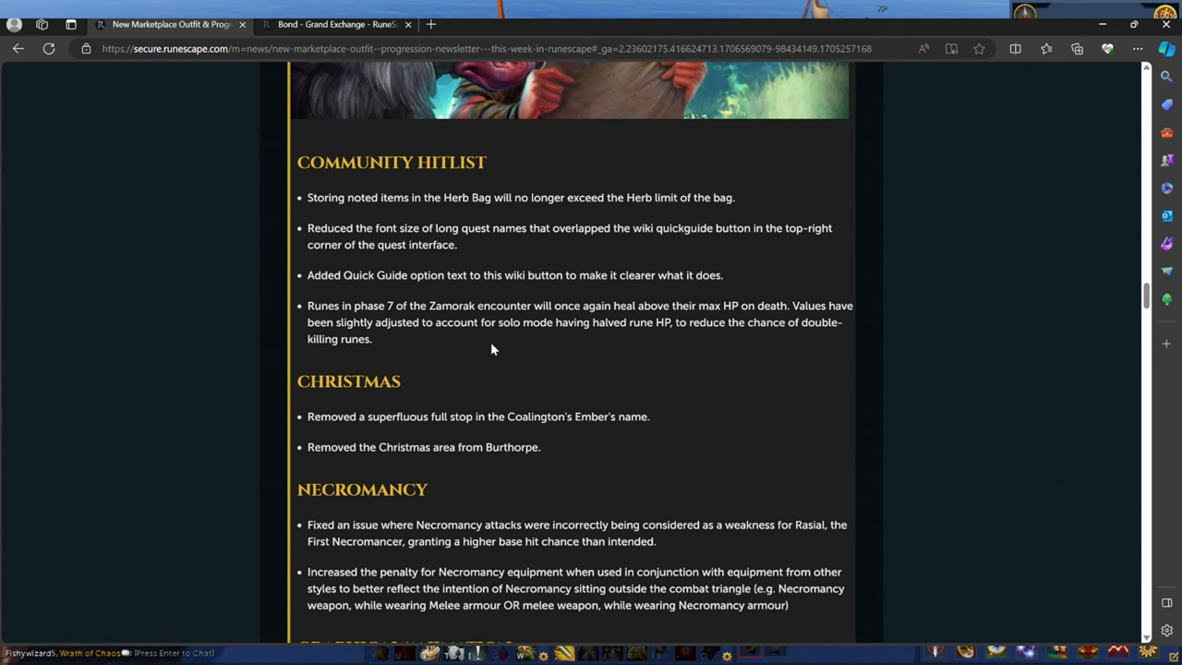
{"action": "scroll", "scroll_direction": "down", "scroll_amount": 3}
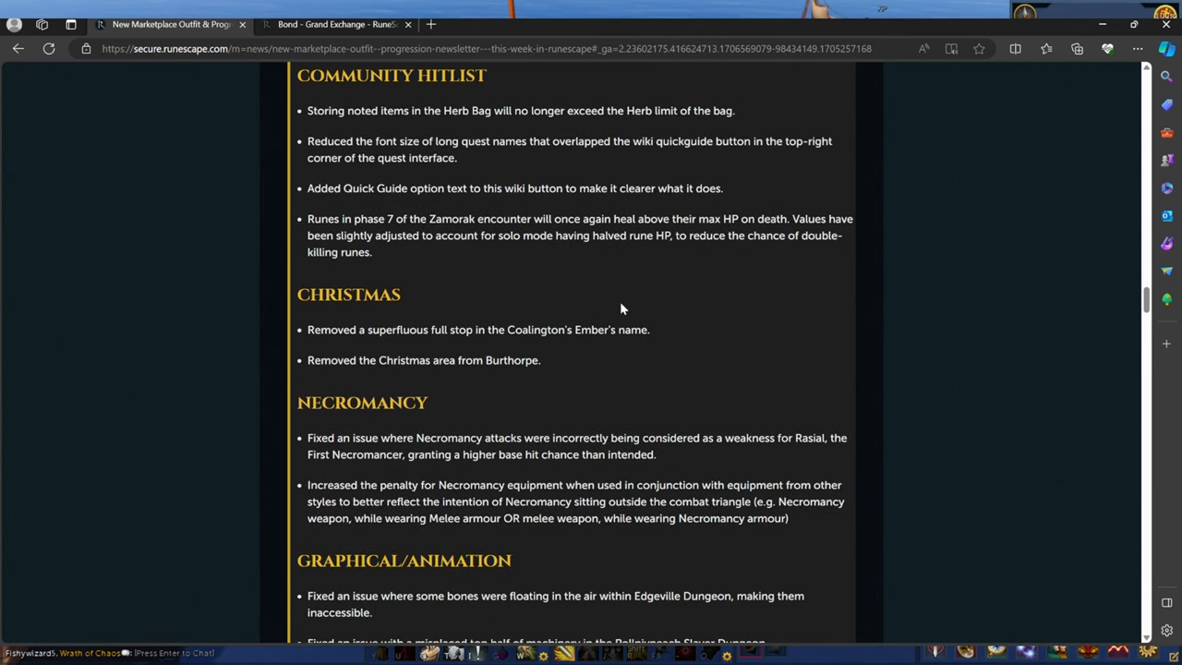
{"action": "mouse_move", "coordinate": [577, 294]}
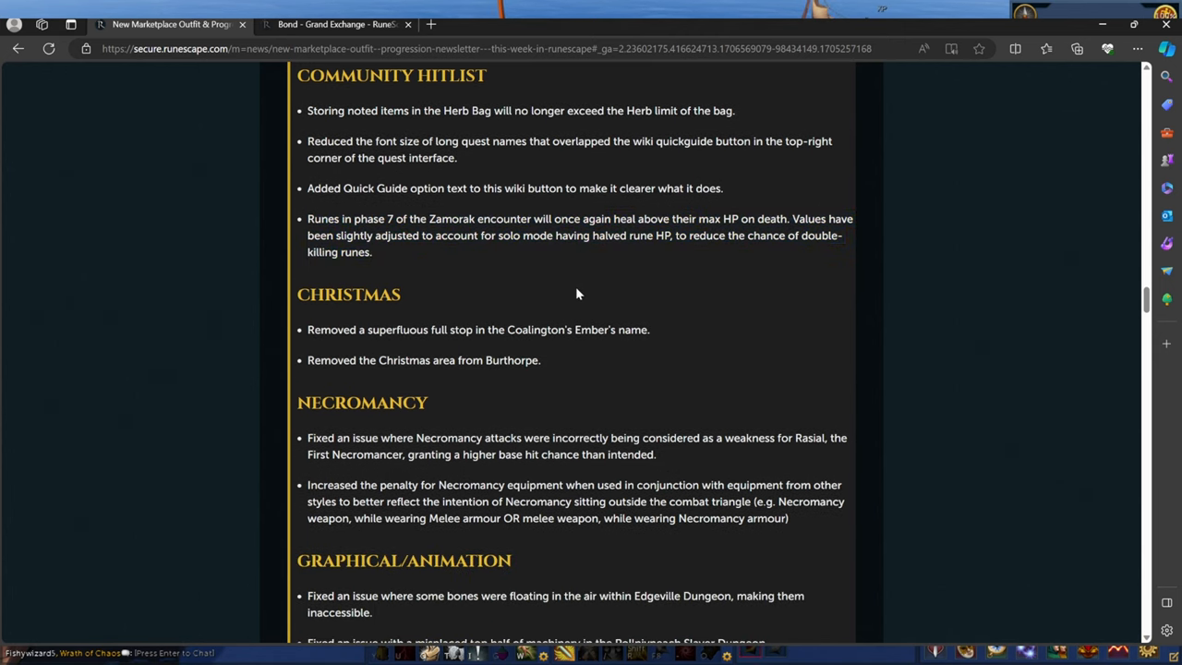
{"action": "scroll", "scroll_direction": "down", "scroll_amount": 3}
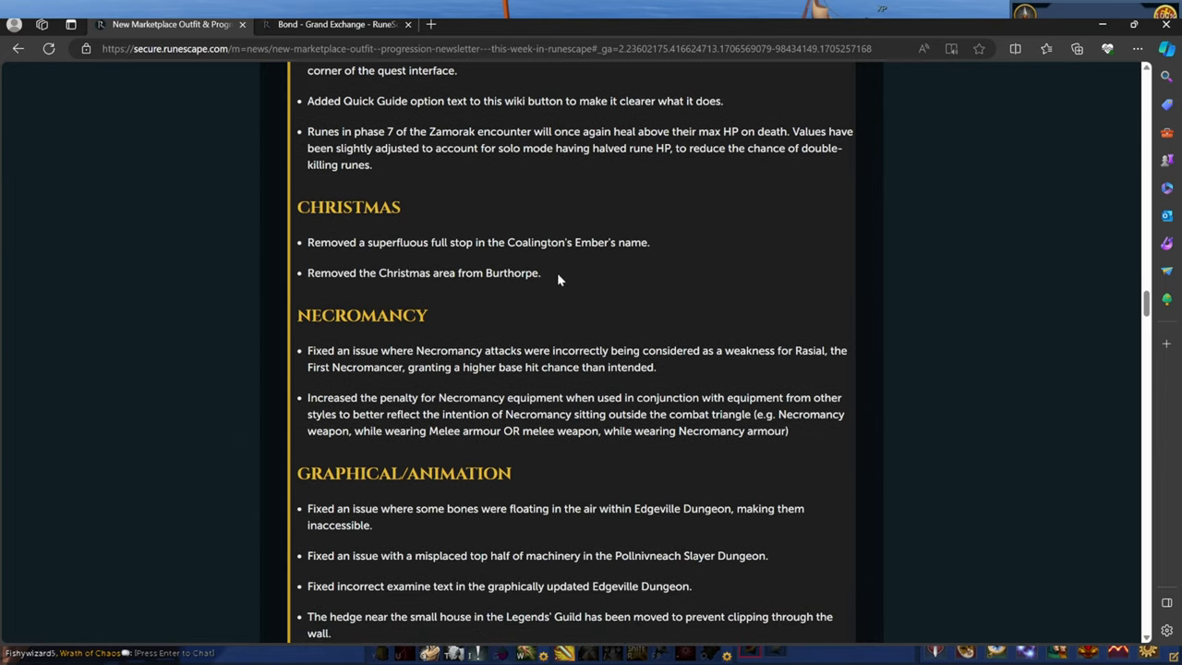
{"action": "mouse_move", "coordinate": [582, 271]}
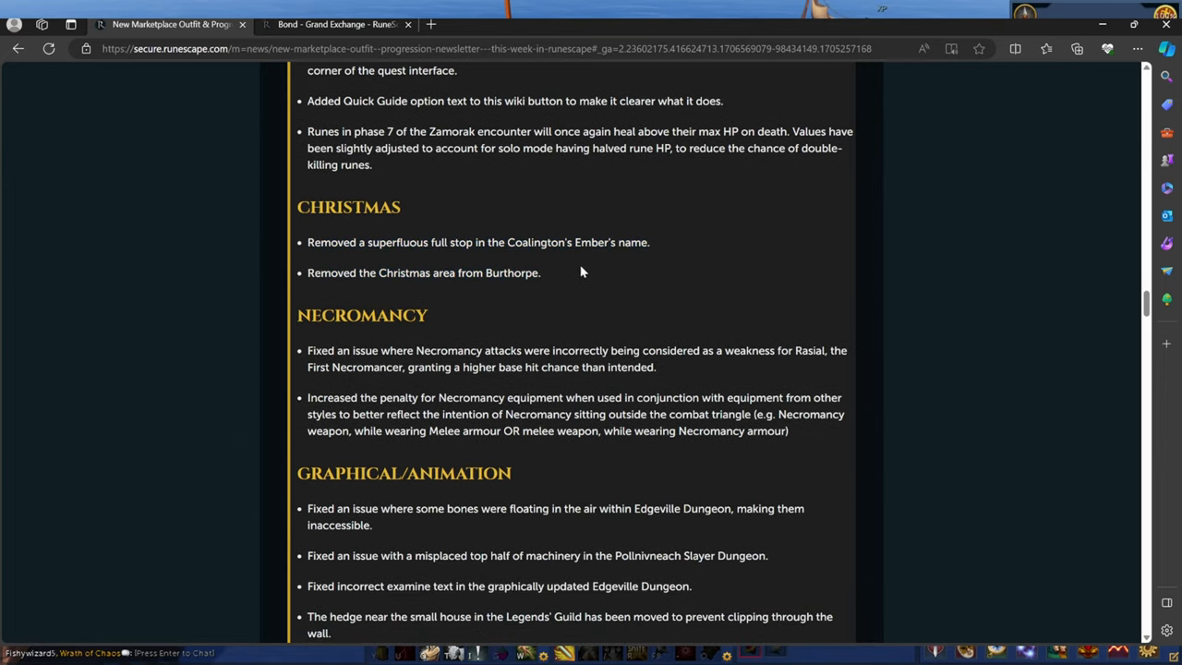
{"action": "scroll", "scroll_direction": "down", "scroll_amount": 3}
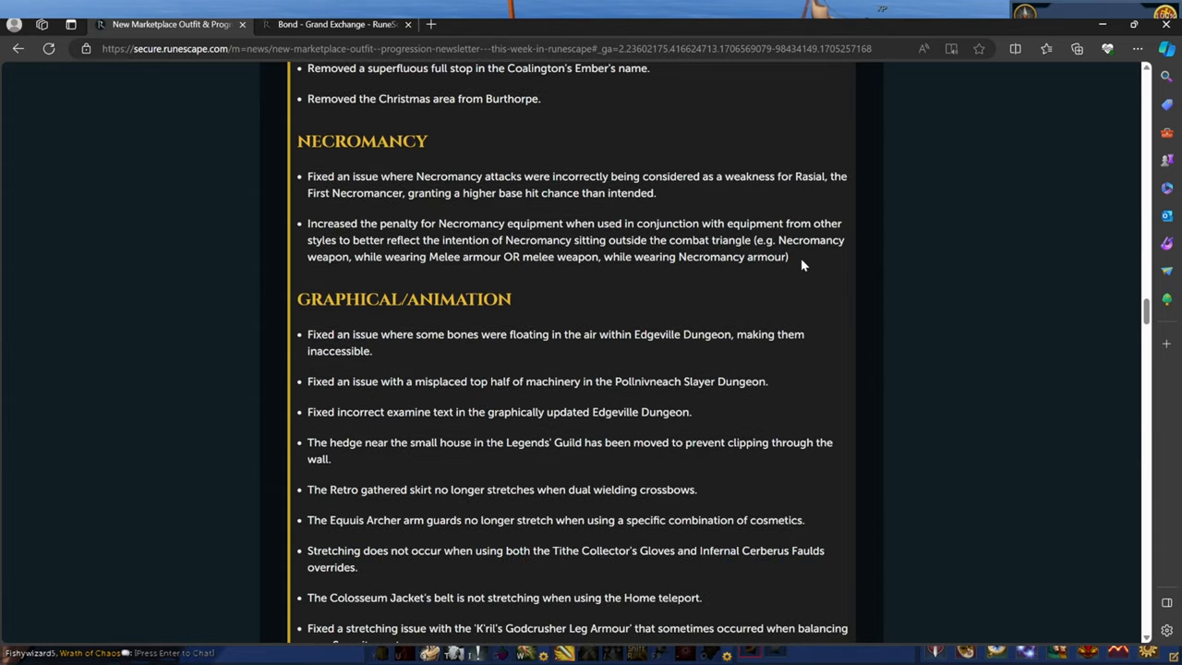
Highlight the two Necromancy notes: Rasial hit chance and mixed-style equipment penalties
{"action": "left_click_drag", "start_coordinate": [308, 176], "coordinate": [789, 256]}
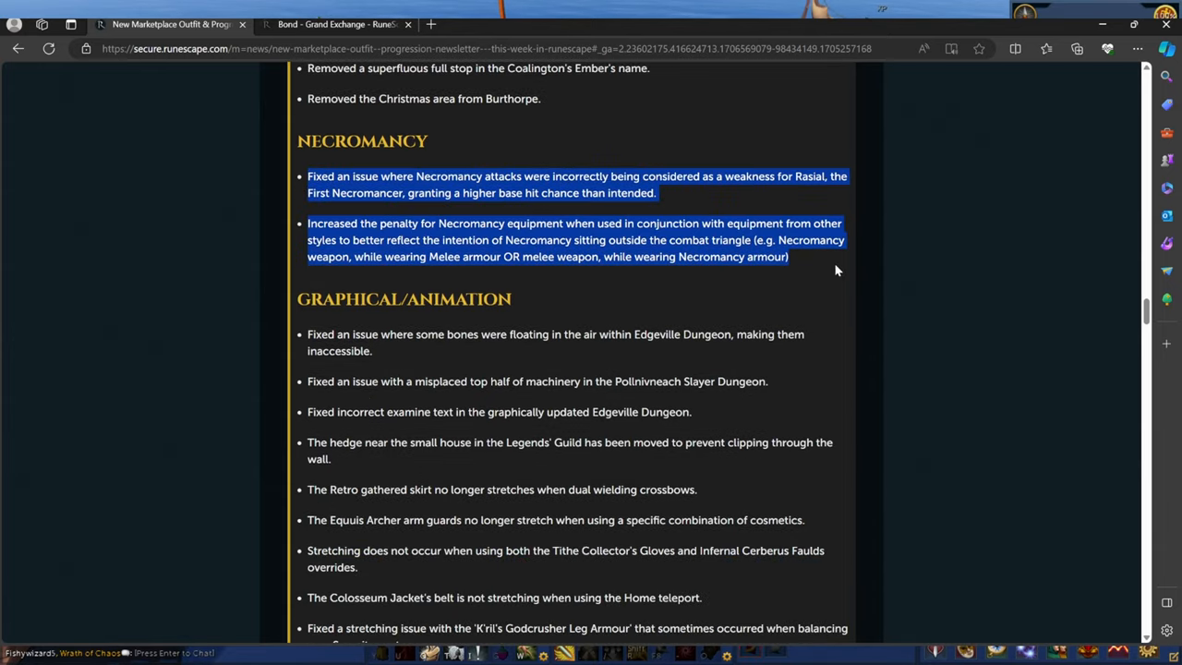
{"action": "mouse_move", "coordinate": [802, 260]}
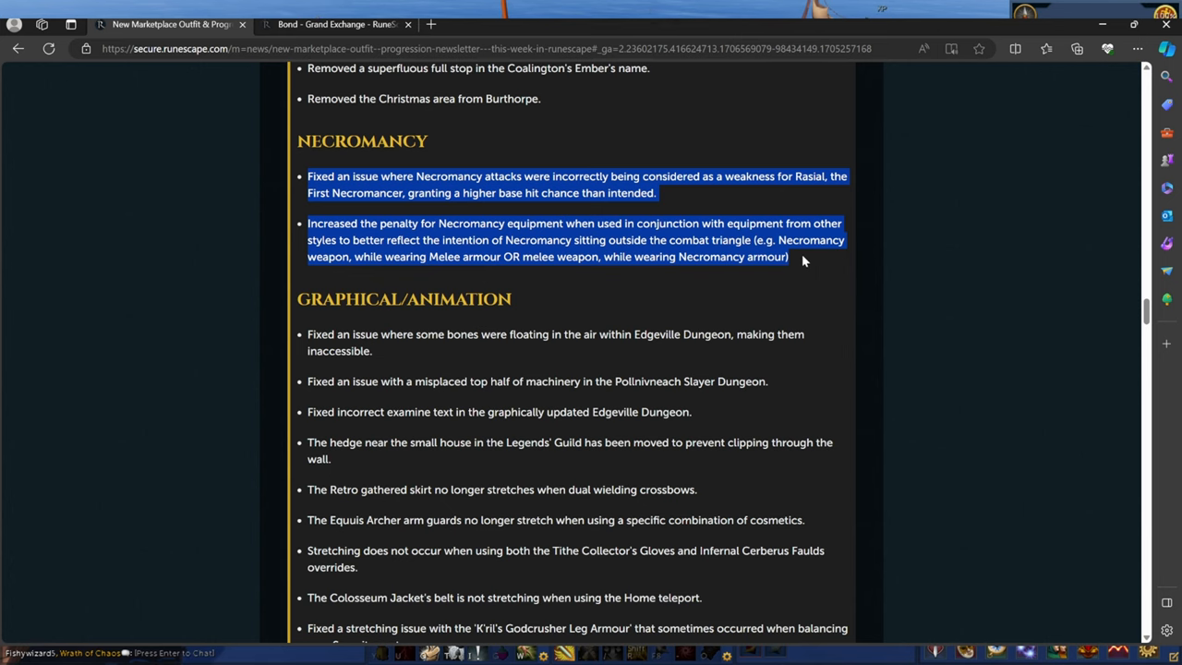
{"action": "mouse_move", "coordinate": [812, 267]}
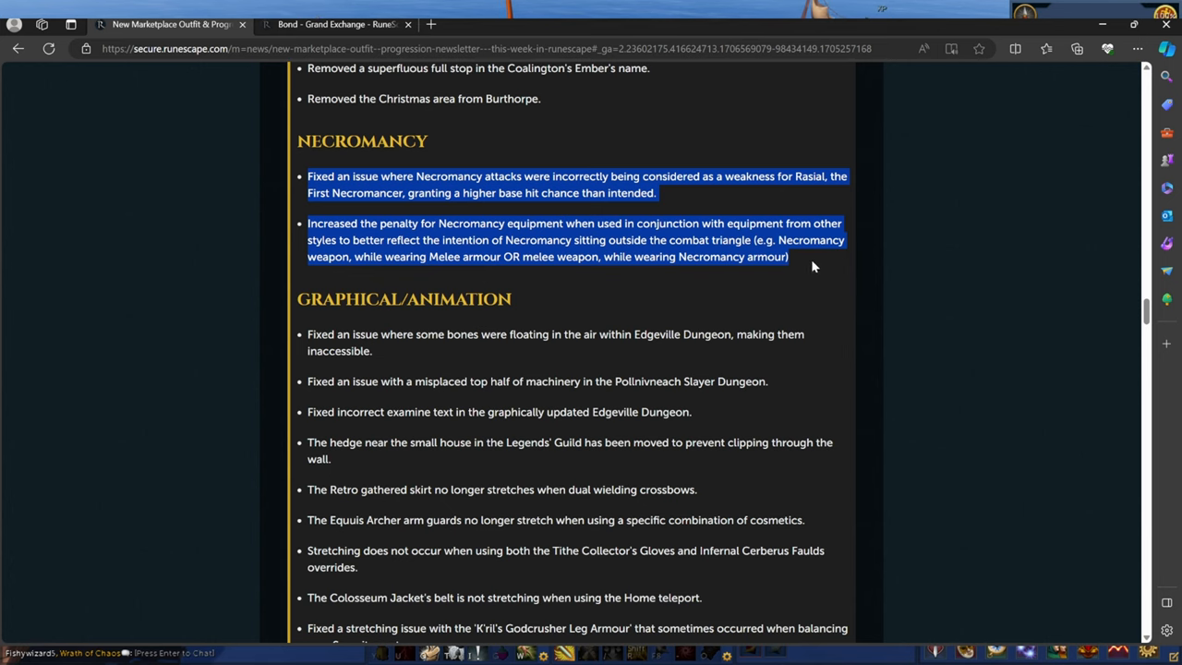
{"action": "left_click", "coordinate": [652, 192]}
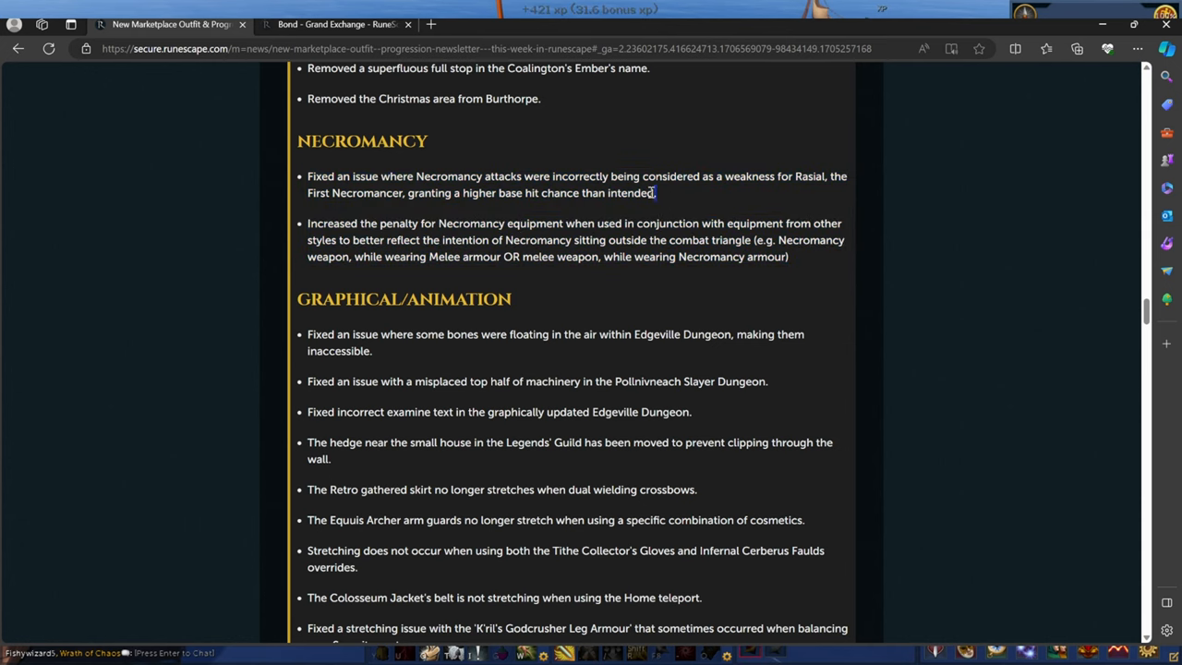
{"action": "left_click_drag", "start_coordinate": [307, 177], "coordinate": [656, 192]}
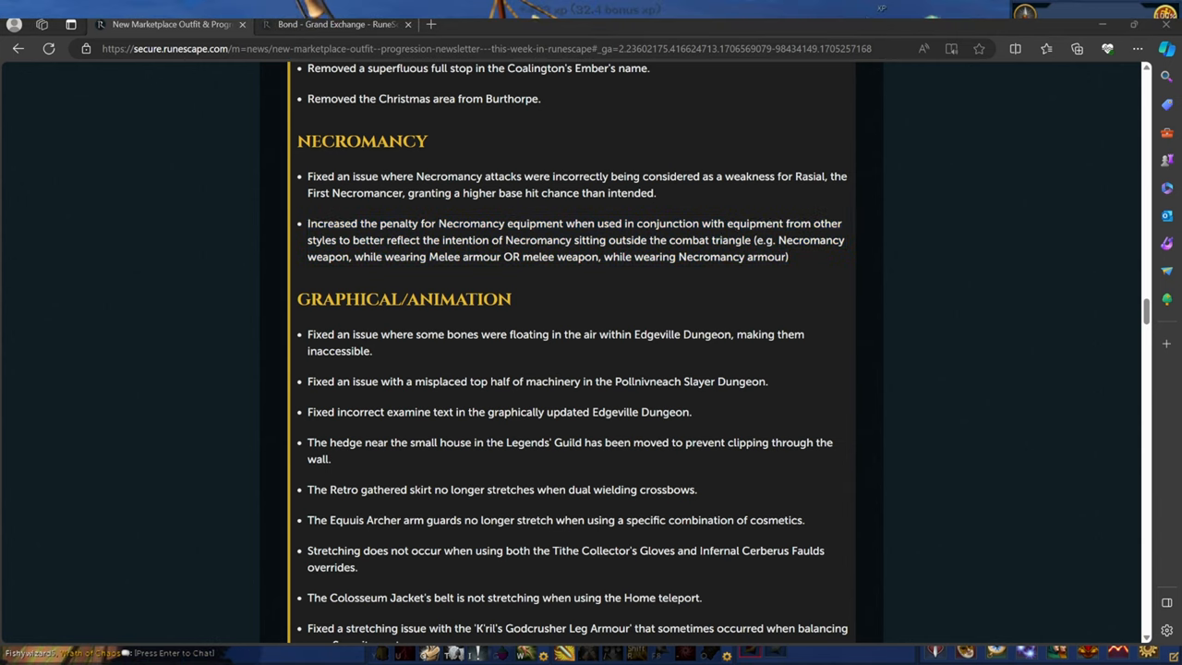
{"action": "mouse_move", "coordinate": [804, 256]}
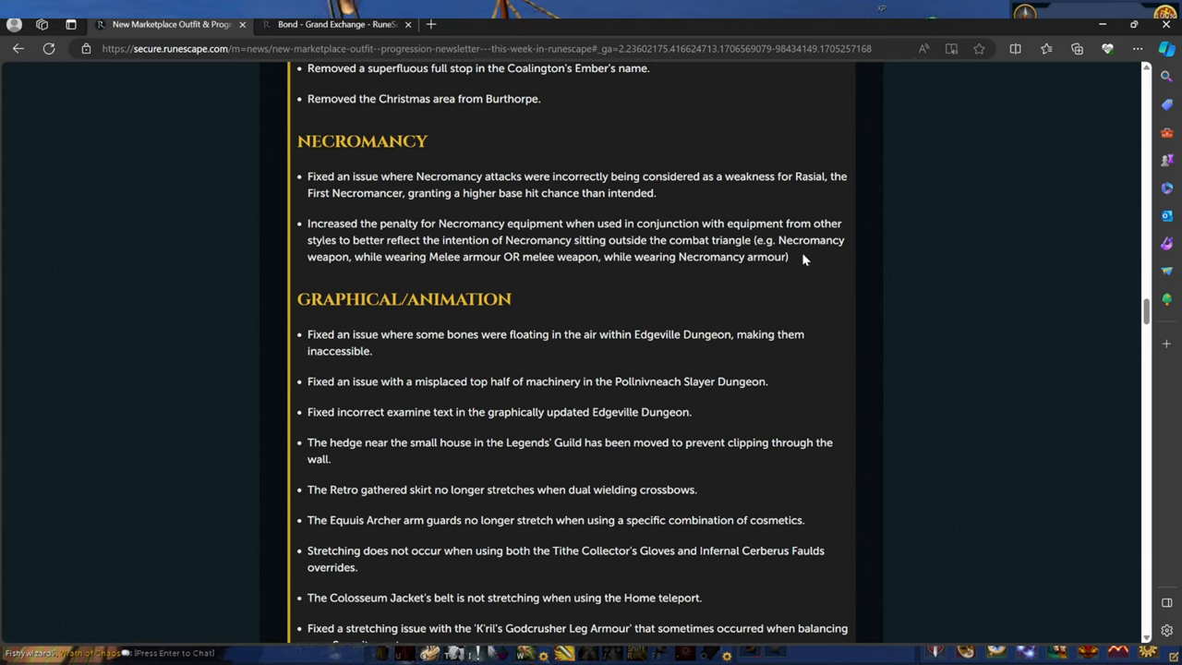
{"action": "left_click_drag", "start_coordinate": [307, 176], "coordinate": [789, 256]}
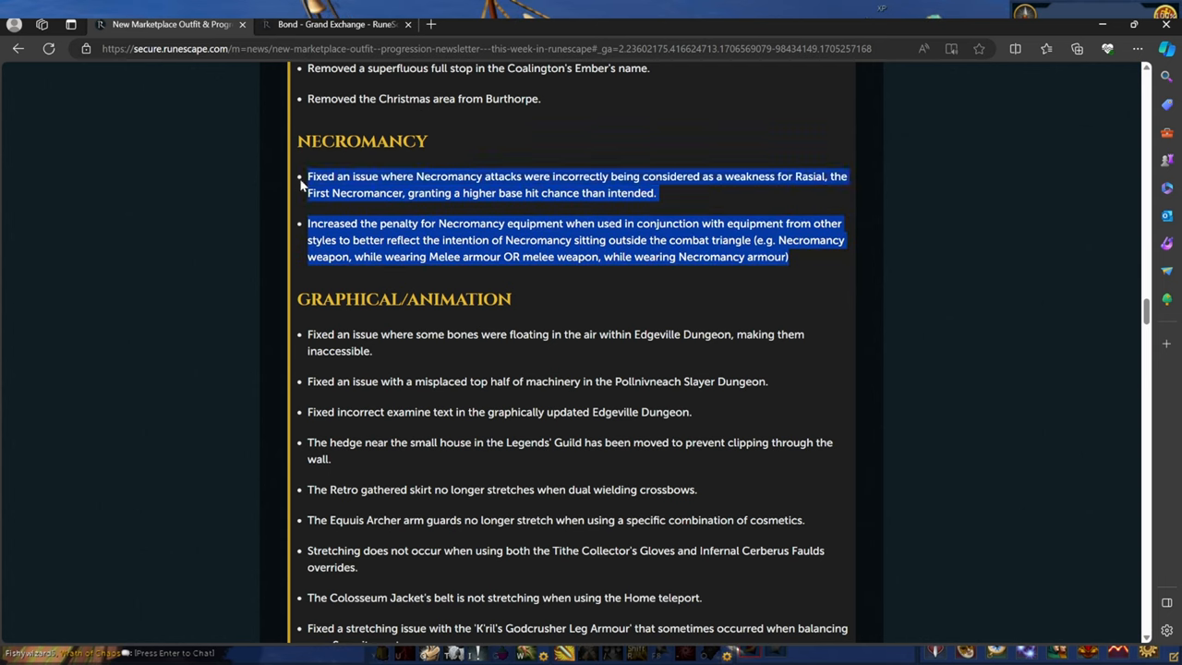
{"action": "mouse_move", "coordinate": [732, 209]}
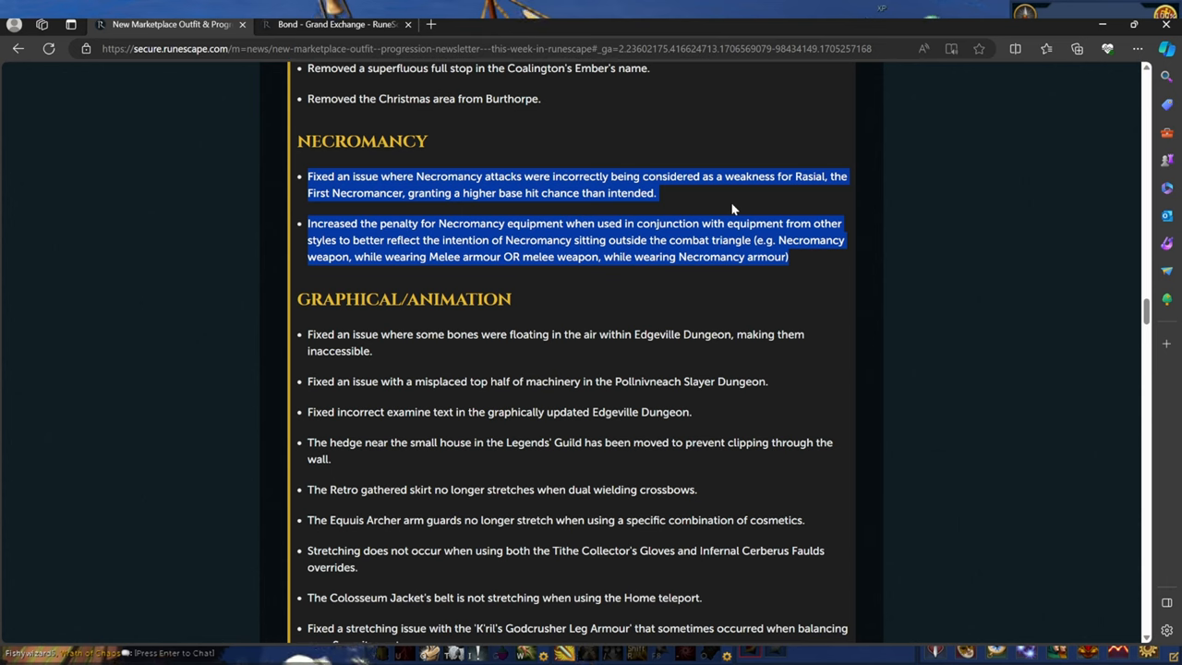
{"action": "left_click", "coordinate": [806, 272]}
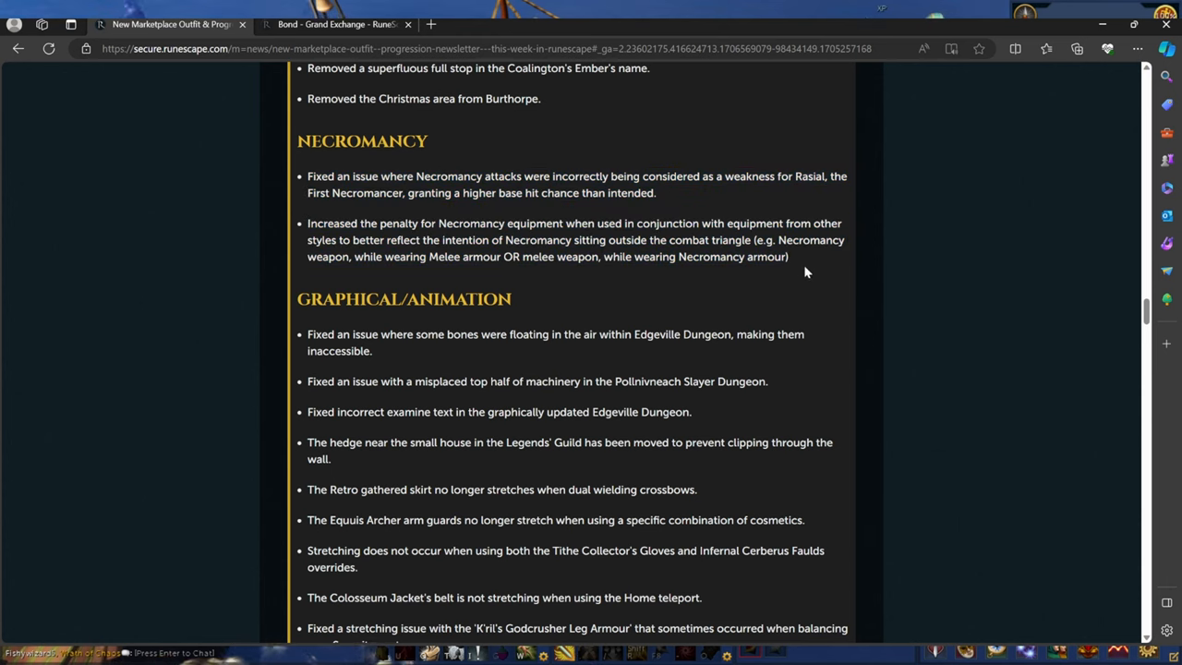
{"action": "left_click_drag", "start_coordinate": [307, 176], "coordinate": [788, 257]}
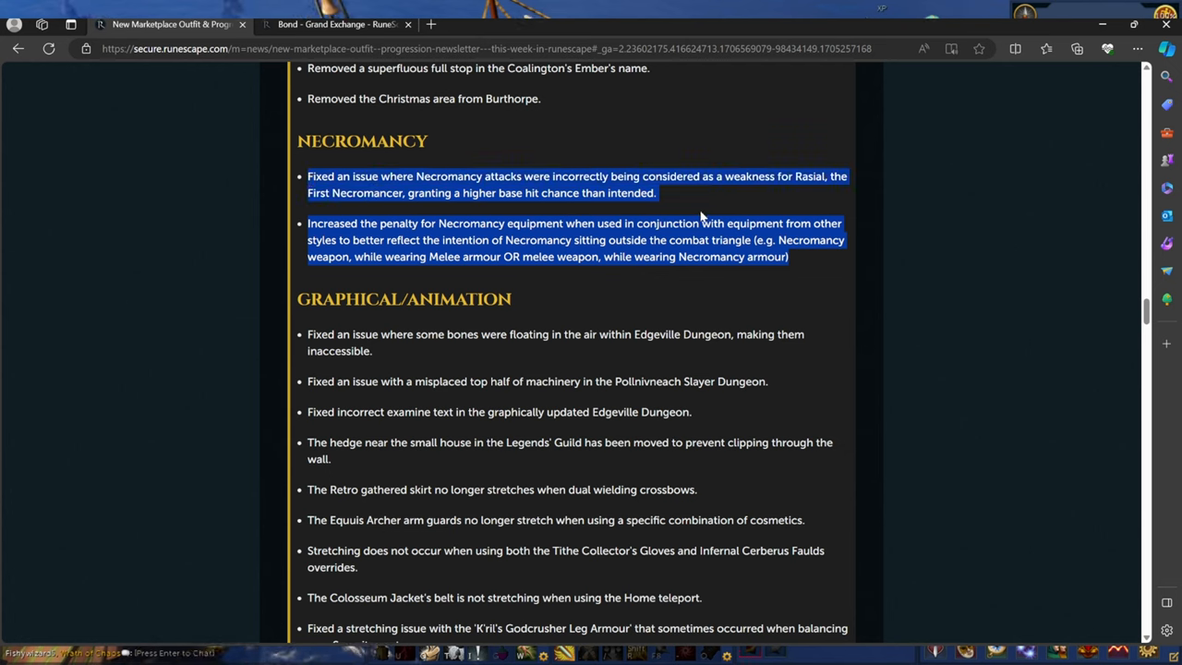
{"action": "left_click", "coordinate": [701, 210]}
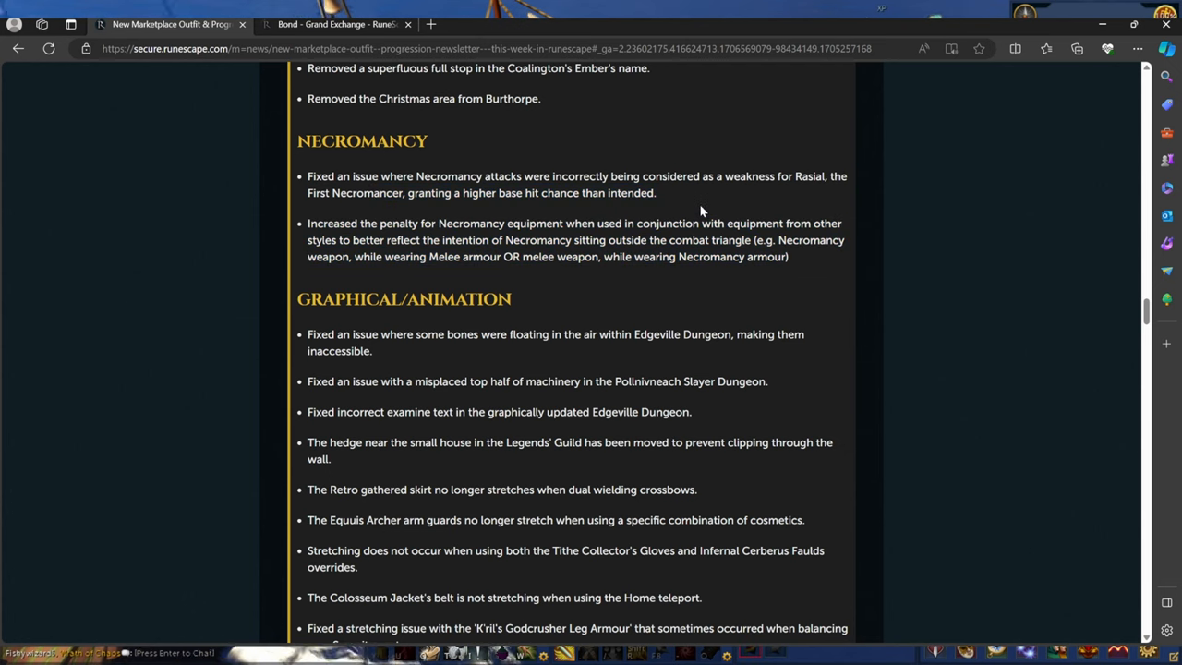
{"action": "mouse_move", "coordinate": [815, 279]}
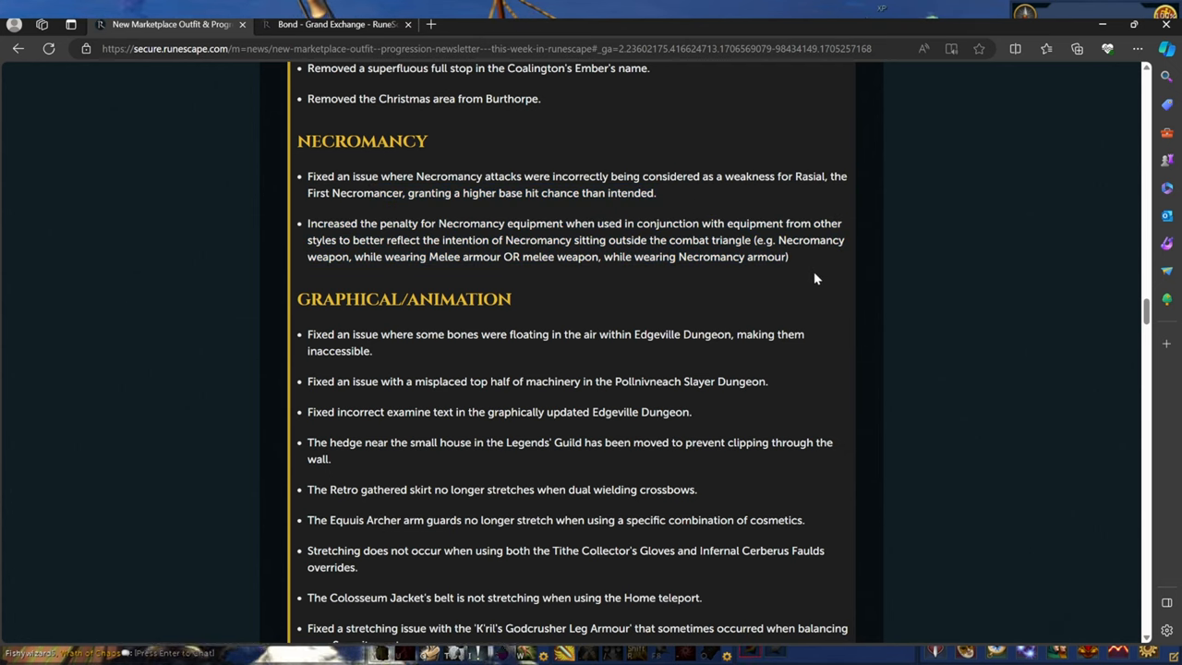
{"action": "mouse_move", "coordinate": [854, 409]}
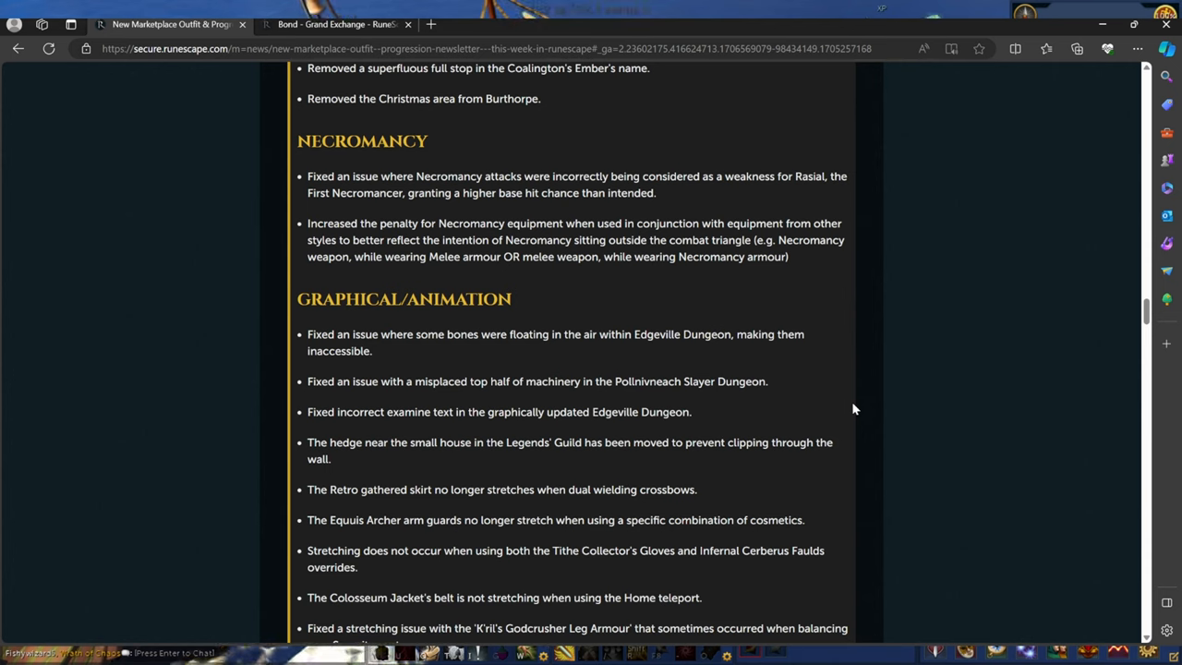
{"action": "mouse_move", "coordinate": [864, 366]}
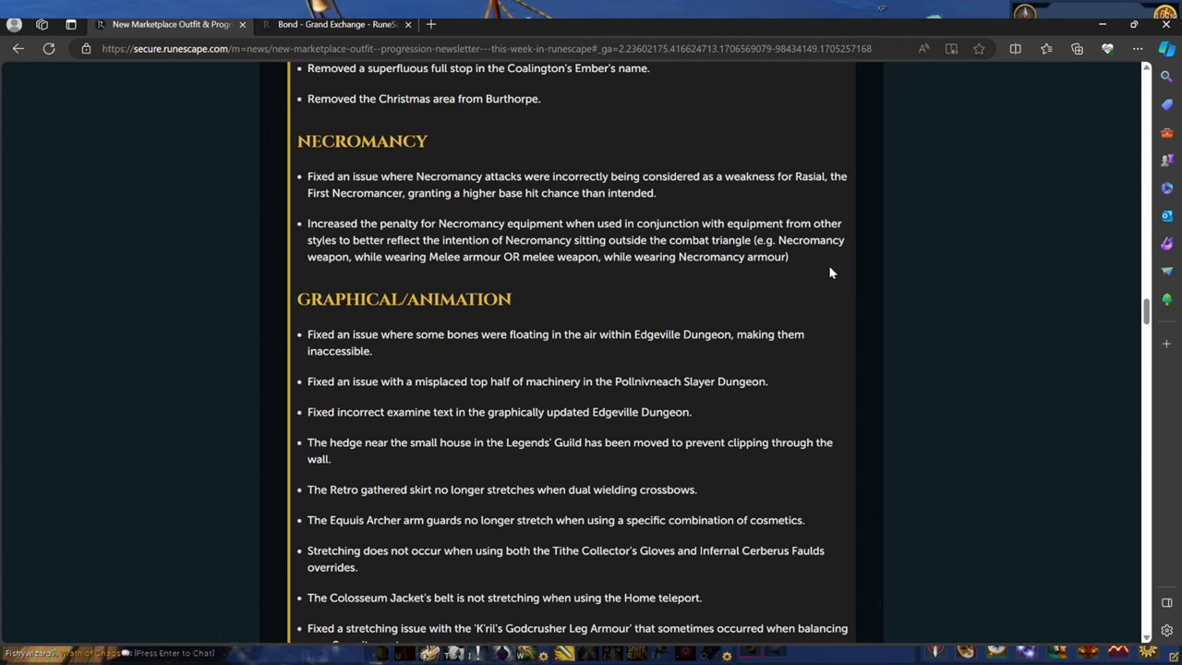
{"action": "mouse_move", "coordinate": [801, 263]}
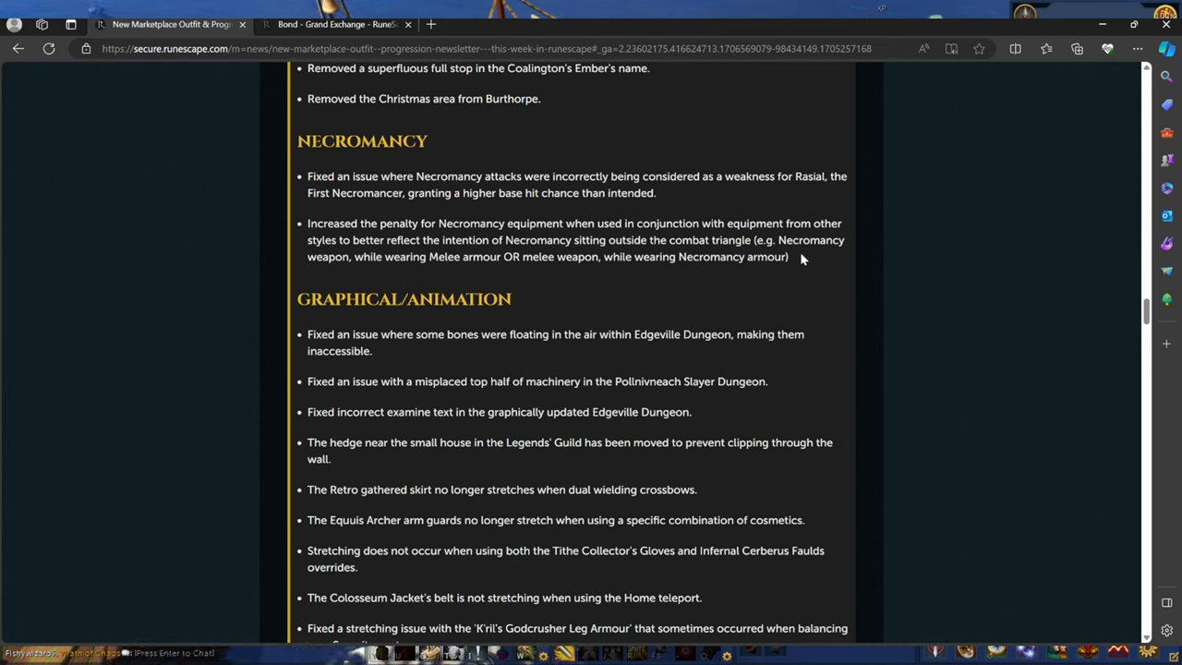
{"action": "mouse_move", "coordinate": [797, 262]}
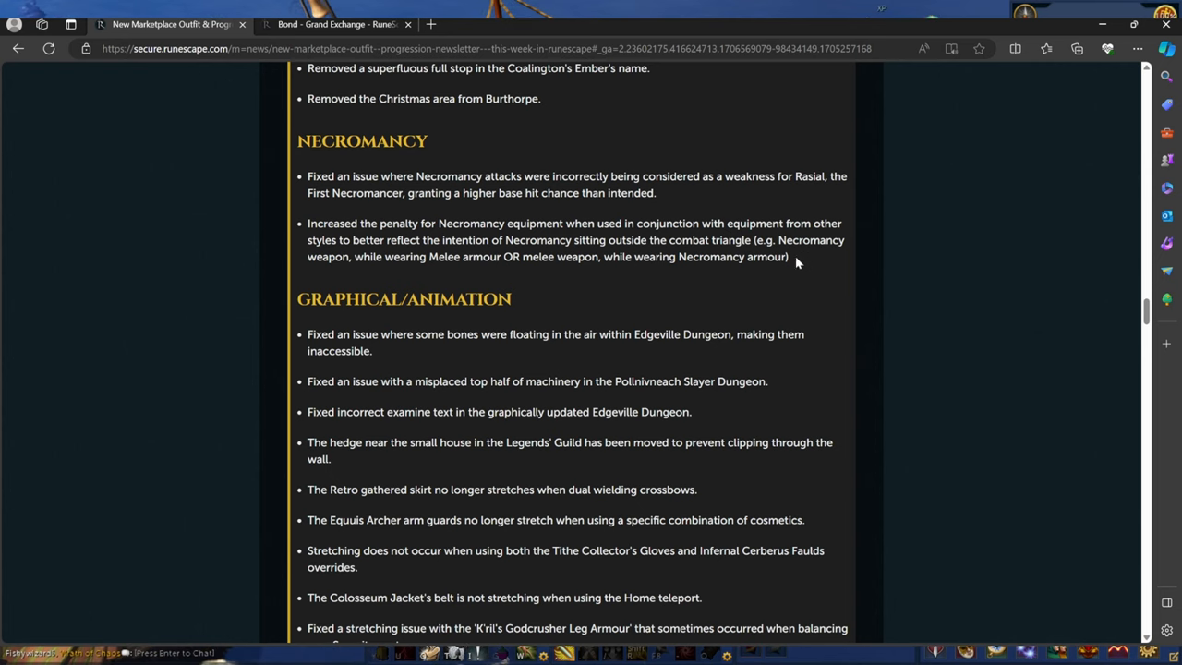
{"action": "left_click_drag", "start_coordinate": [307, 176], "coordinate": [788, 256]}
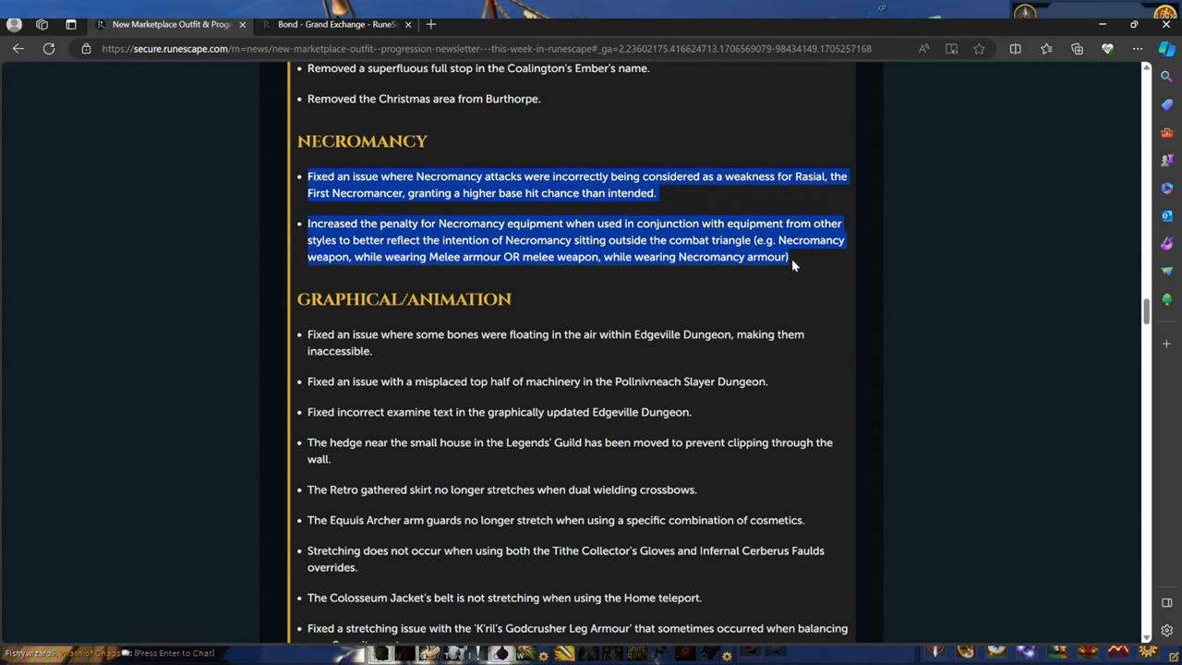
Scroll through the Graphical/Animation fixes to Game Jam and clear the text highlight
{"action": "scroll", "scroll_direction": "down", "scroll_amount": 3}
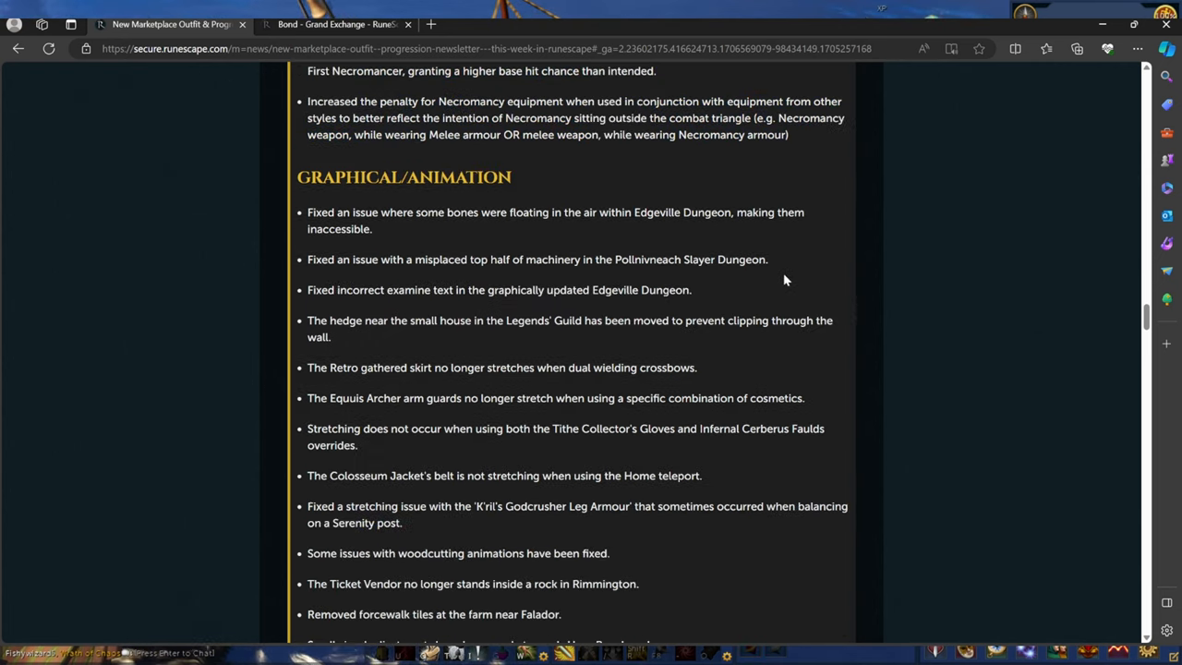
{"action": "scroll", "scroll_direction": "down", "scroll_amount": 3}
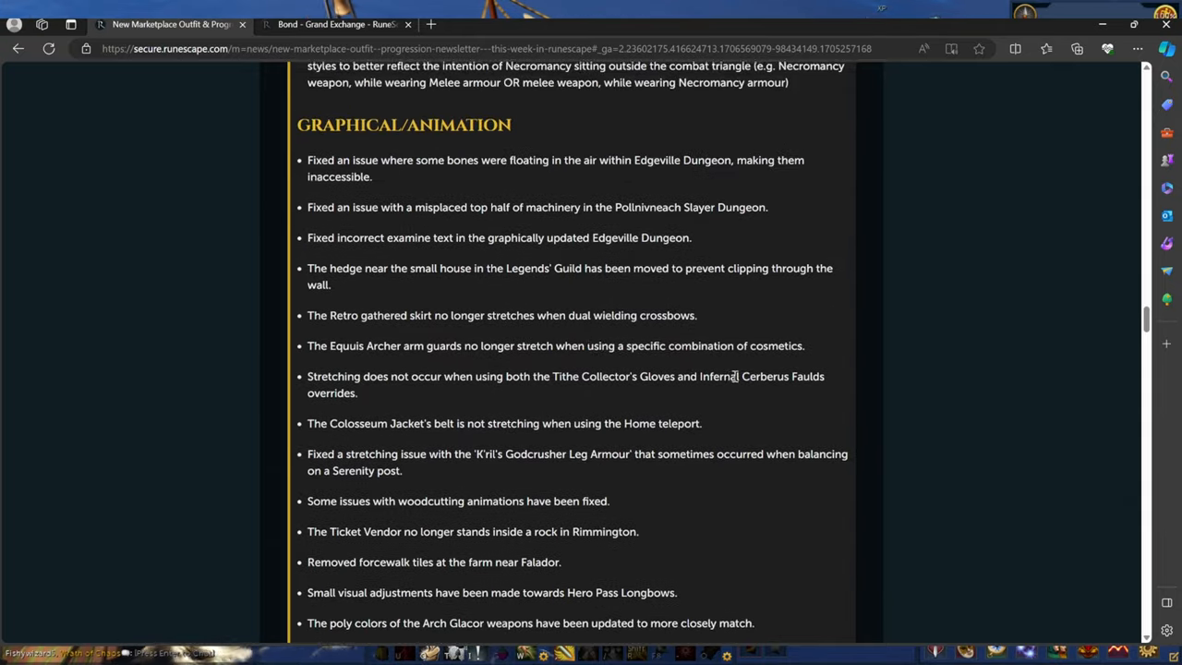
{"action": "scroll", "scroll_direction": "down", "scroll_amount": 3}
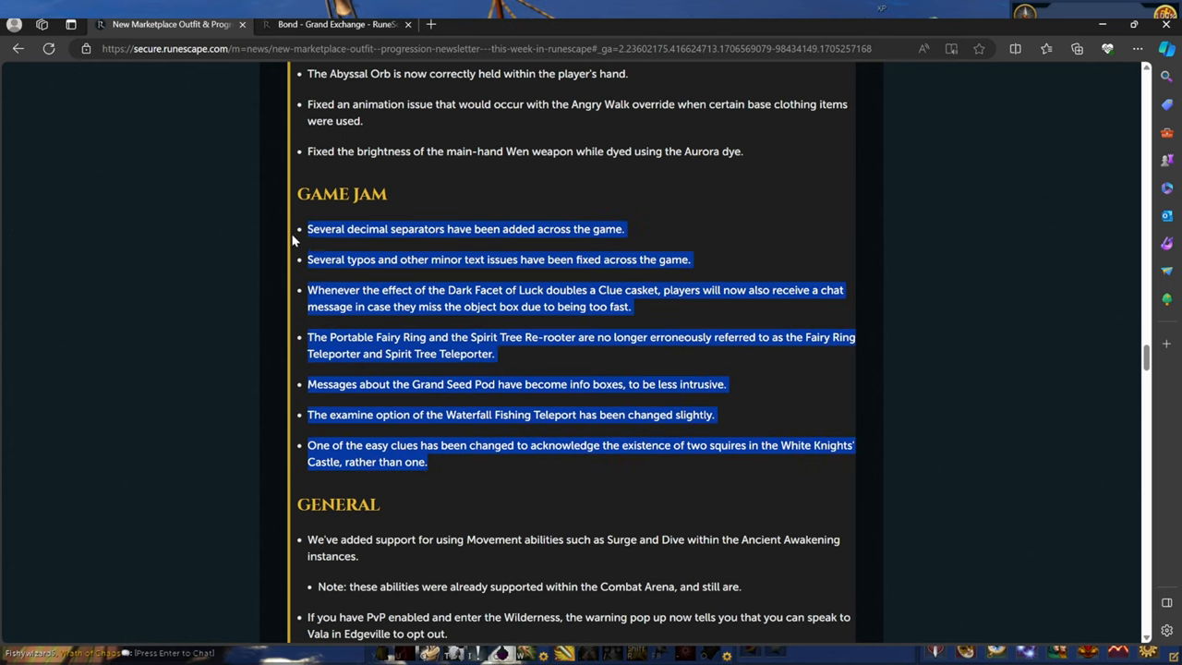
{"action": "left_click", "coordinate": [648, 478]}
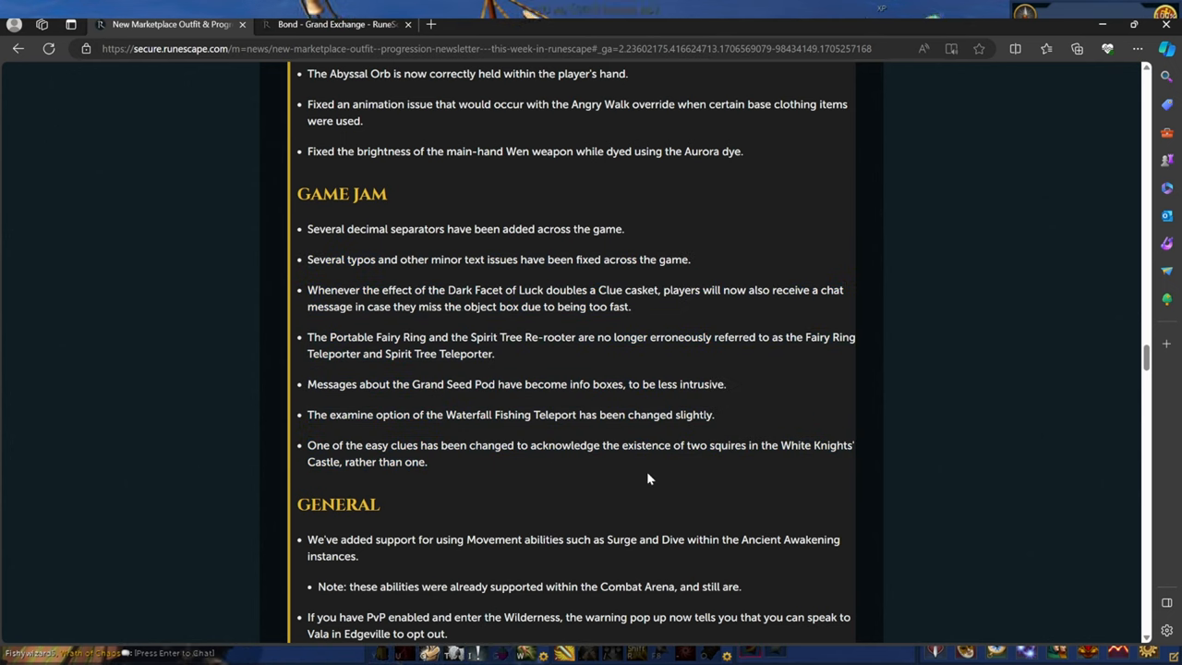
{"action": "mouse_move", "coordinate": [480, 351]}
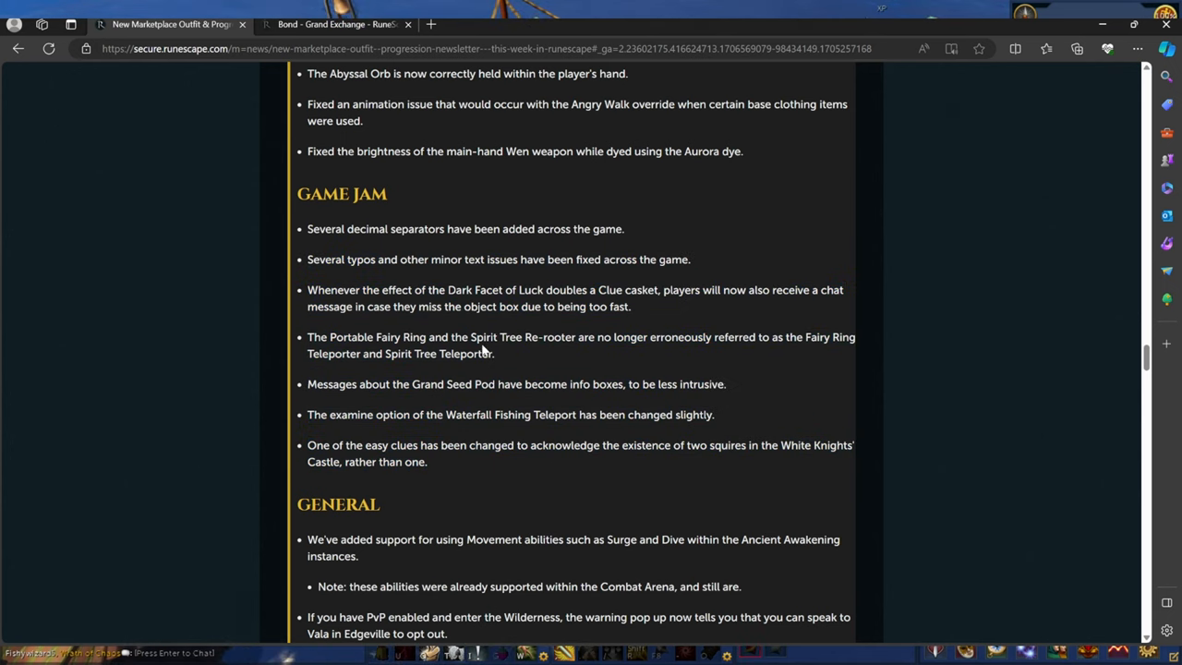
Scroll deep into the General fixes, near the Weave Come a Long Way entry
{"action": "scroll", "scroll_direction": "down", "scroll_amount": 3}
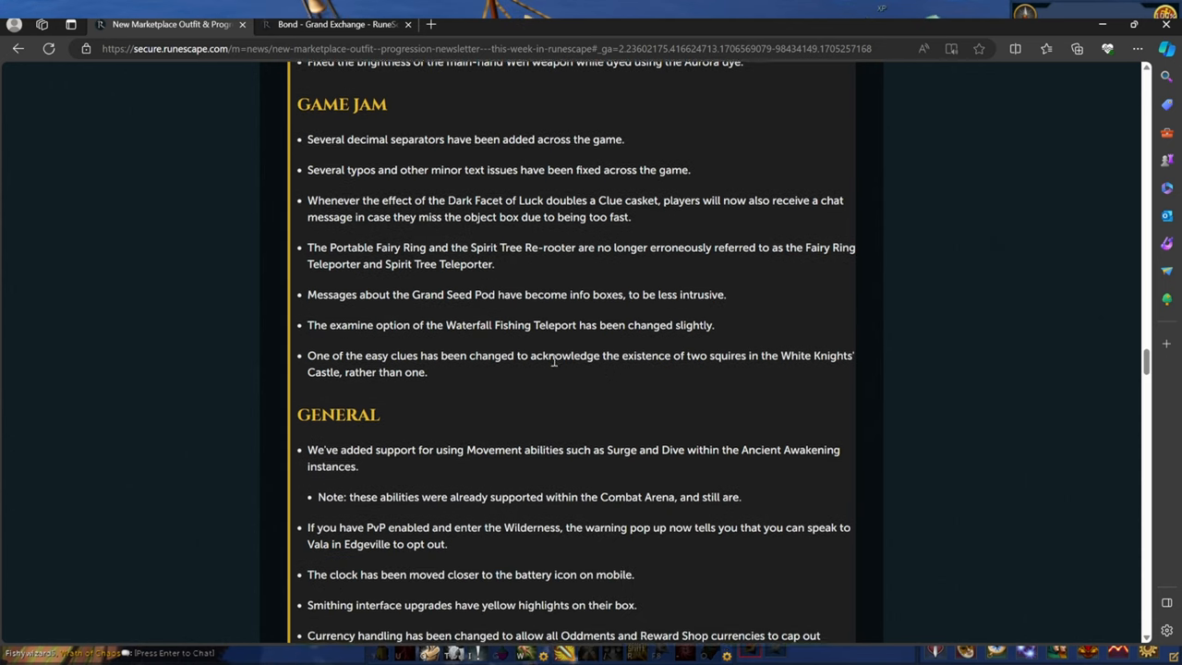
{"action": "scroll", "scroll_direction": "down", "scroll_amount": 3}
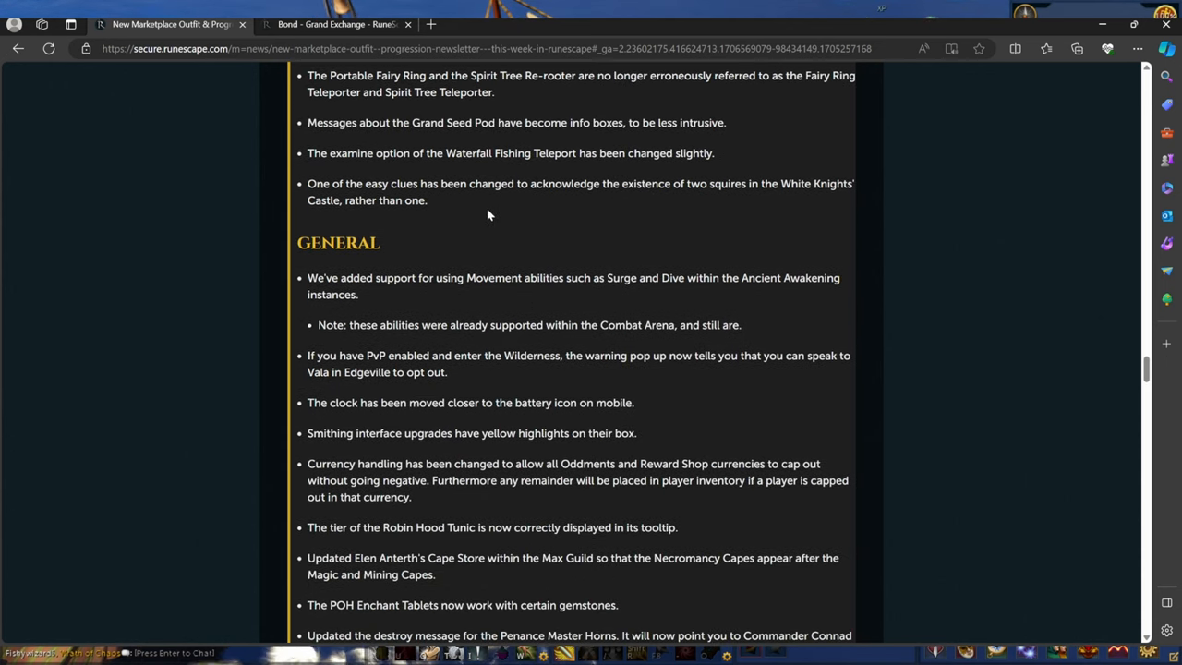
{"action": "scroll", "scroll_direction": "down", "scroll_amount": 3}
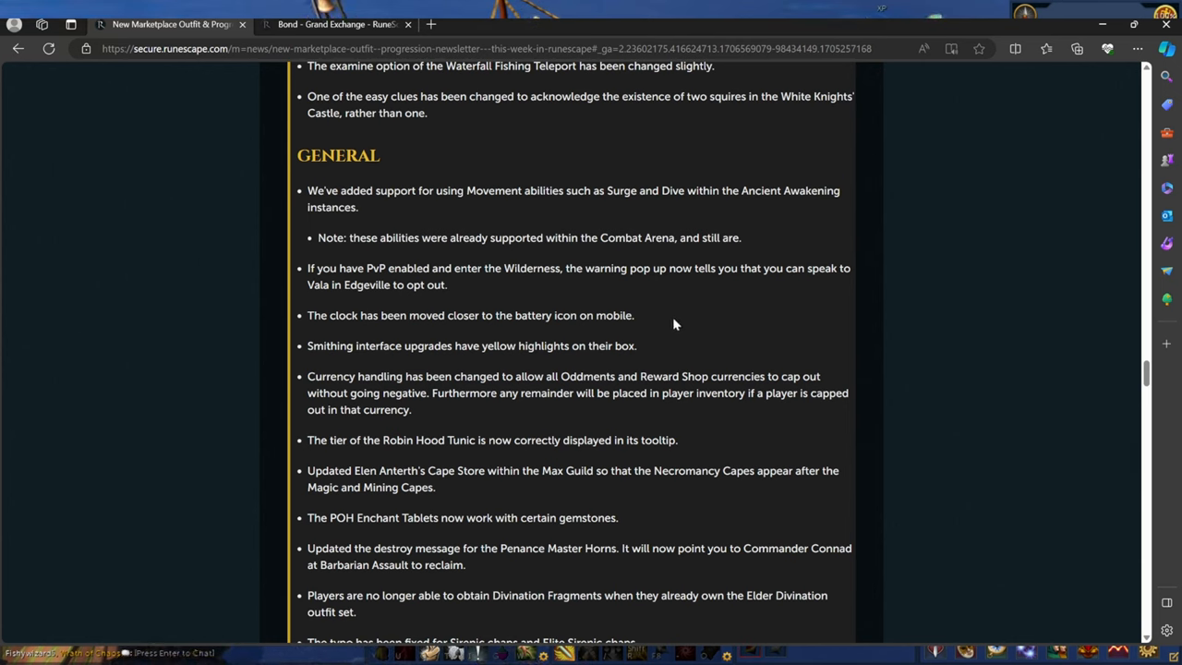
{"action": "scroll", "scroll_direction": "down", "scroll_amount": 3}
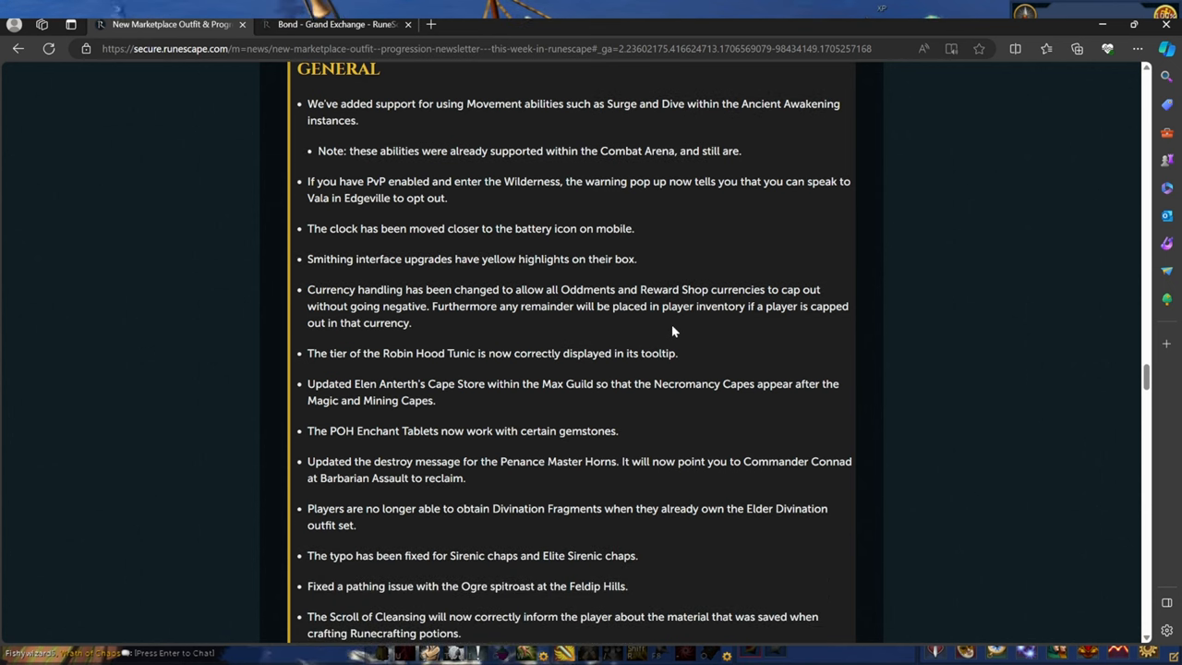
{"action": "scroll", "scroll_direction": "down", "scroll_amount": 3}
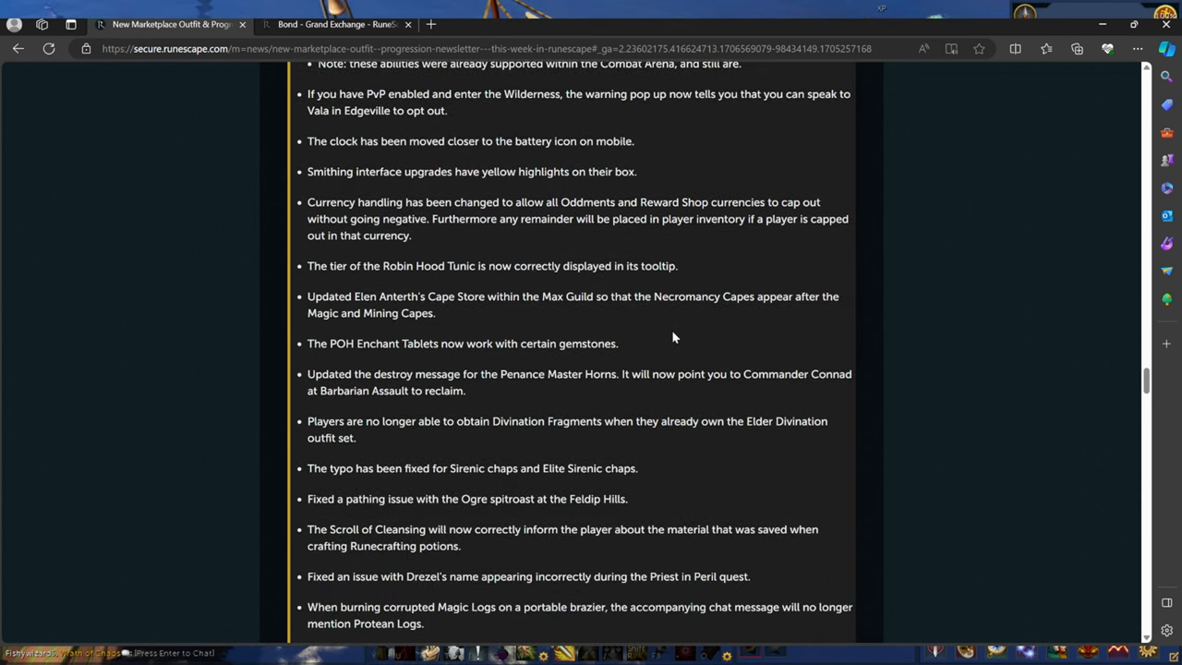
{"action": "scroll", "scroll_direction": "down", "scroll_amount": 3}
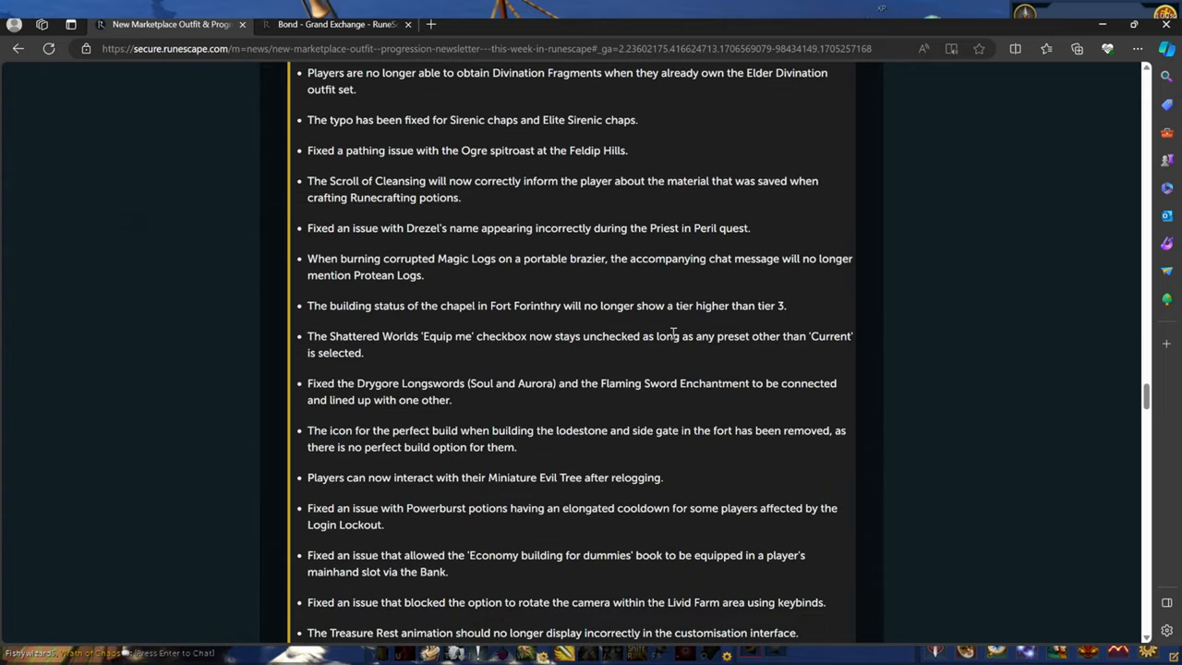
{"action": "scroll", "scroll_direction": "down", "scroll_amount": 3}
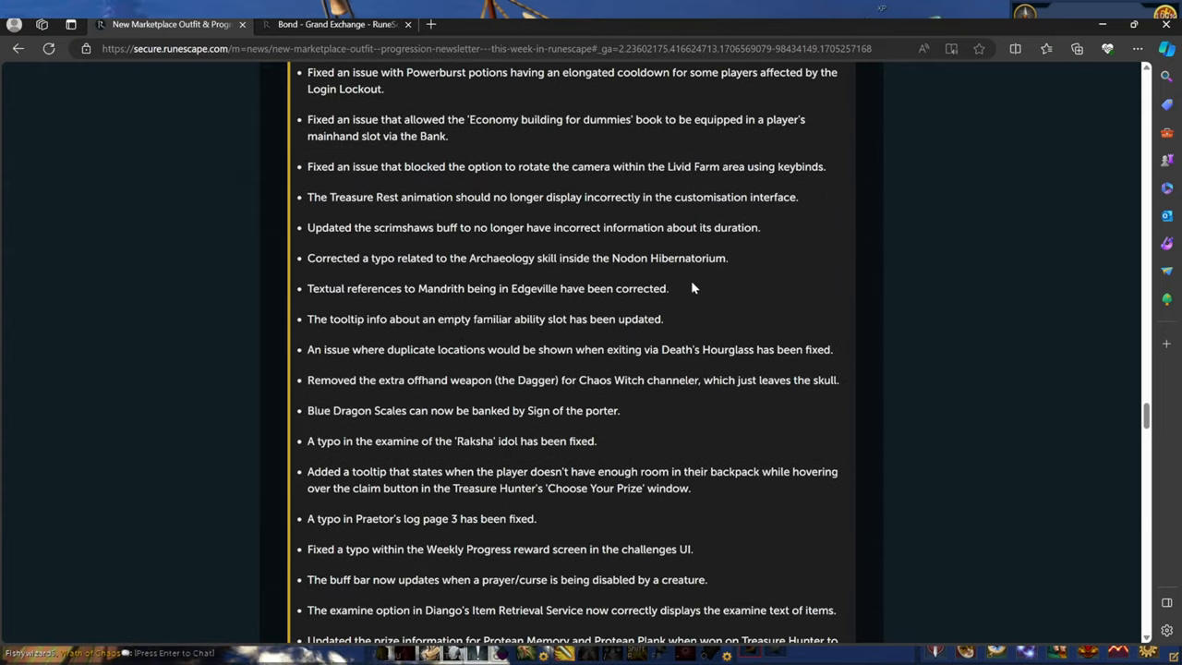
{"action": "scroll", "scroll_direction": "down", "scroll_amount": 3}
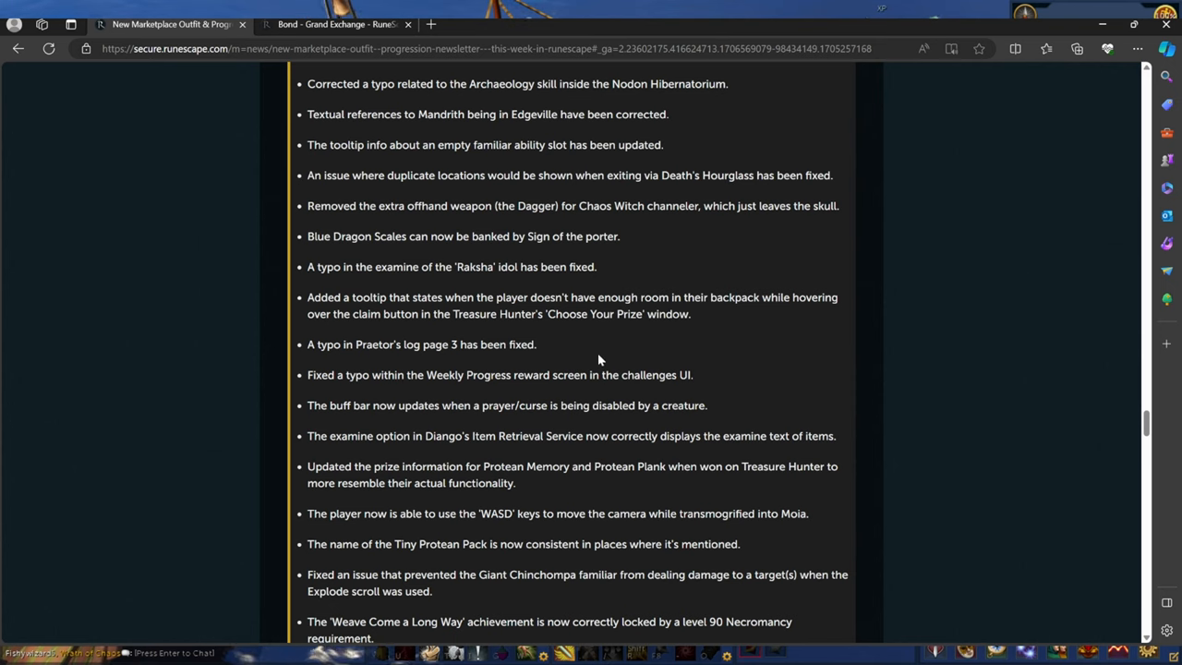
Highlight part of the Weekly Progress typo fix, then scroll down to the Community Showcase images
{"action": "left_click_drag", "start_coordinate": [308, 374], "coordinate": [573, 374]}
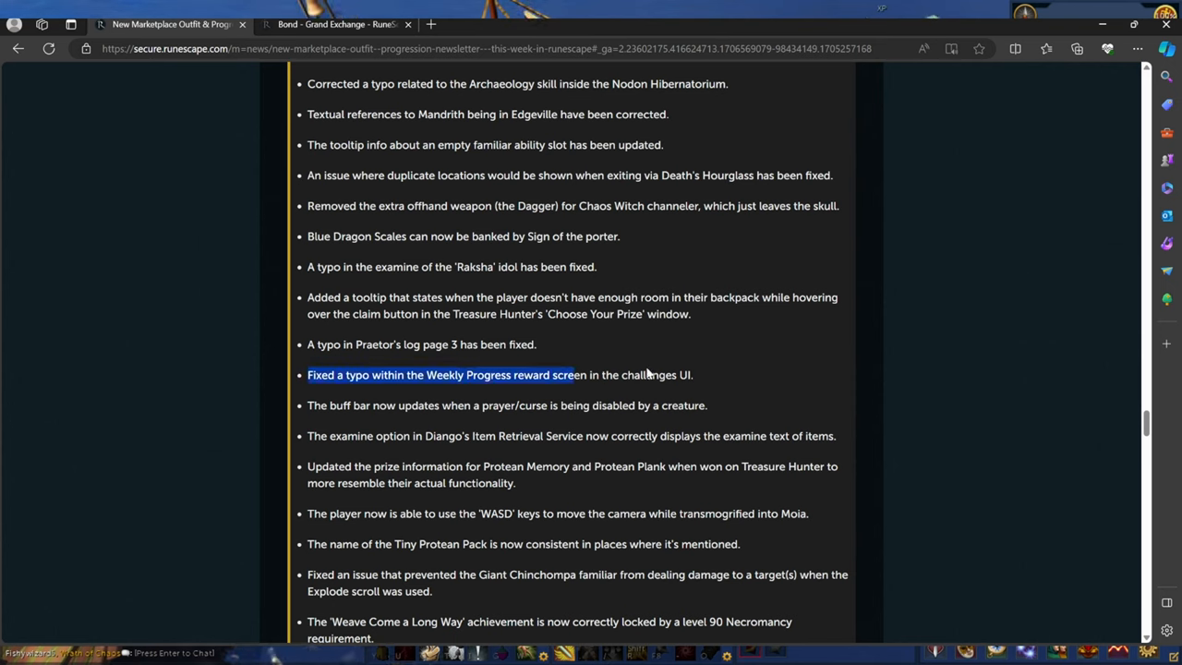
{"action": "scroll", "scroll_direction": "down", "scroll_amount": 3}
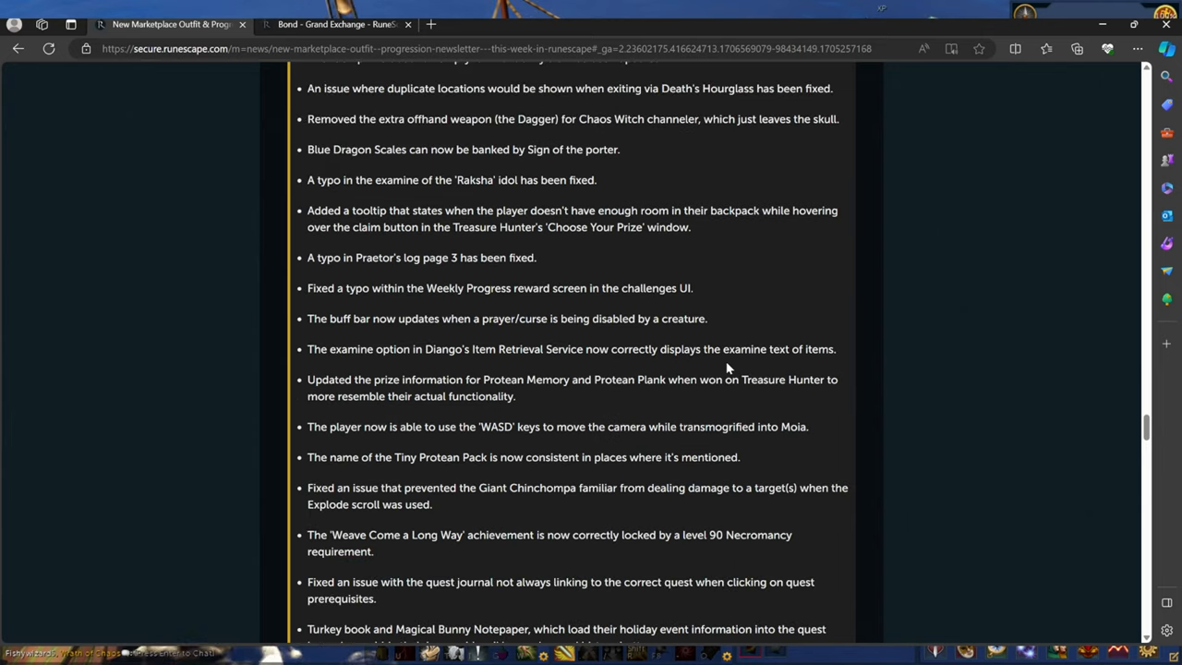
{"action": "scroll", "scroll_direction": "down", "scroll_amount": 3}
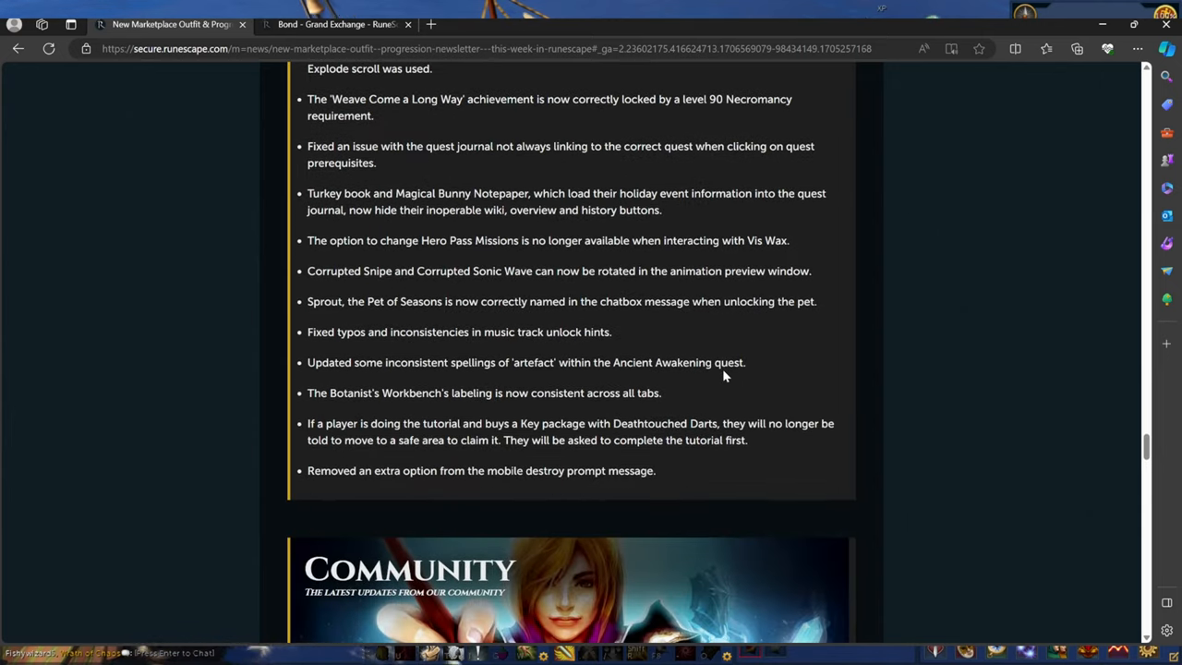
{"action": "scroll", "scroll_direction": "down", "scroll_amount": 3}
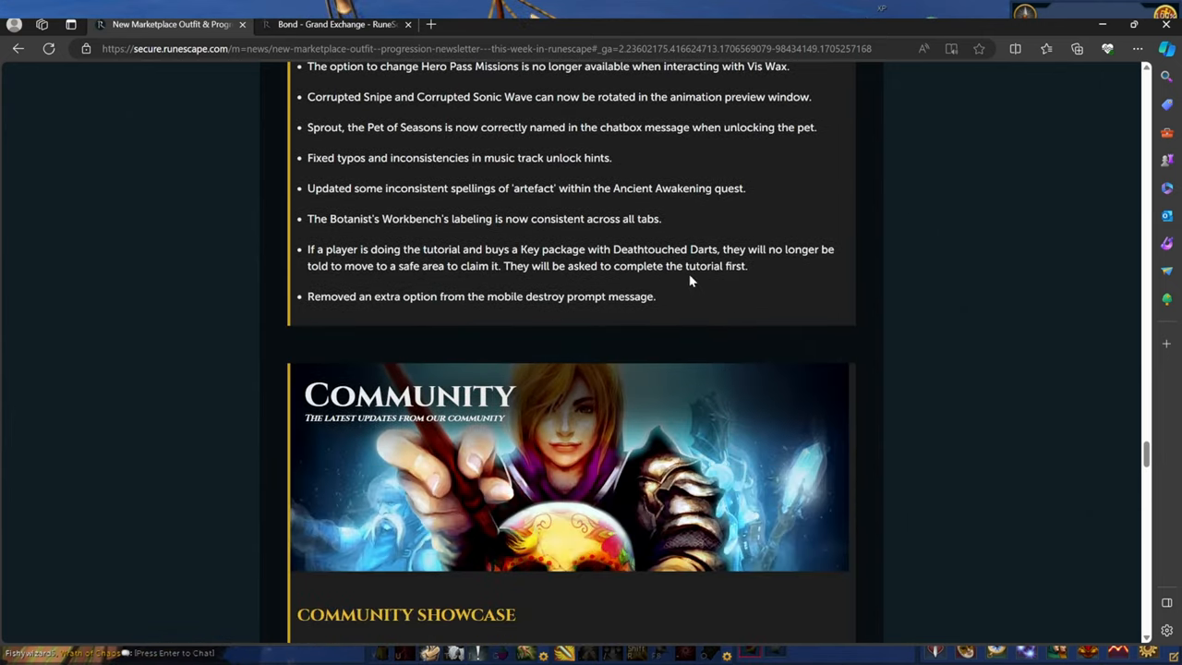
{"action": "scroll", "scroll_direction": "down", "scroll_amount": 3}
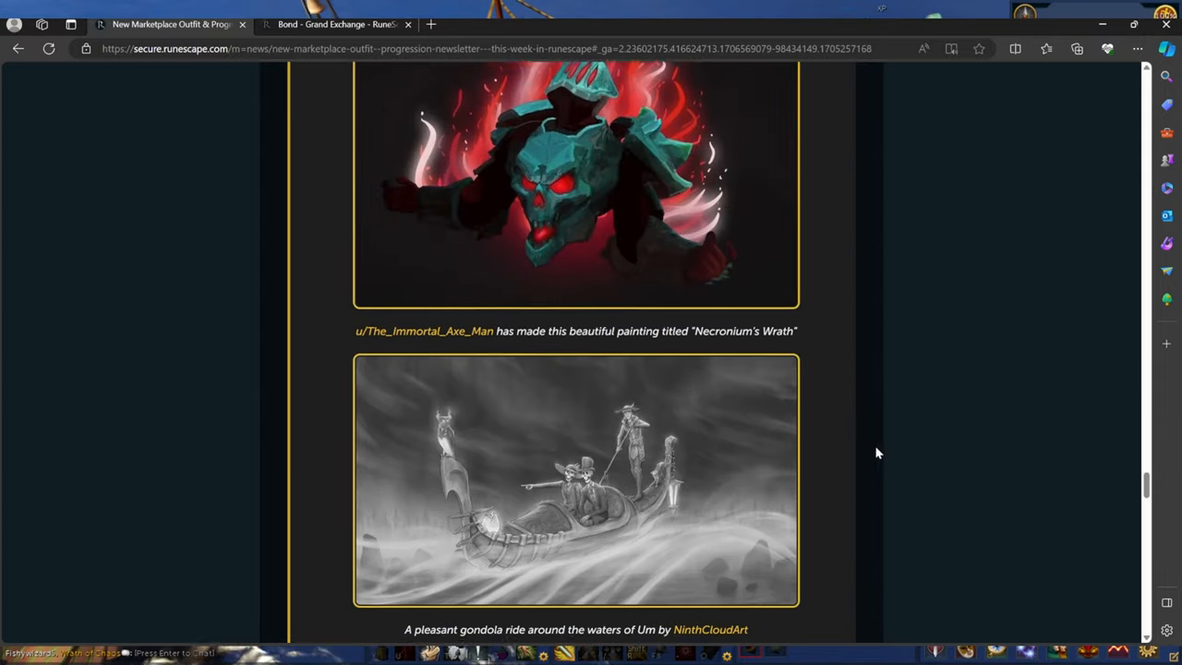
{"action": "scroll", "scroll_direction": "down", "scroll_amount": 3}
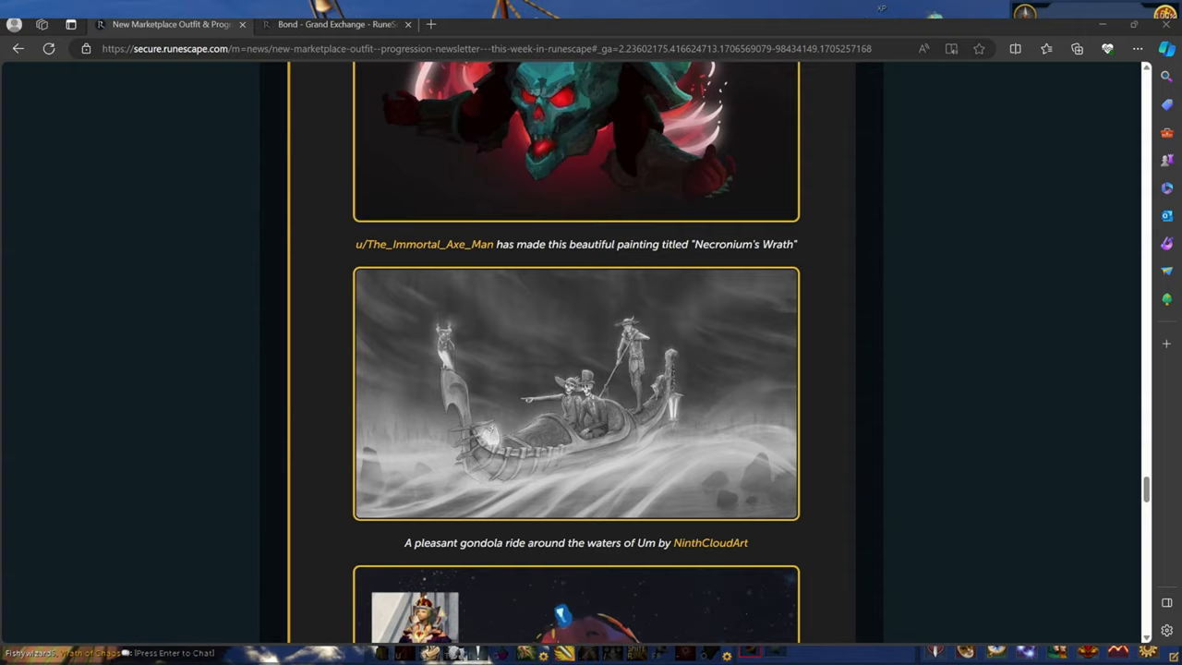
{"action": "scroll", "scroll_direction": "down", "scroll_amount": 3}
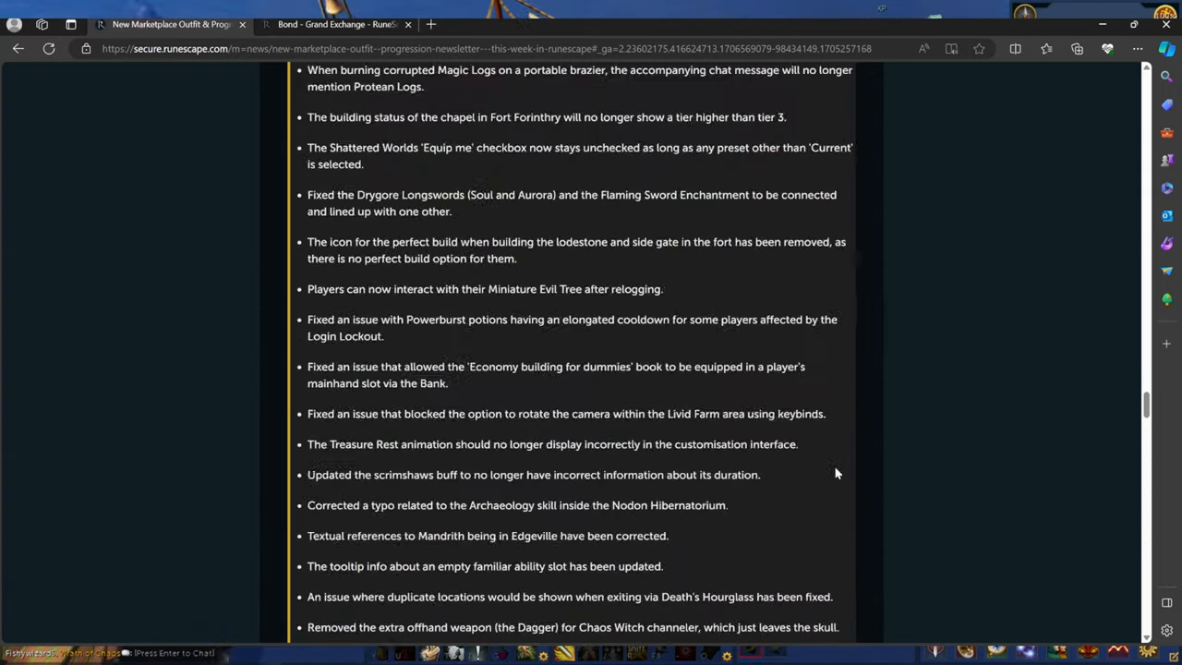
{"action": "scroll", "scroll_direction": "down", "scroll_amount": 3}
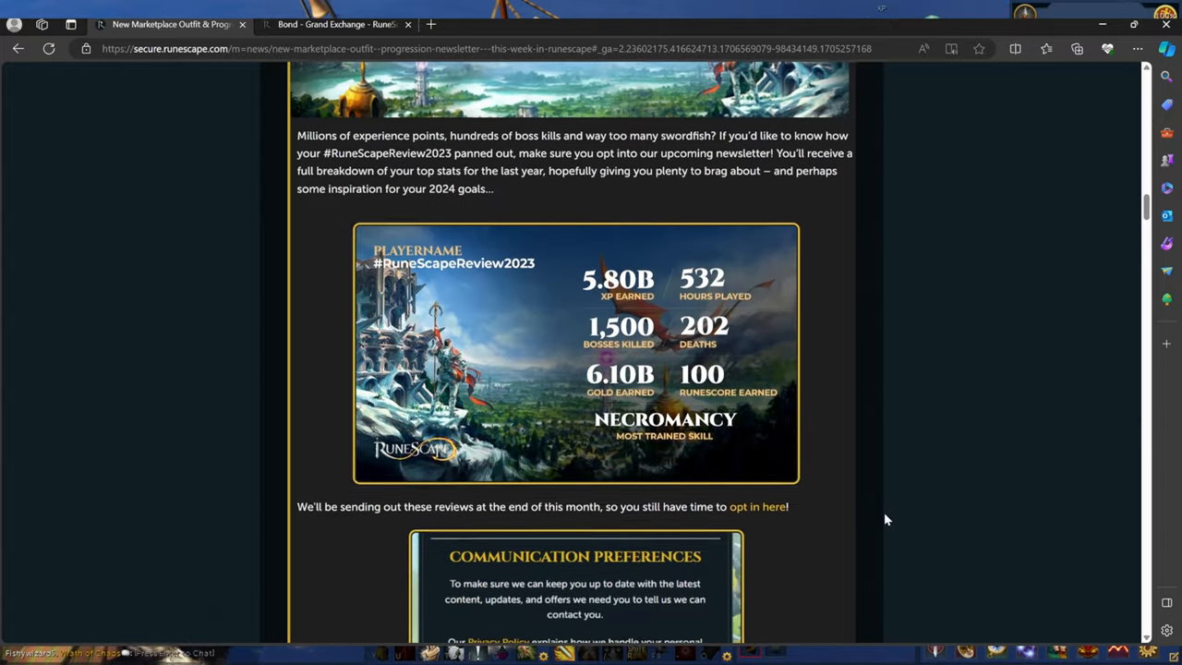
{"action": "scroll", "scroll_direction": "down", "scroll_amount": 3}
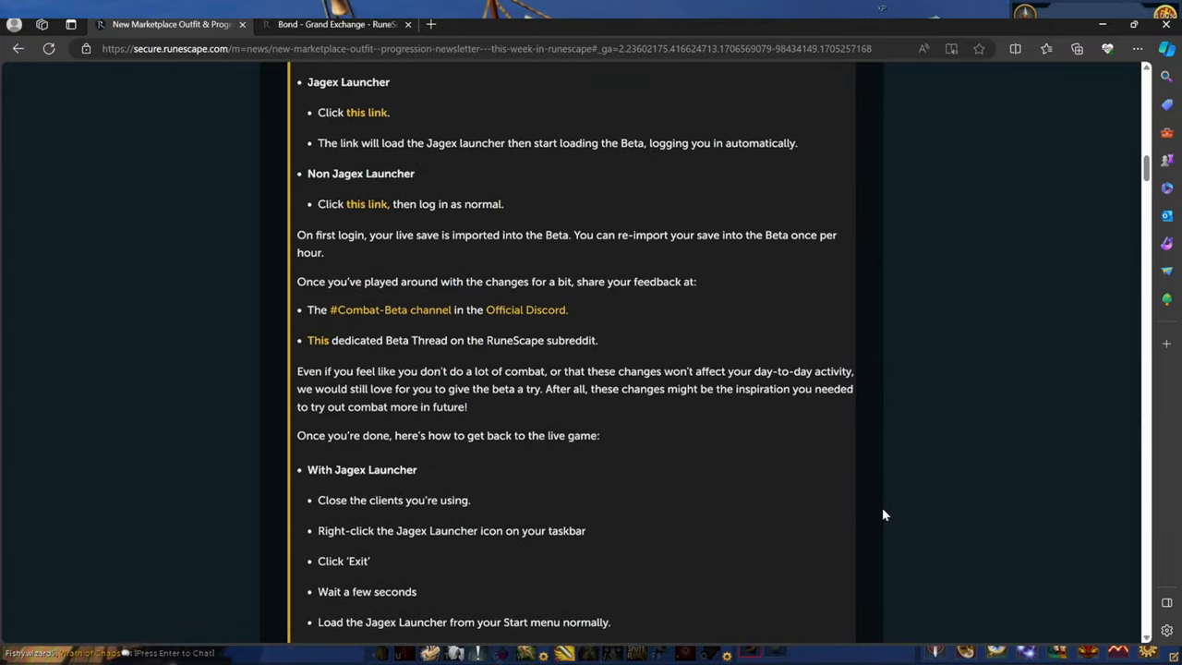
Browse the Community Showcase art and return to the post's header and Djinn sale section
{"action": "scroll", "scroll_direction": "up", "scroll_amount": 3}
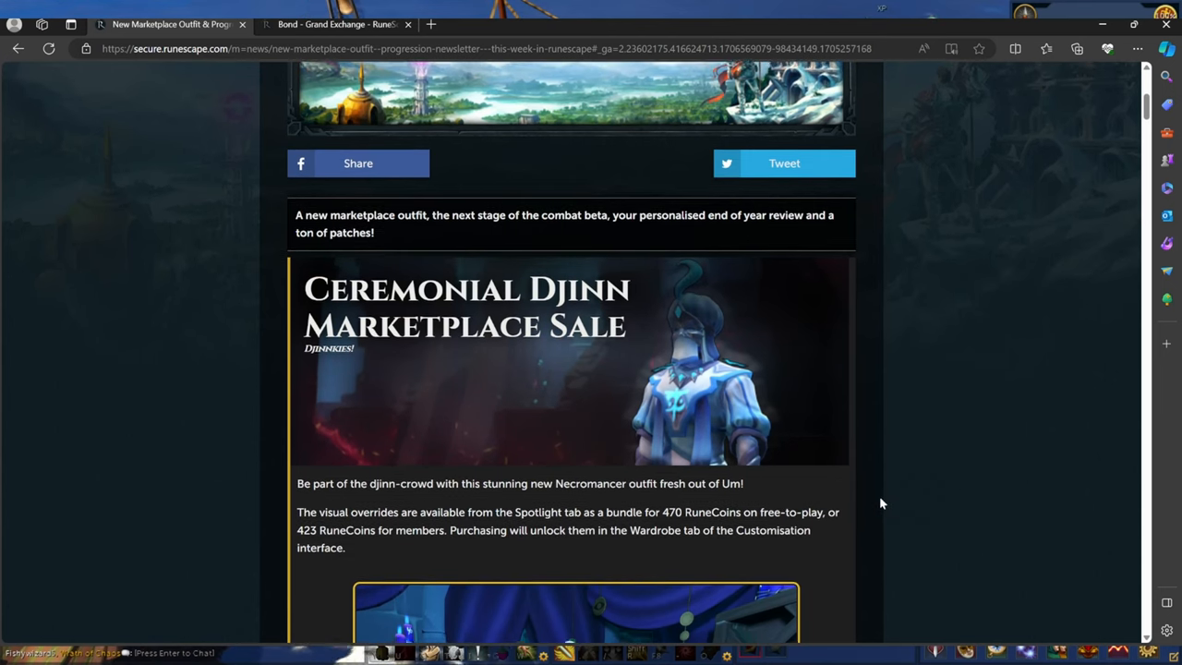
{"action": "scroll", "scroll_direction": "down", "scroll_amount": 3}
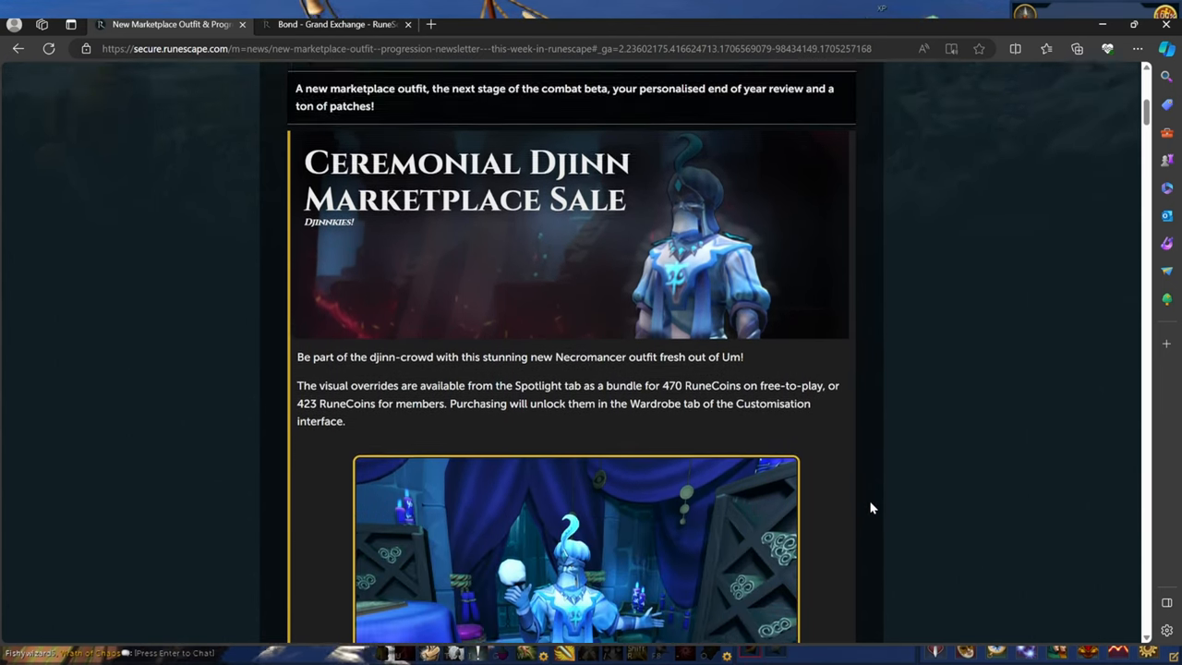
{"action": "scroll", "scroll_direction": "down", "scroll_amount": 3}
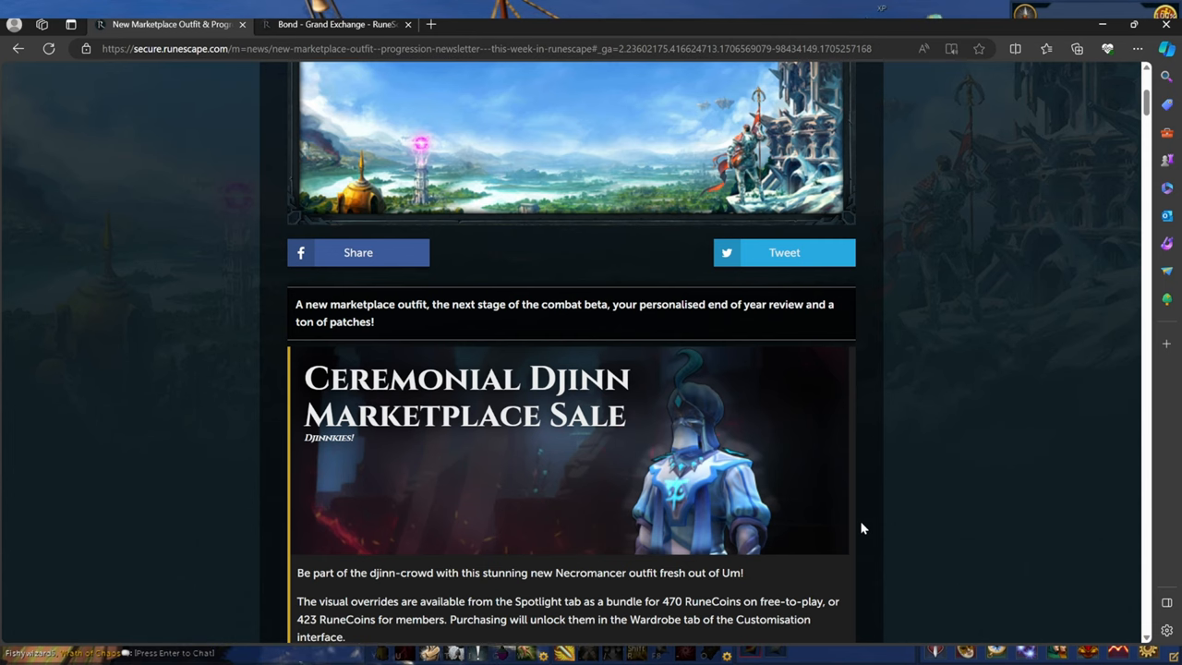
{"action": "scroll", "scroll_direction": "up", "scroll_amount": 3}
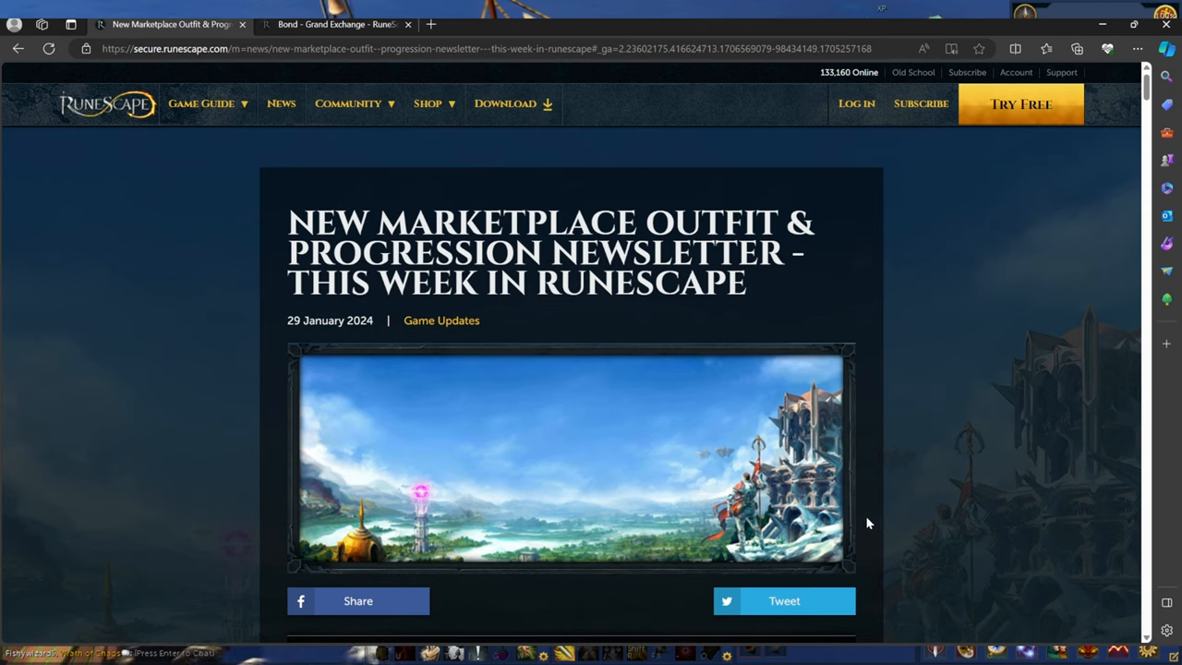
{"action": "scroll", "scroll_direction": "down", "scroll_amount": 3}
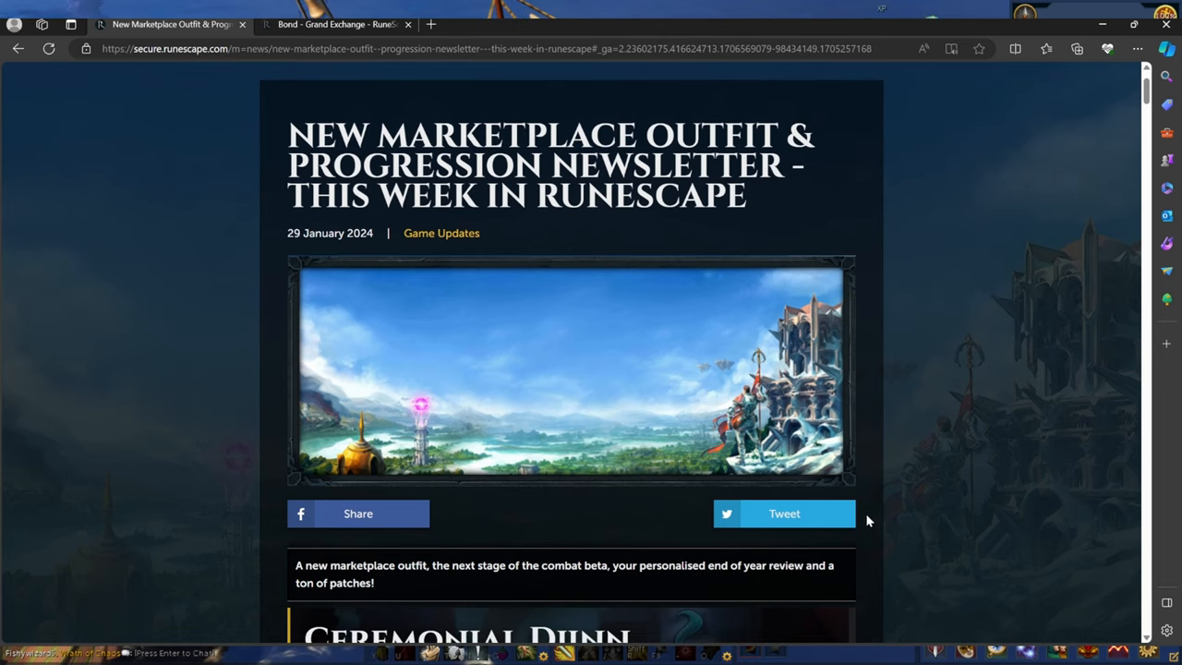
{"action": "scroll", "scroll_direction": "down", "scroll_amount": 3}
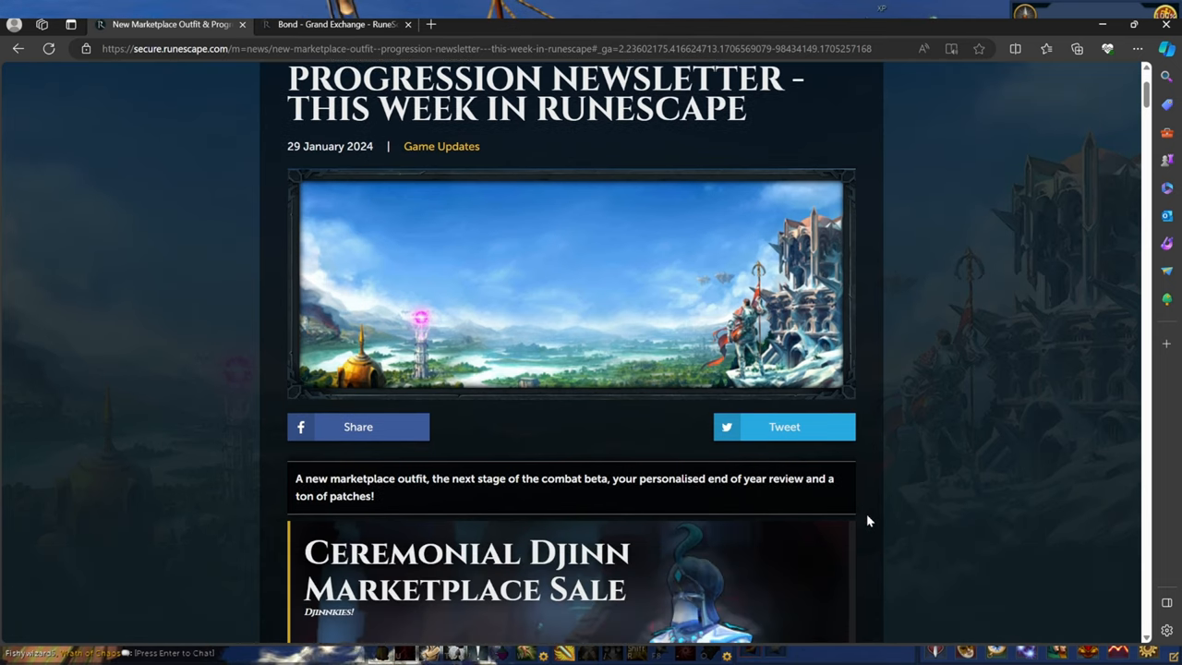
{"action": "scroll", "scroll_direction": "down", "scroll_amount": 3}
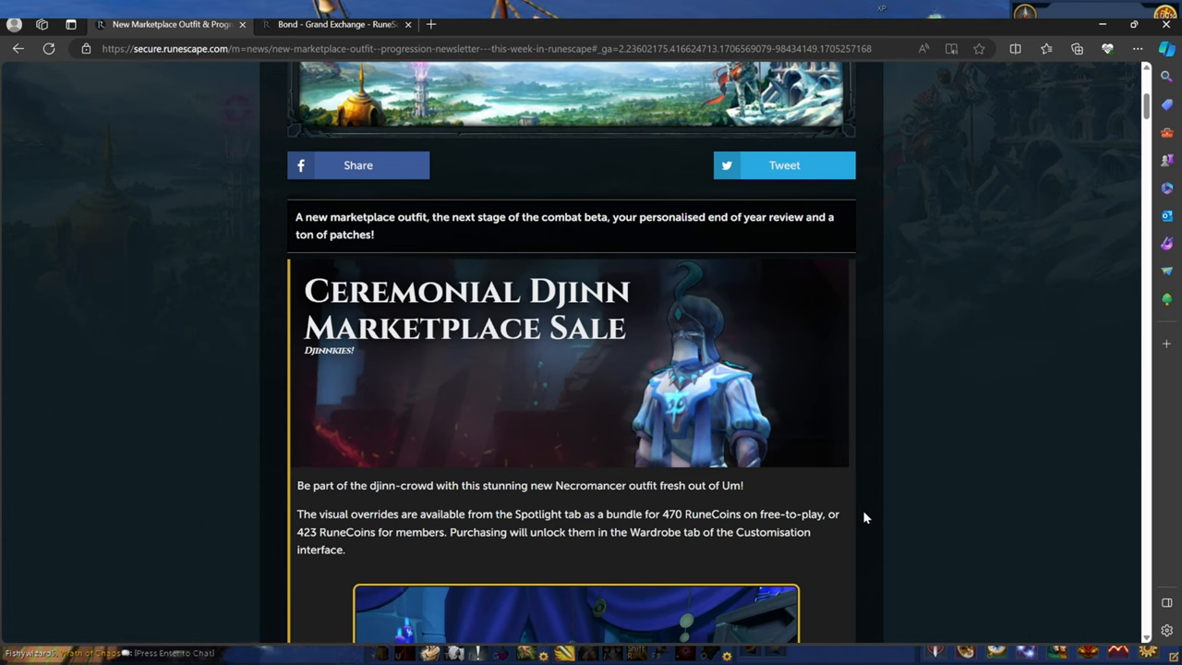
{"action": "mouse_move", "coordinate": [1050, 425]}
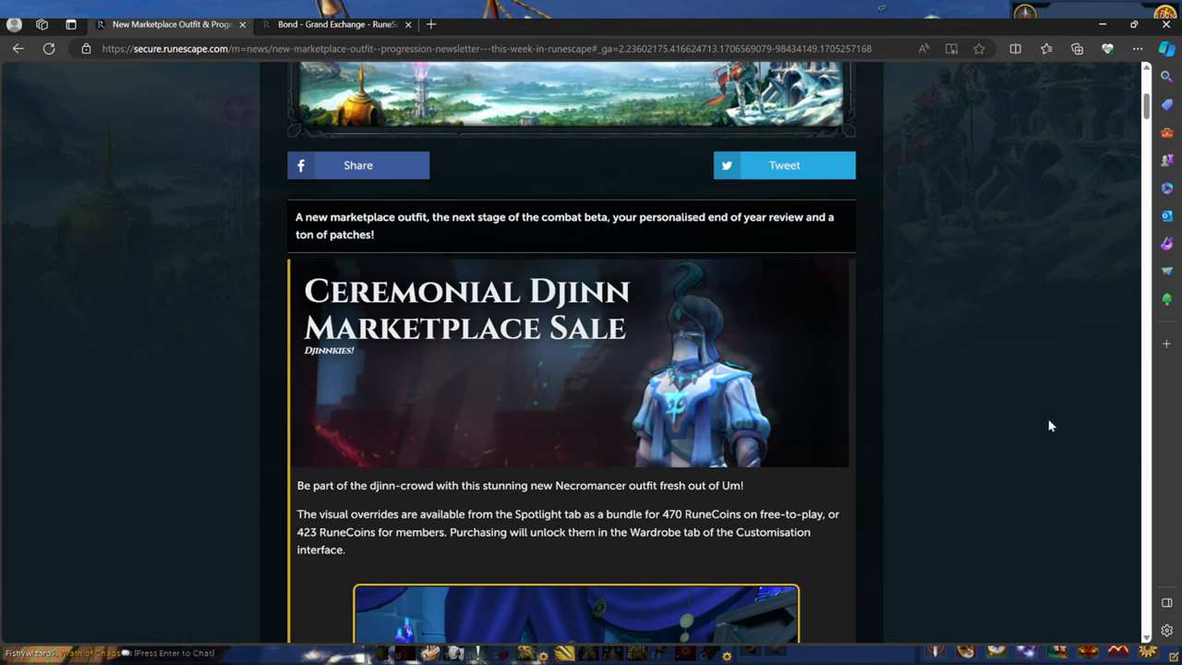
{"action": "mouse_move", "coordinate": [953, 463]}
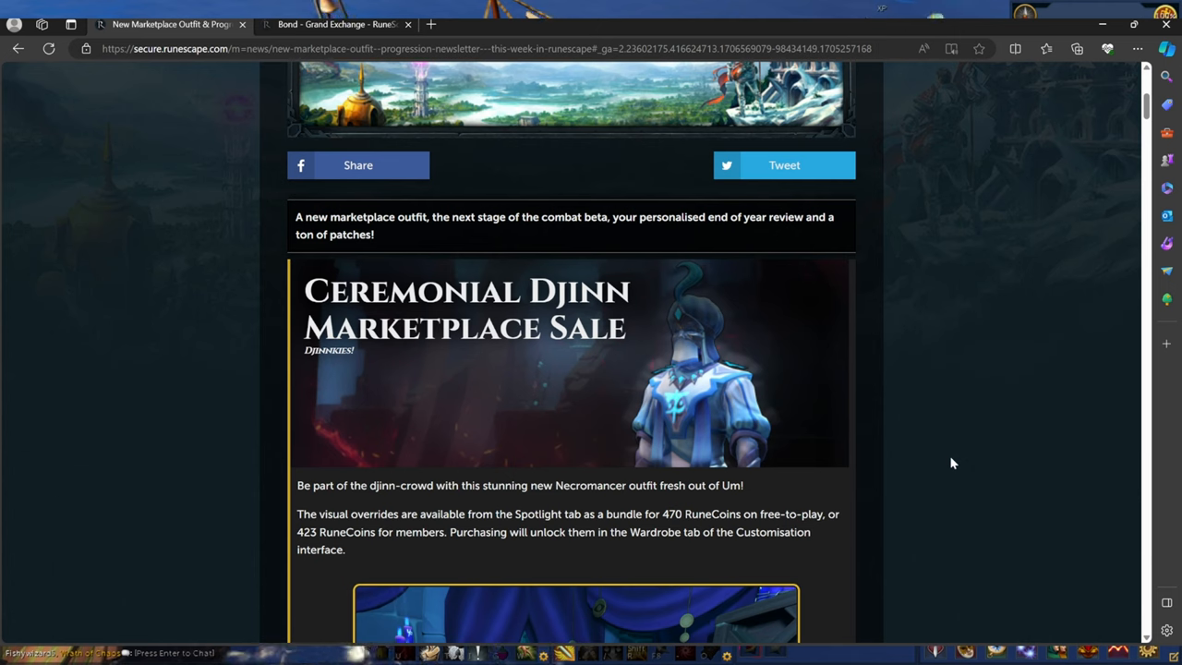
{"action": "mouse_move", "coordinate": [1023, 468]}
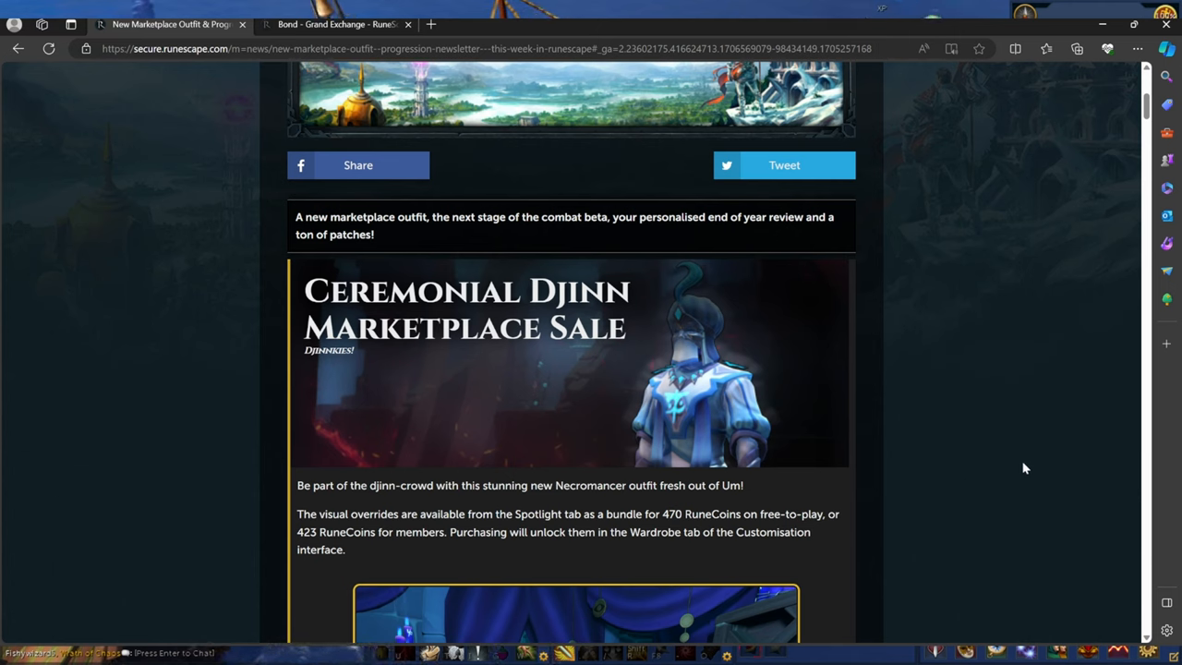
{"action": "mouse_move", "coordinate": [1009, 461]}
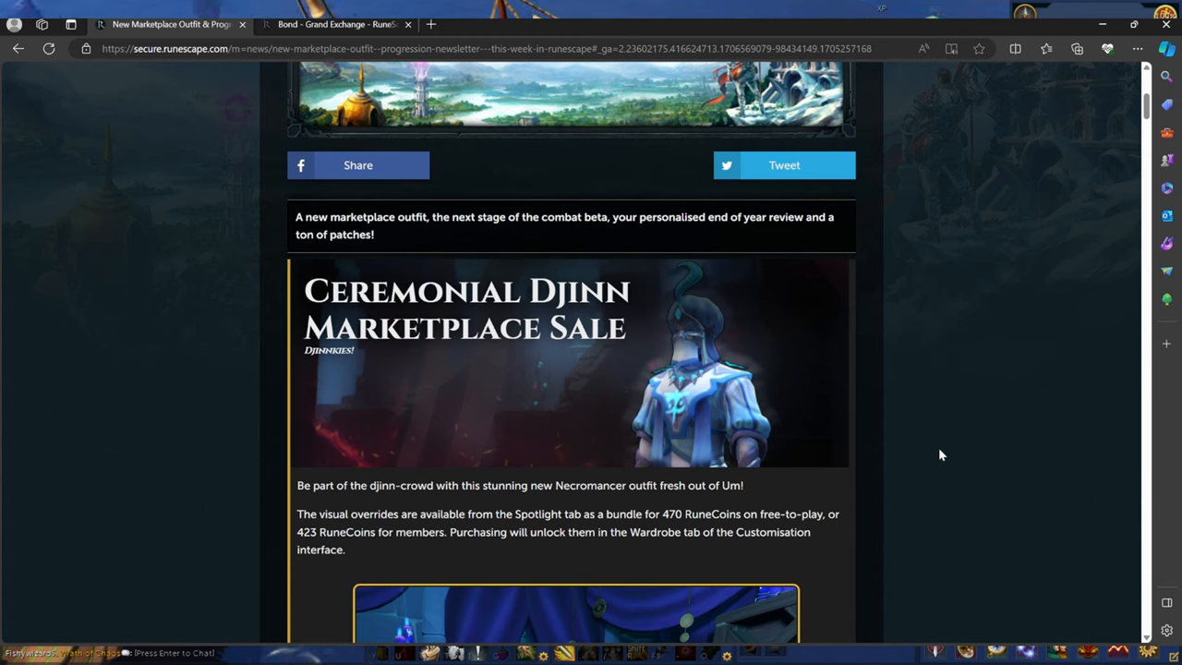
{"action": "mouse_move", "coordinate": [1016, 434]}
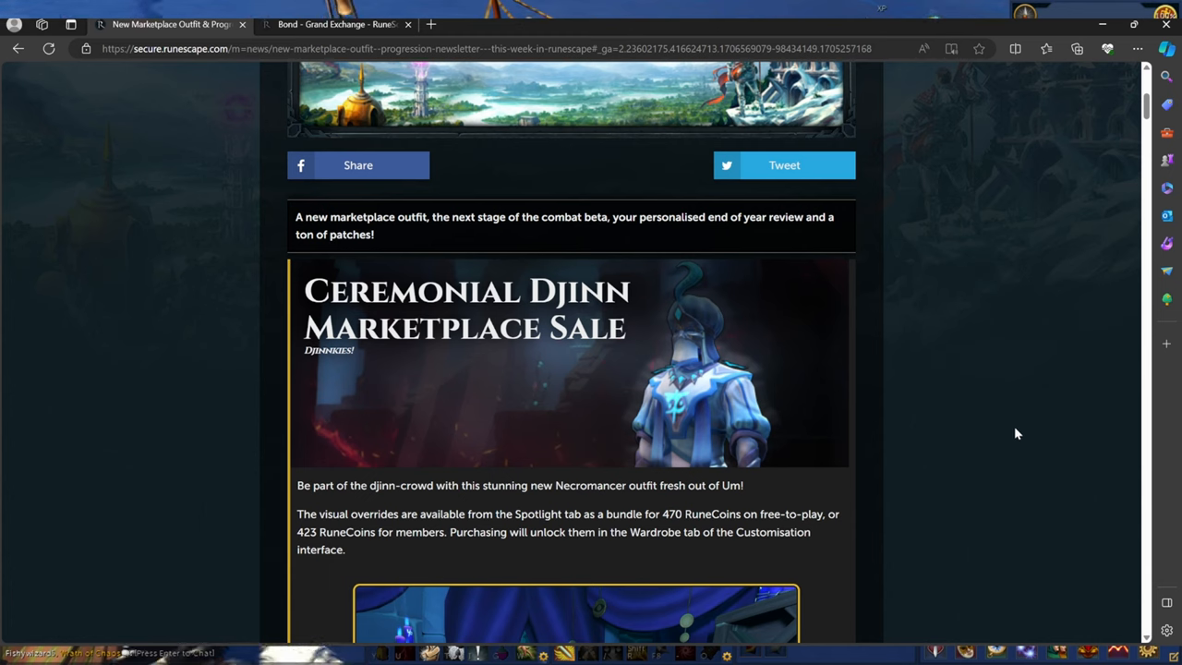
{"action": "mouse_move", "coordinate": [988, 453]}
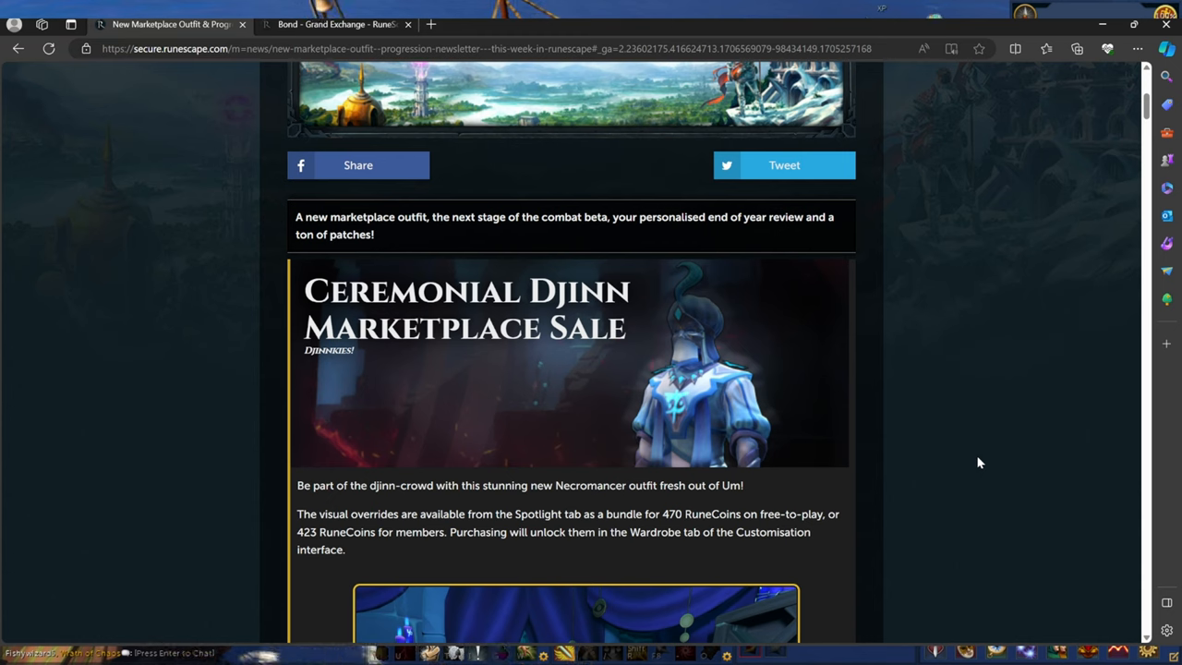
{"action": "mouse_move", "coordinate": [974, 466]}
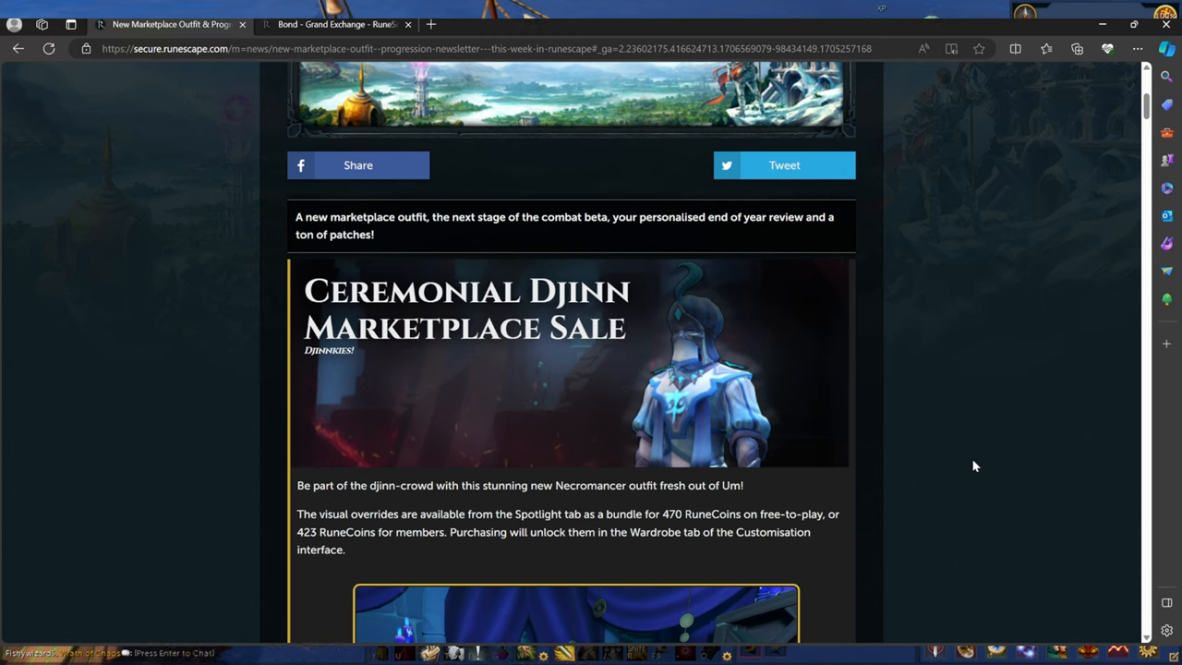
{"action": "mouse_move", "coordinate": [967, 465]}
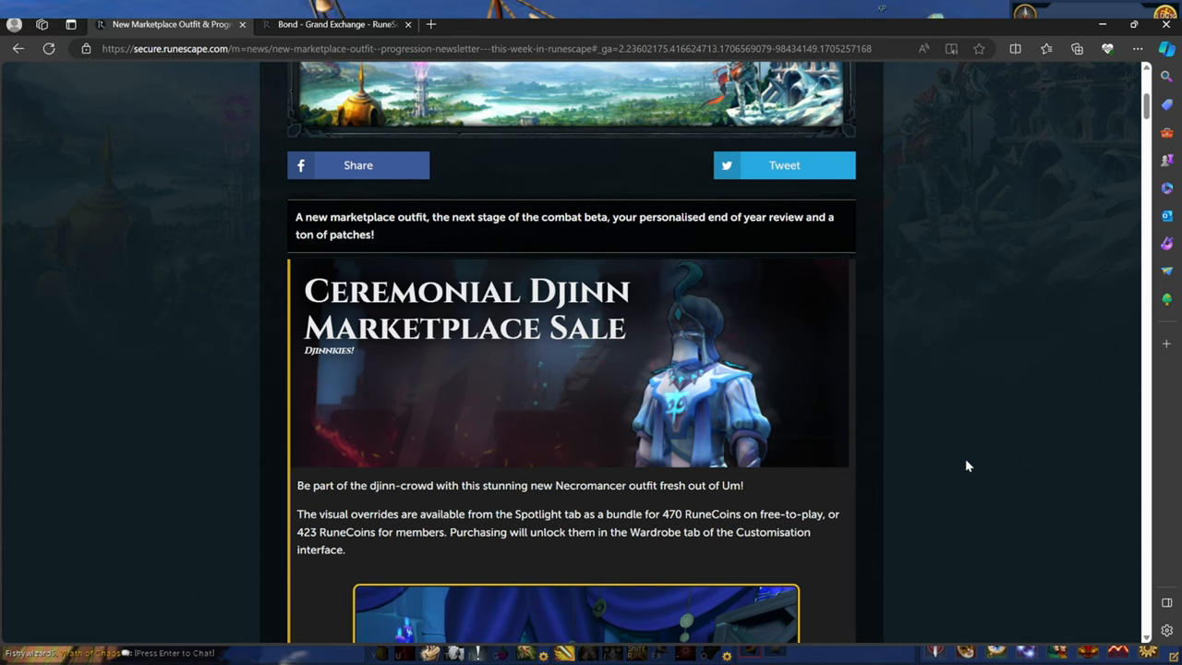
{"action": "mouse_move", "coordinate": [953, 487]}
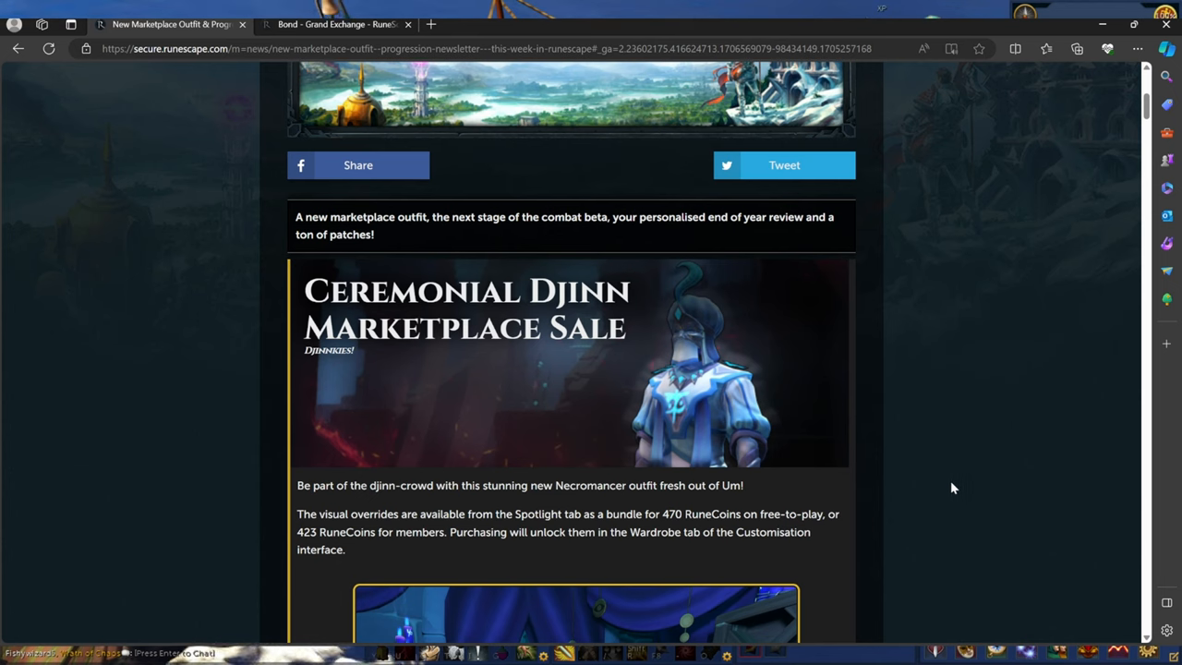
{"action": "mouse_move", "coordinate": [938, 481]}
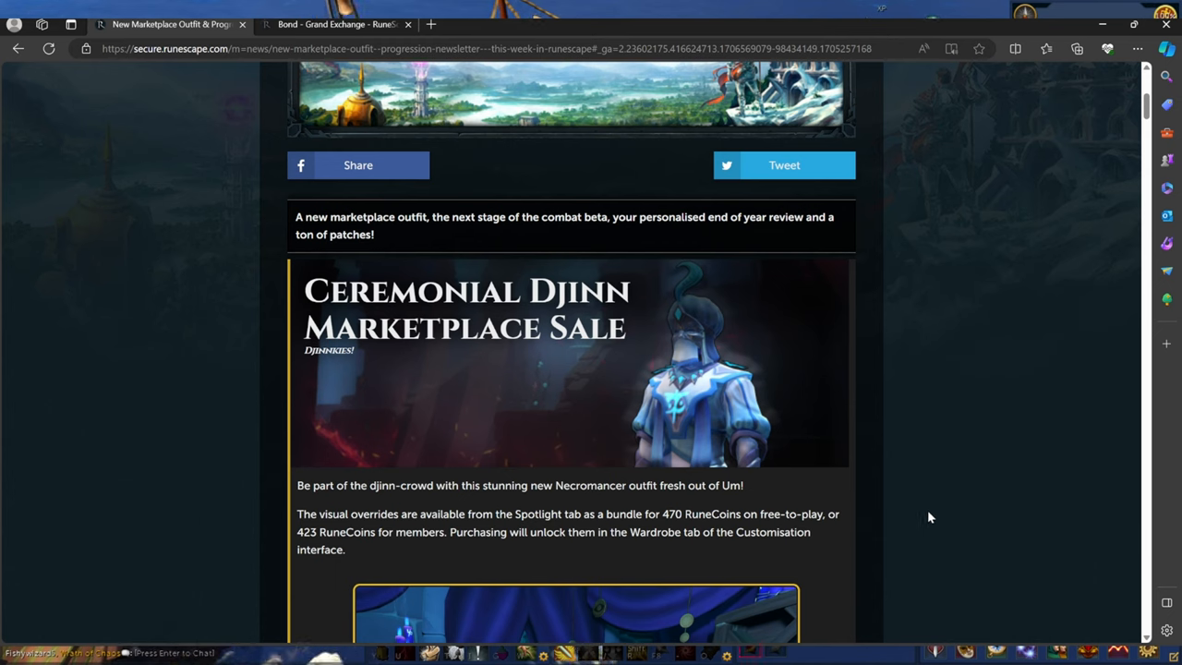
{"action": "mouse_move", "coordinate": [910, 487]}
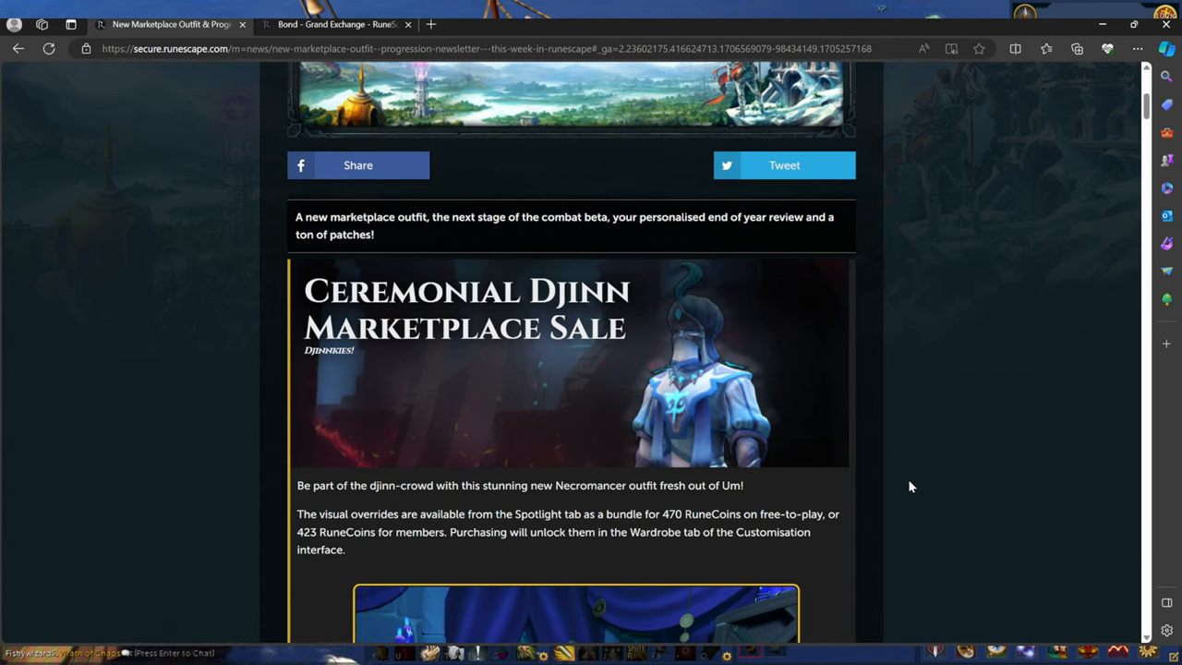
{"action": "mouse_move", "coordinate": [877, 640]}
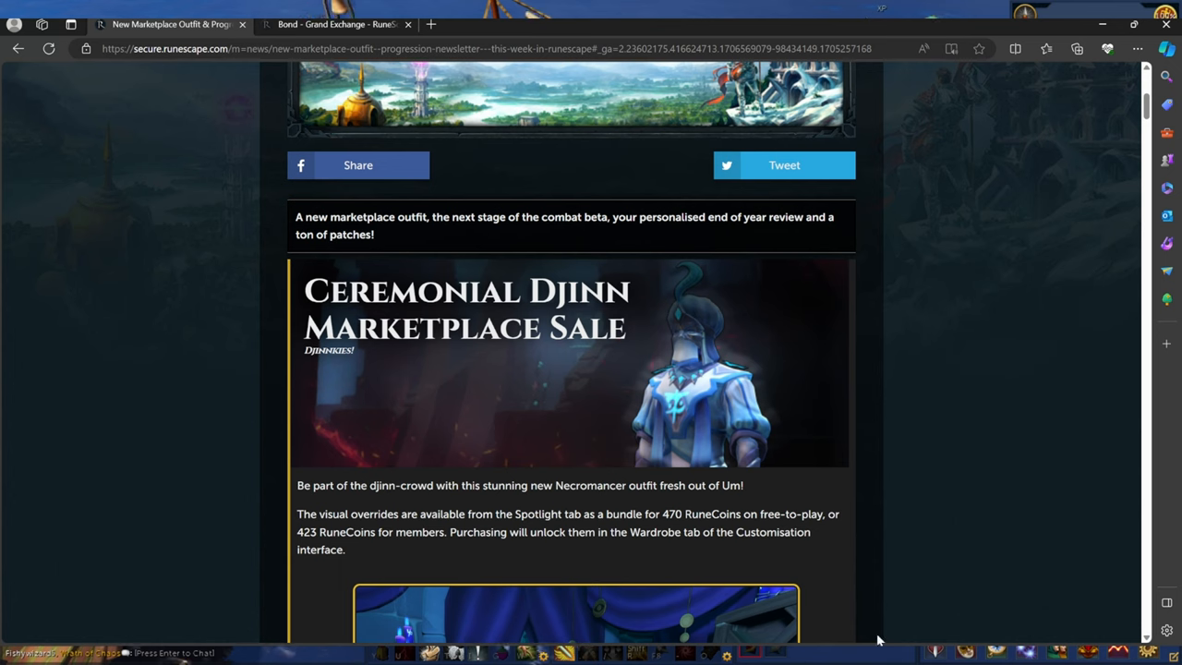
{"action": "mouse_move", "coordinate": [943, 481]}
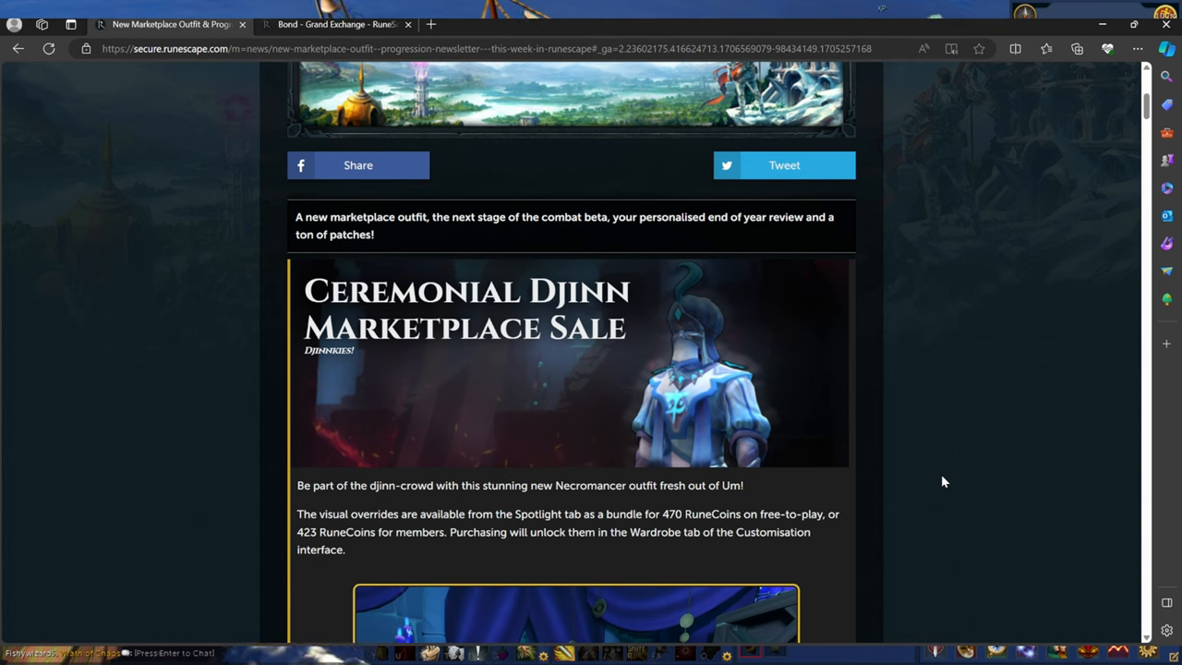
{"action": "mouse_move", "coordinate": [956, 474]}
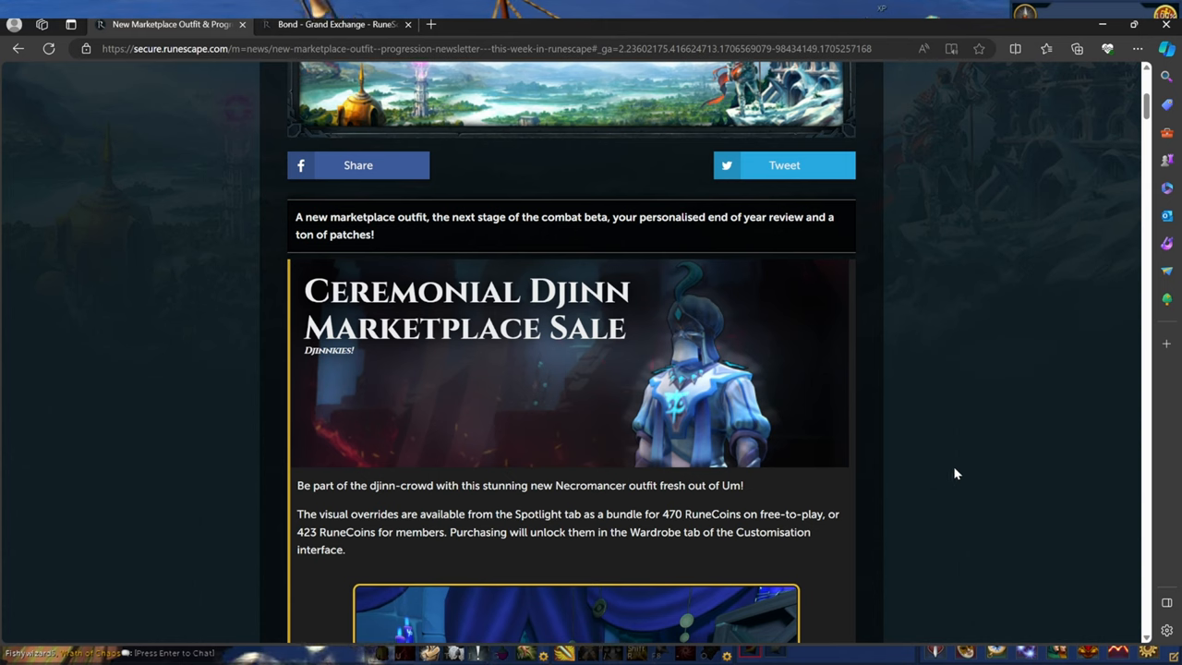
{"action": "mouse_move", "coordinate": [912, 494]}
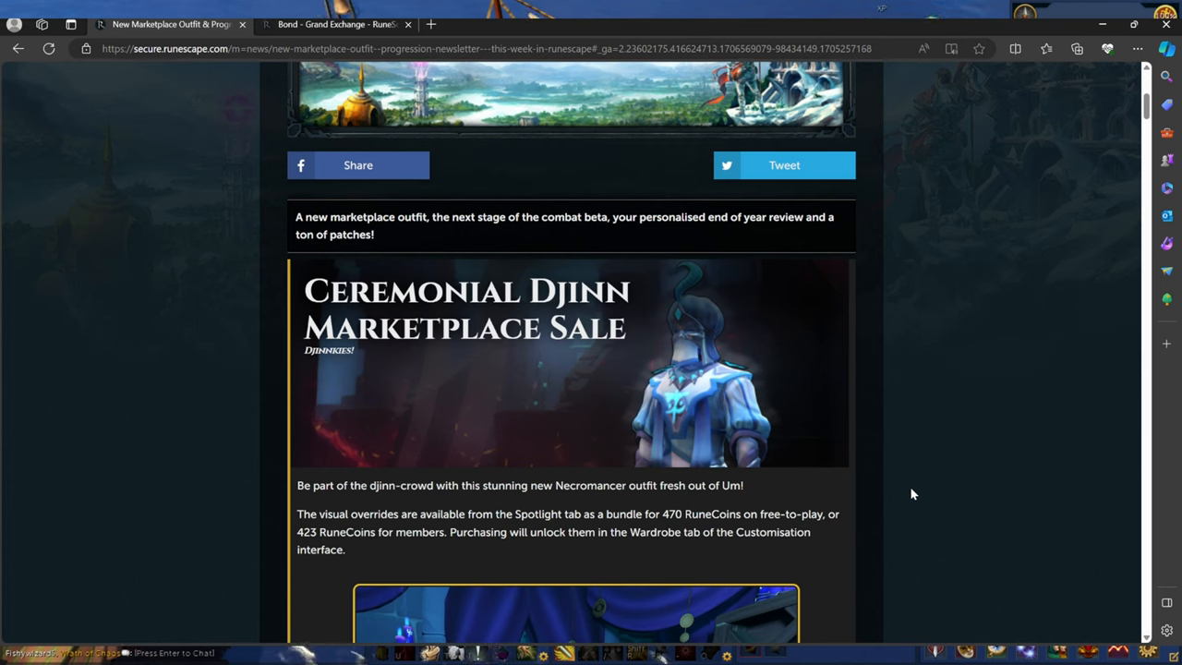
{"action": "mouse_move", "coordinate": [942, 539]}
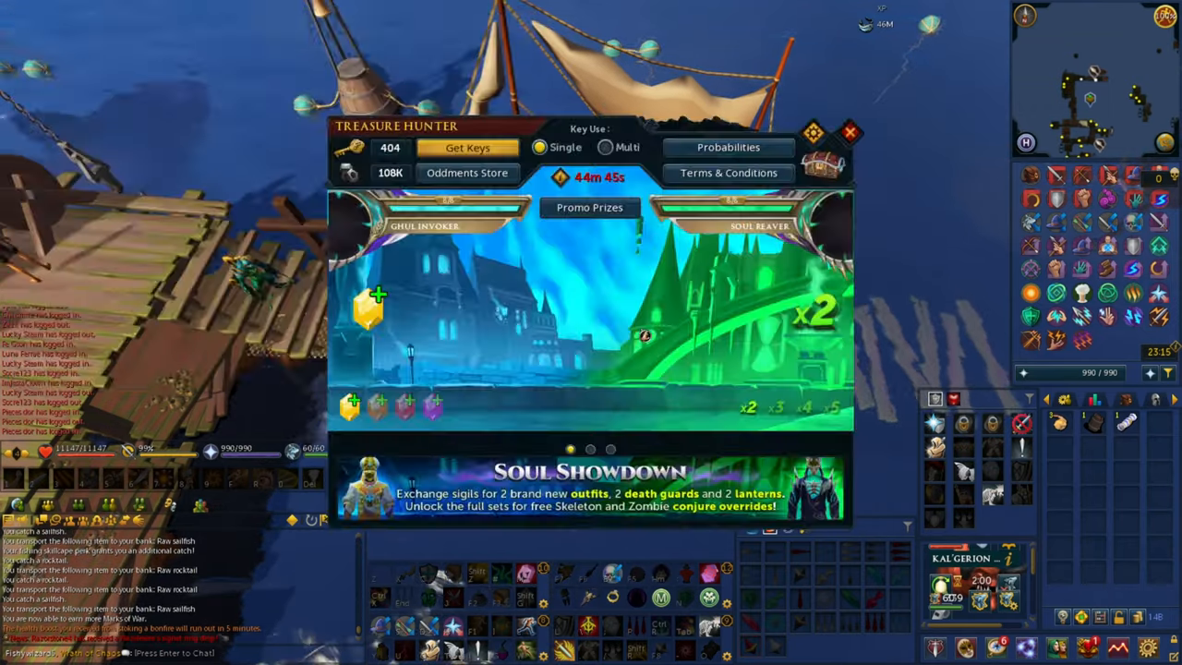
View the Ghul Invoker and Soul Reaver promo prizes in Treasure Hunter, then return to the news post
{"action": "left_click", "coordinate": [590, 207]}
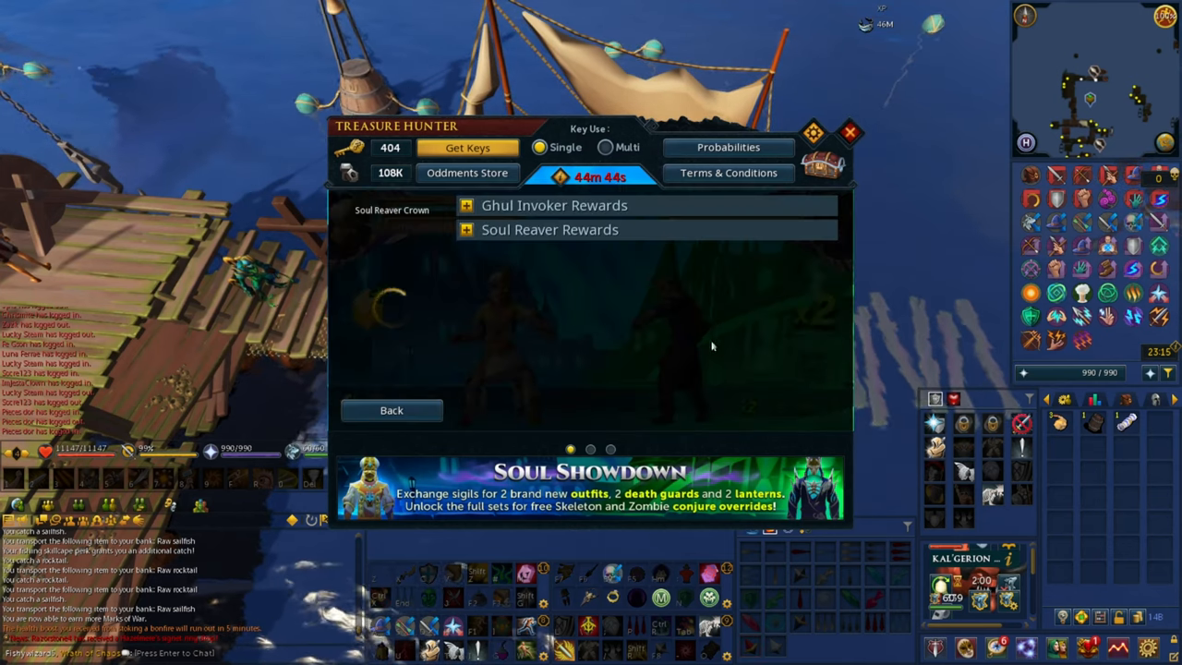
{"action": "left_click", "coordinate": [549, 229]}
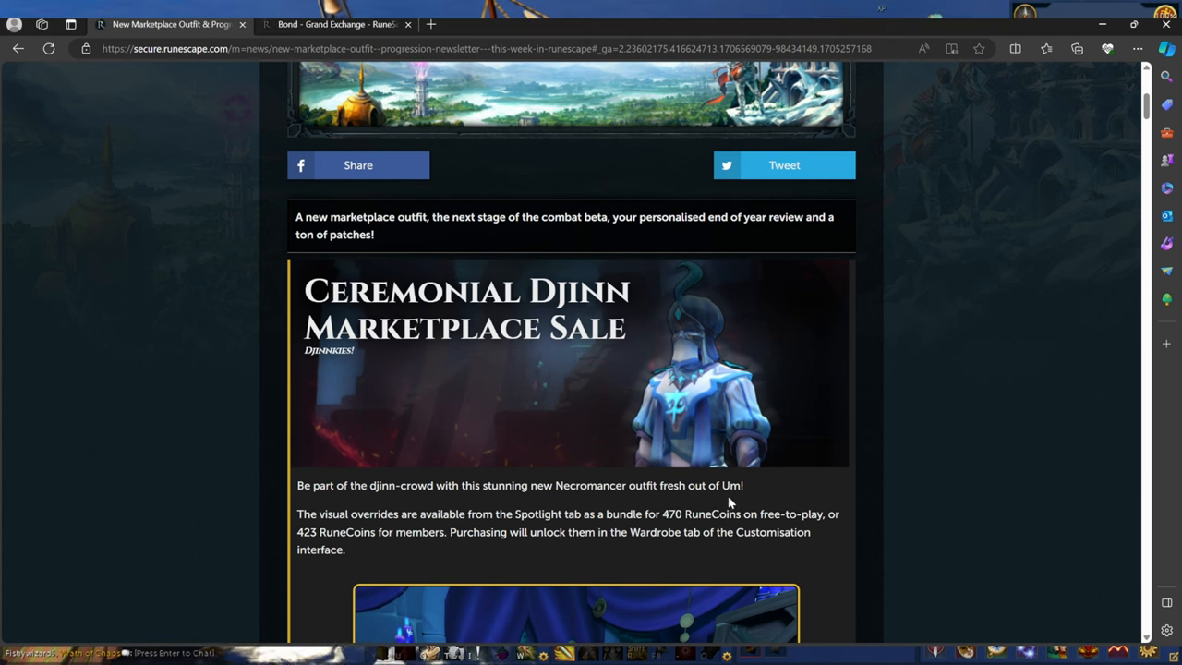
Switch to the Bond Grand Exchange tab showing its 90.9m guide price and price changes
{"action": "left_click", "coordinate": [337, 24]}
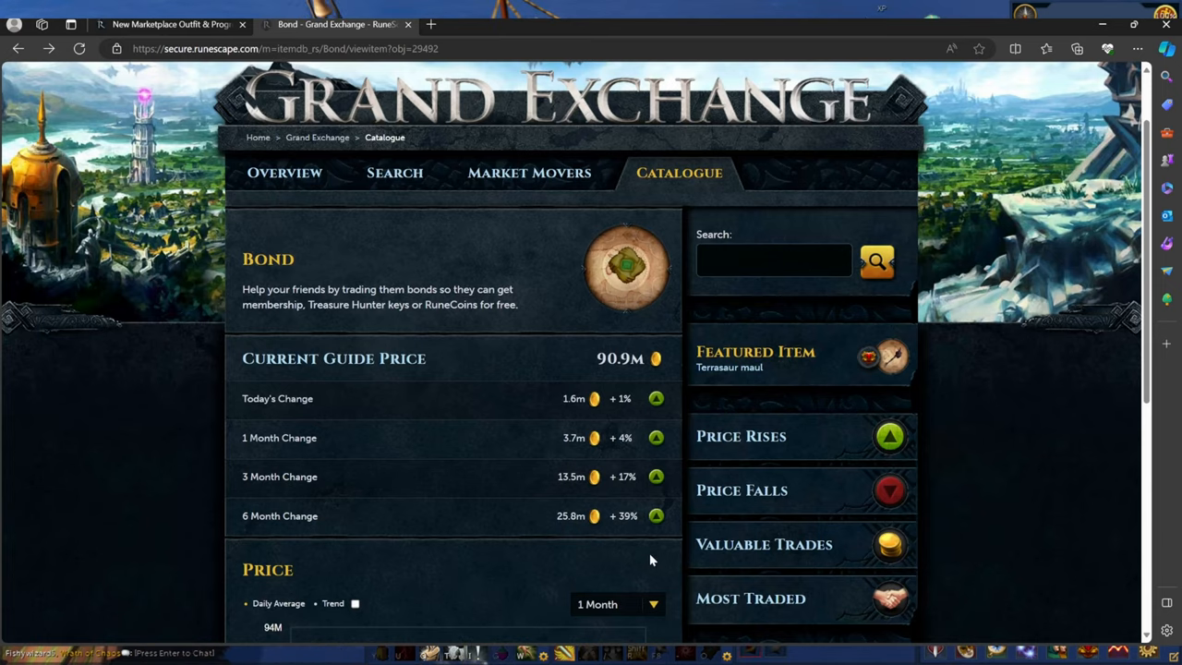
{"action": "scroll", "scroll_direction": "down", "scroll_amount": 3}
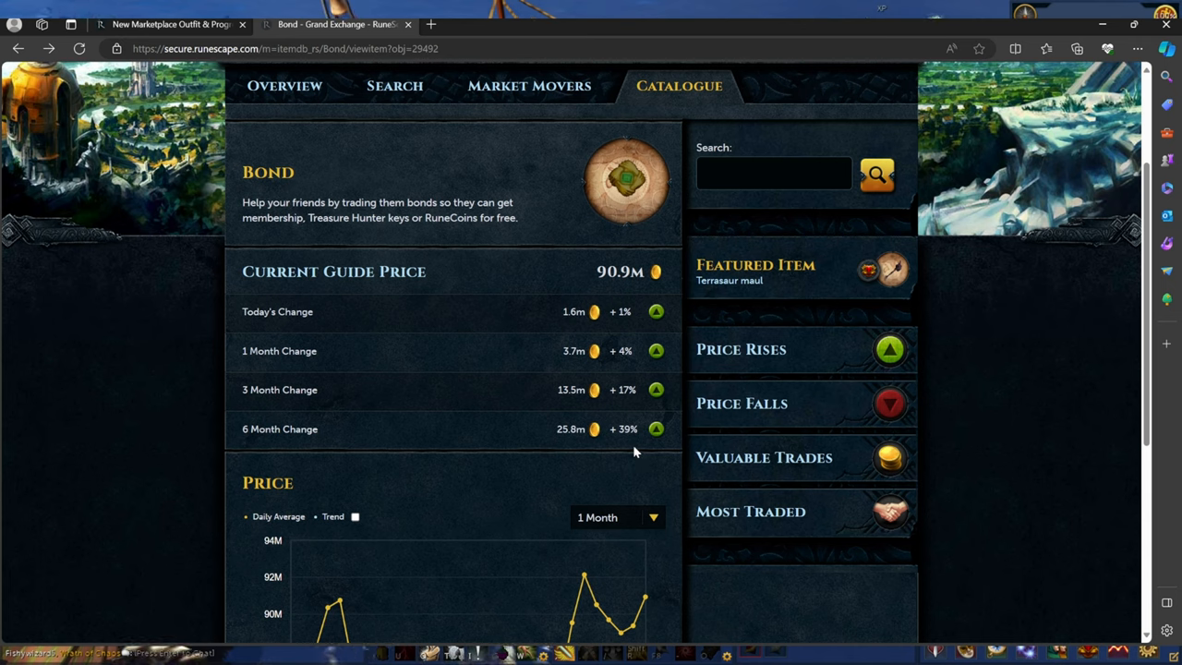
{"action": "mouse_move", "coordinate": [634, 267]}
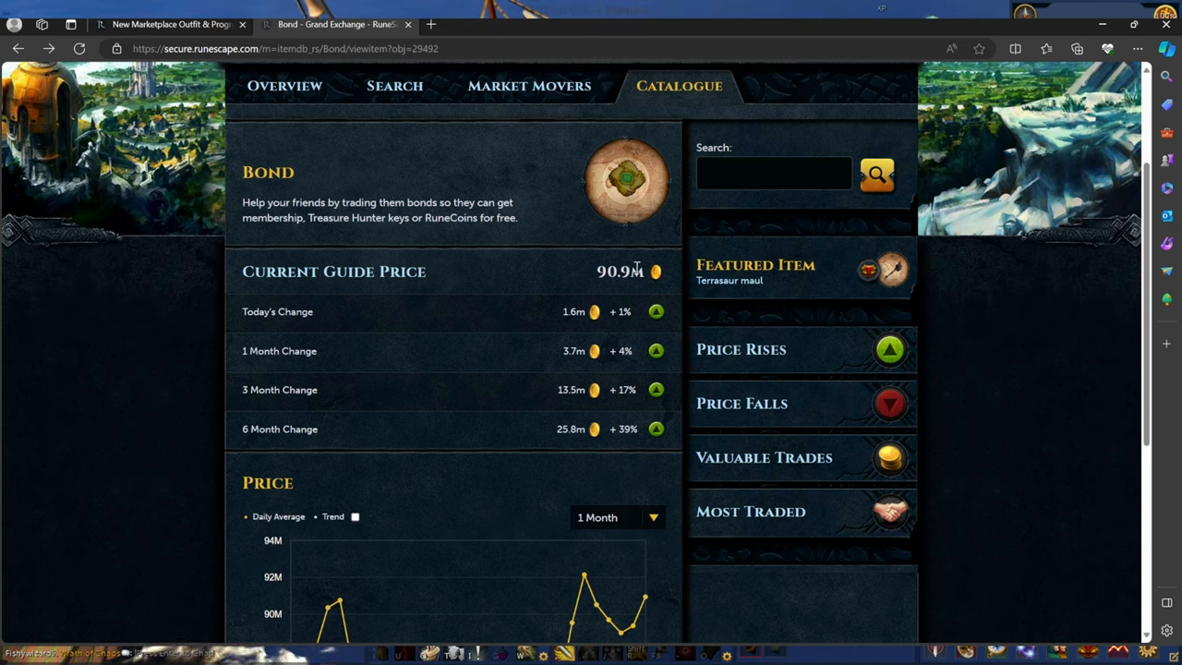
{"action": "mouse_move", "coordinate": [581, 274]}
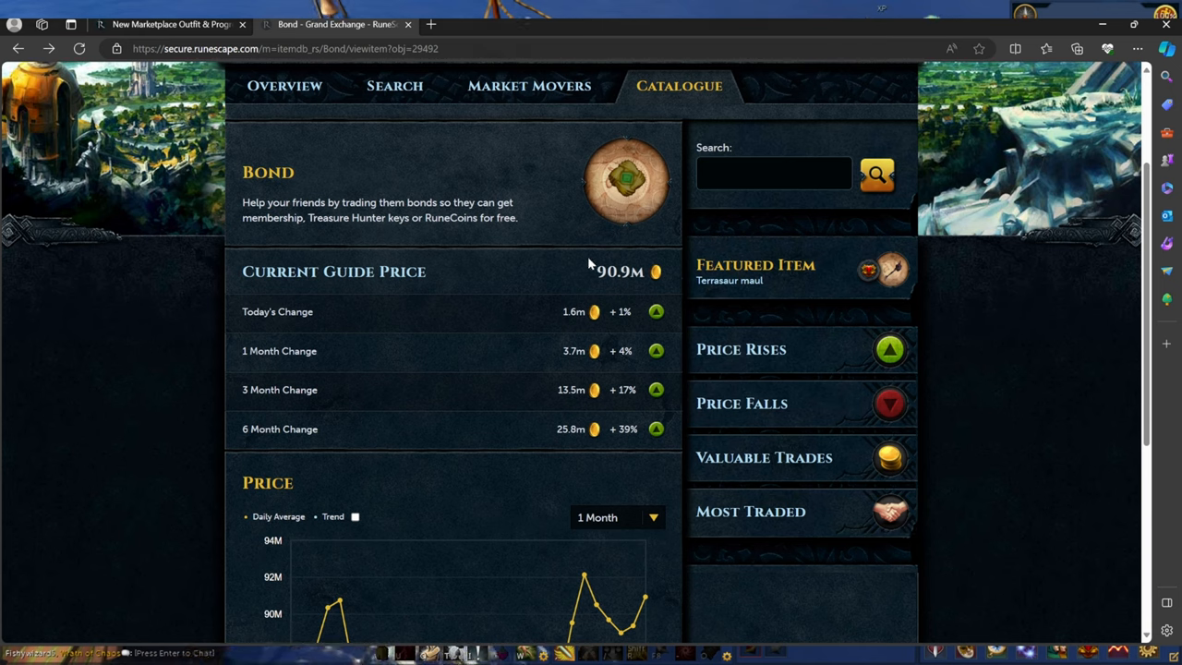
{"action": "mouse_move", "coordinate": [584, 259]}
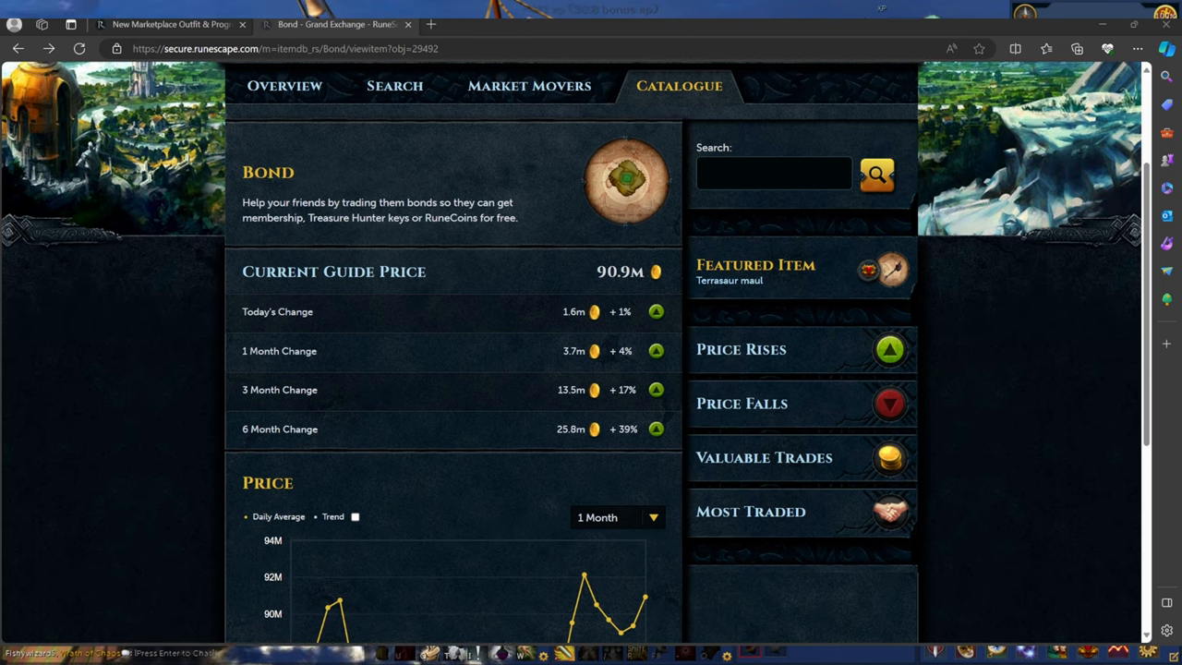
{"action": "mouse_move", "coordinate": [634, 487]}
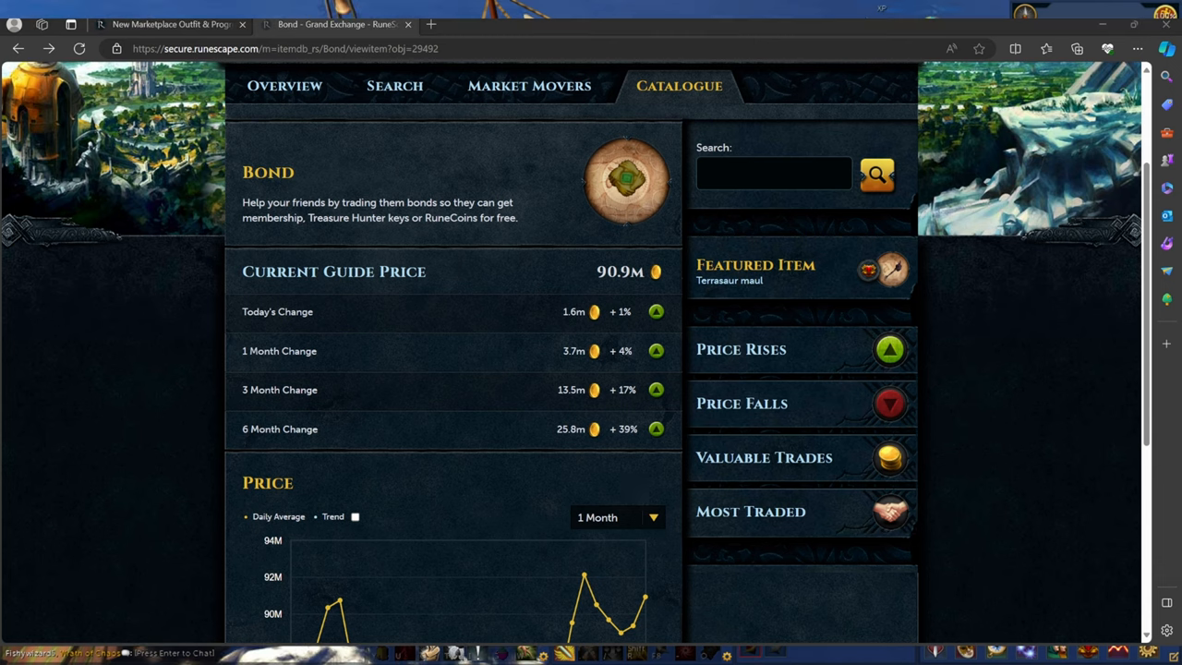
{"action": "mouse_move", "coordinate": [1041, 595]}
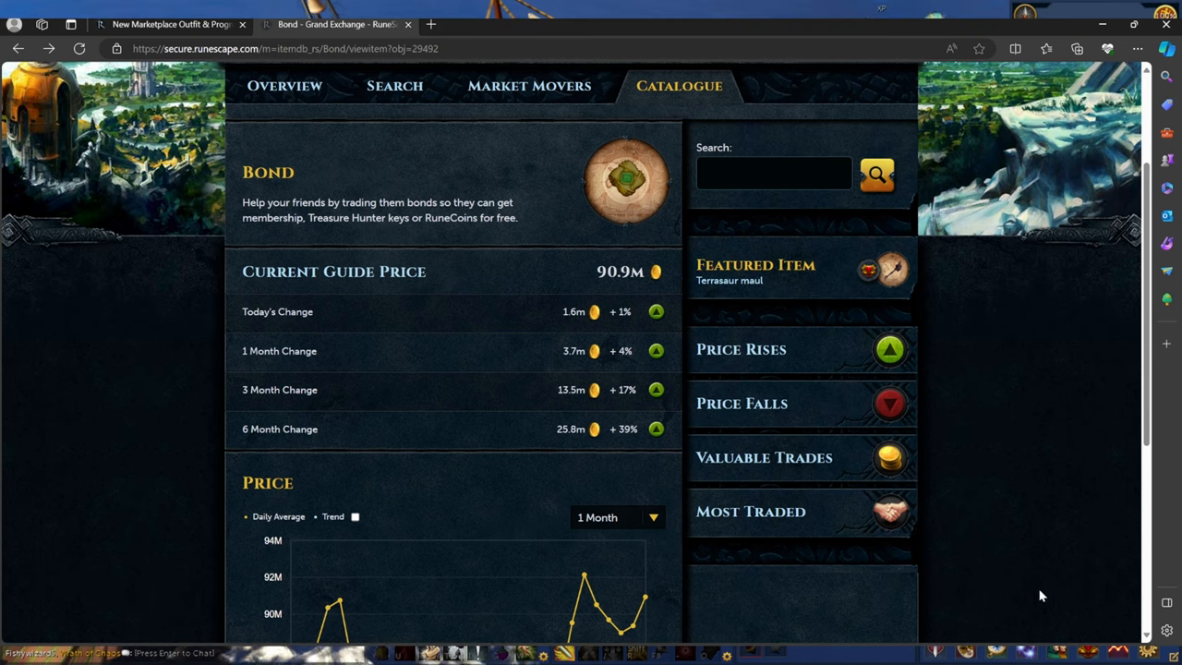
{"action": "mouse_move", "coordinate": [633, 489]}
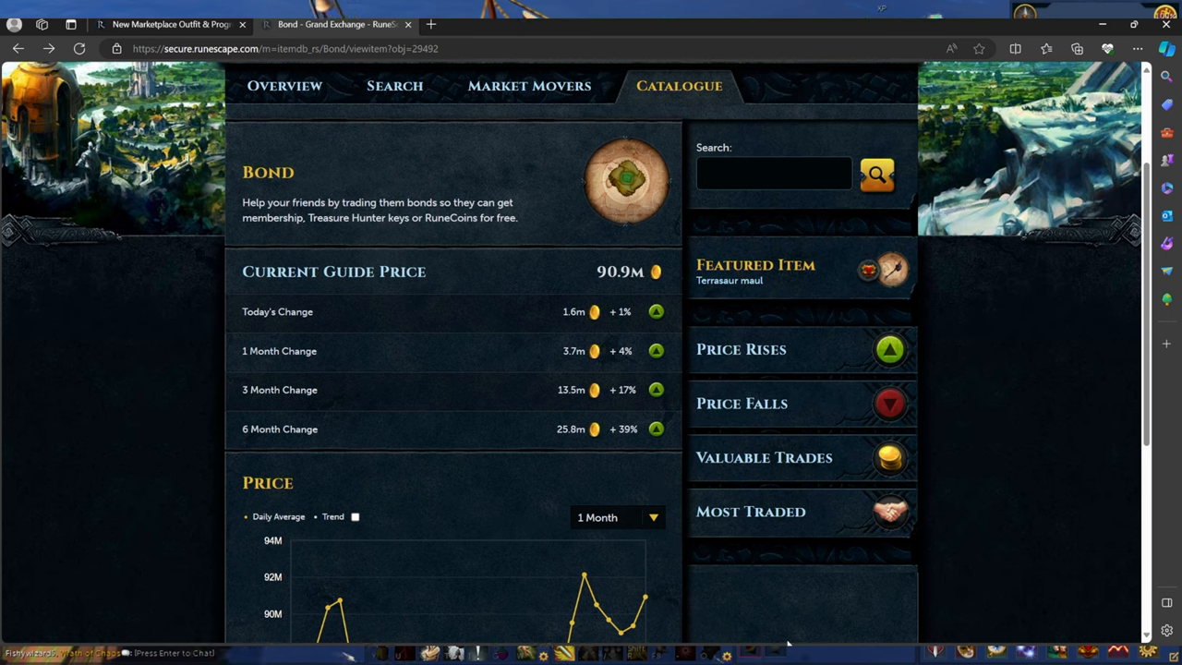
{"action": "mouse_move", "coordinate": [579, 492]}
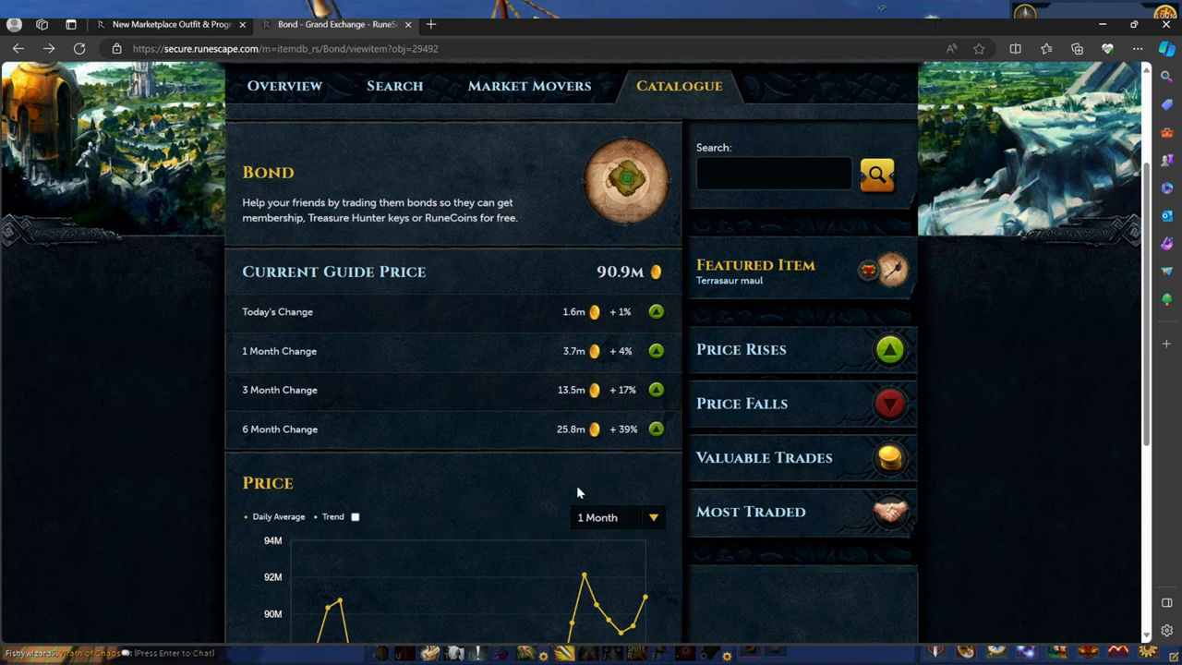
{"action": "mouse_move", "coordinate": [665, 482]}
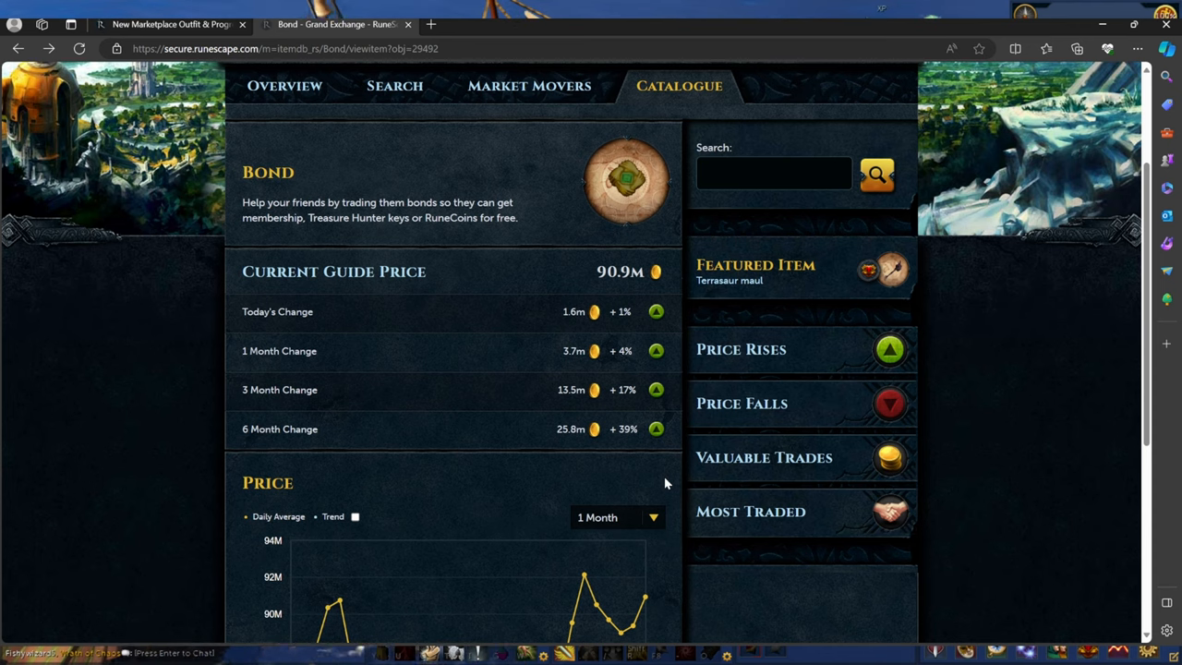
{"action": "mouse_move", "coordinate": [660, 484]}
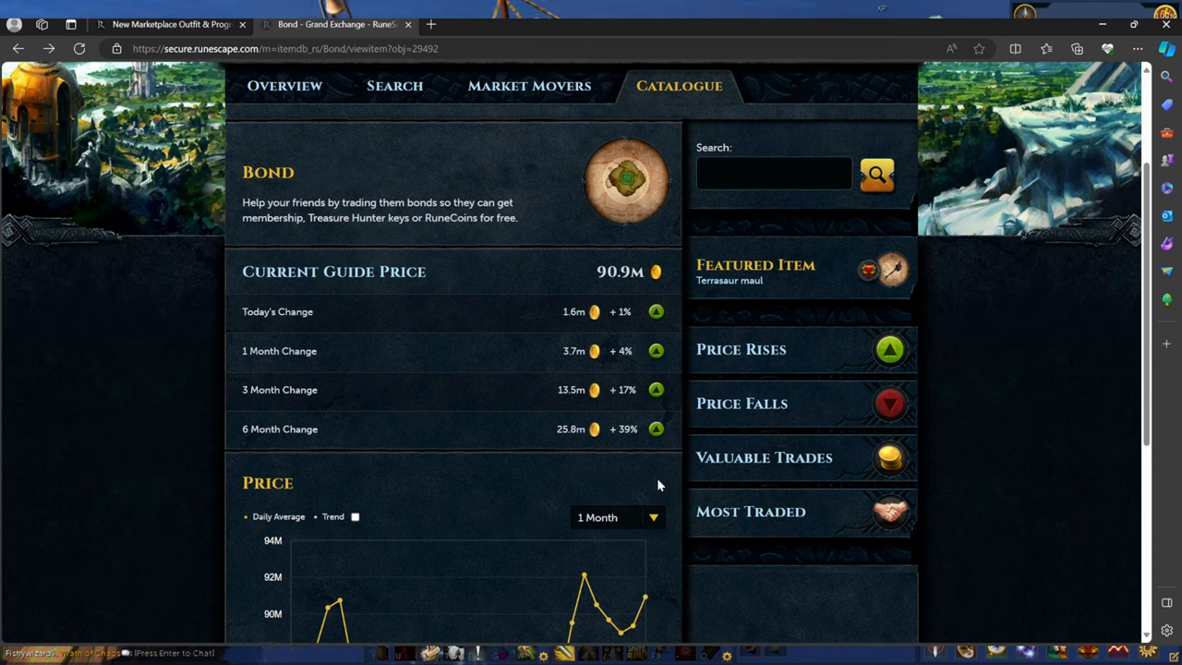